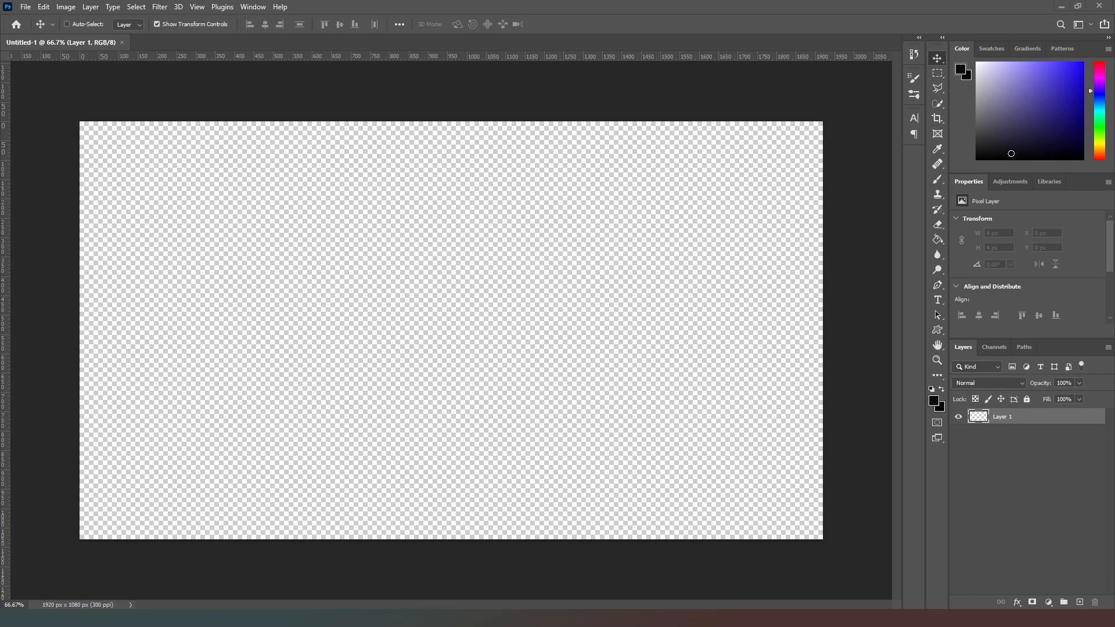
# Intro overlay text: MATT BELSHAW, SUPPORT THE CHANNEL, SUBSCRIBE
pyautogui.write('MATT BELSHAW')
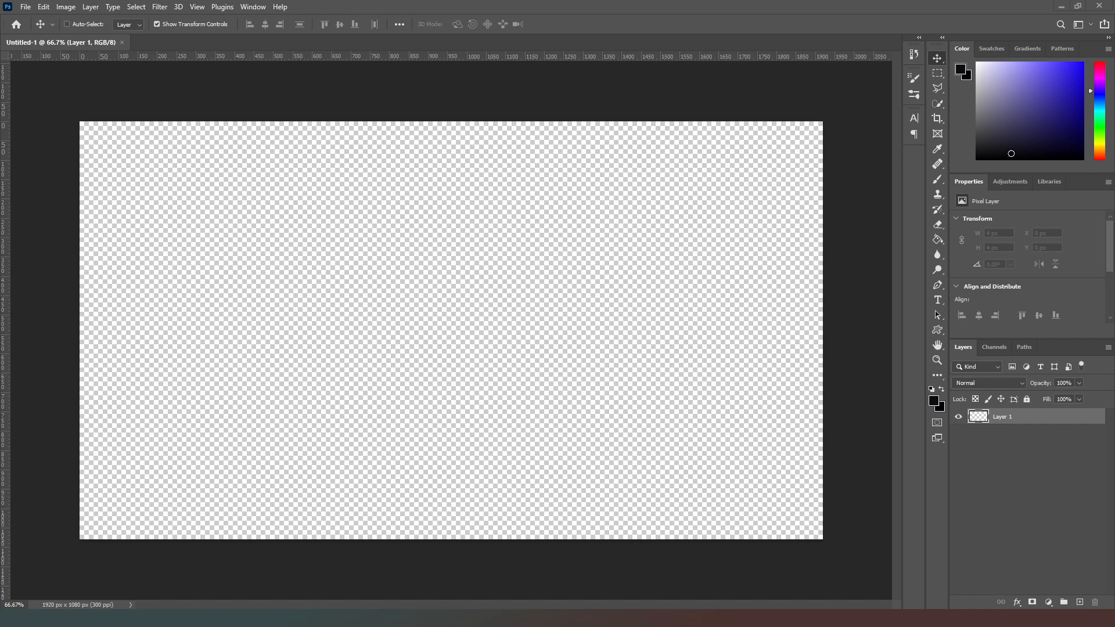
pyautogui.write('SUPPORT THE CHANNEL')
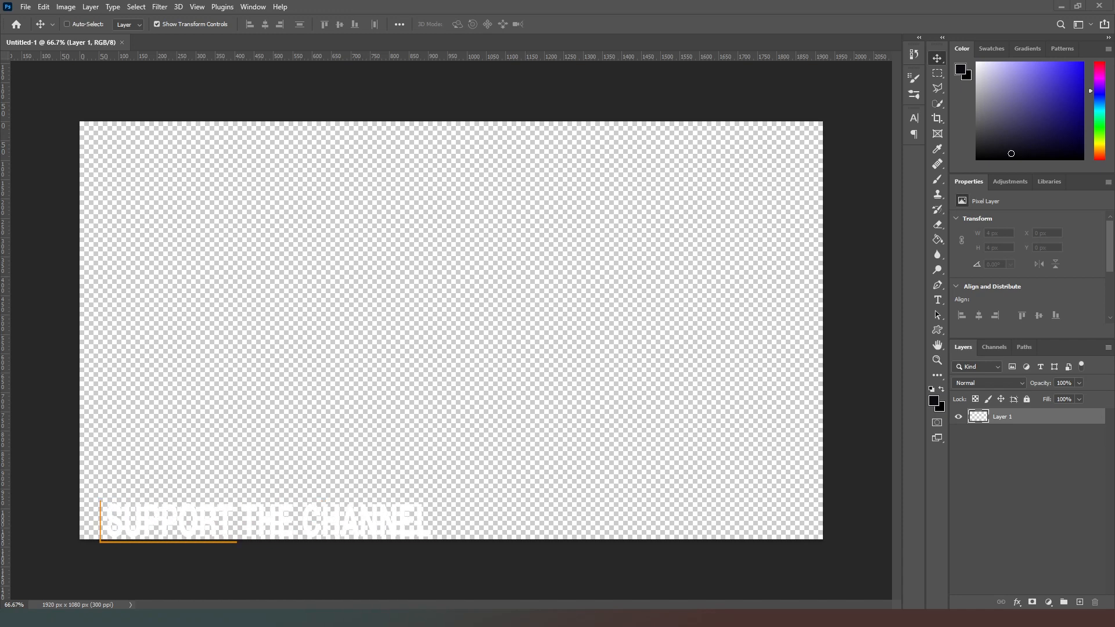
pyautogui.write('SUBSCRIBE')
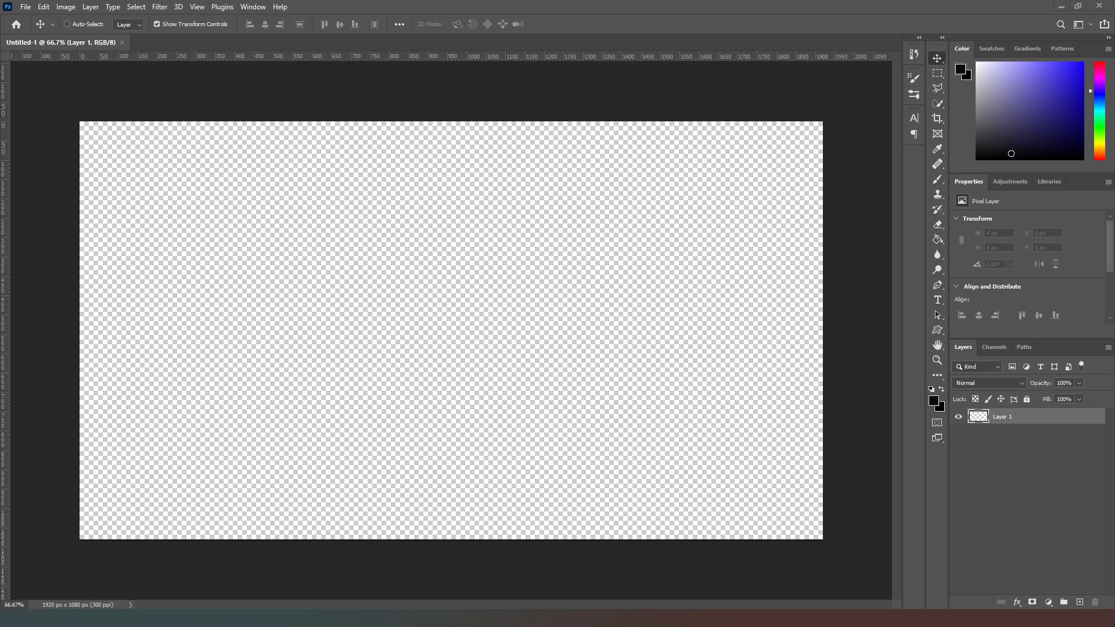
pyautogui.moveTo(483, 282)
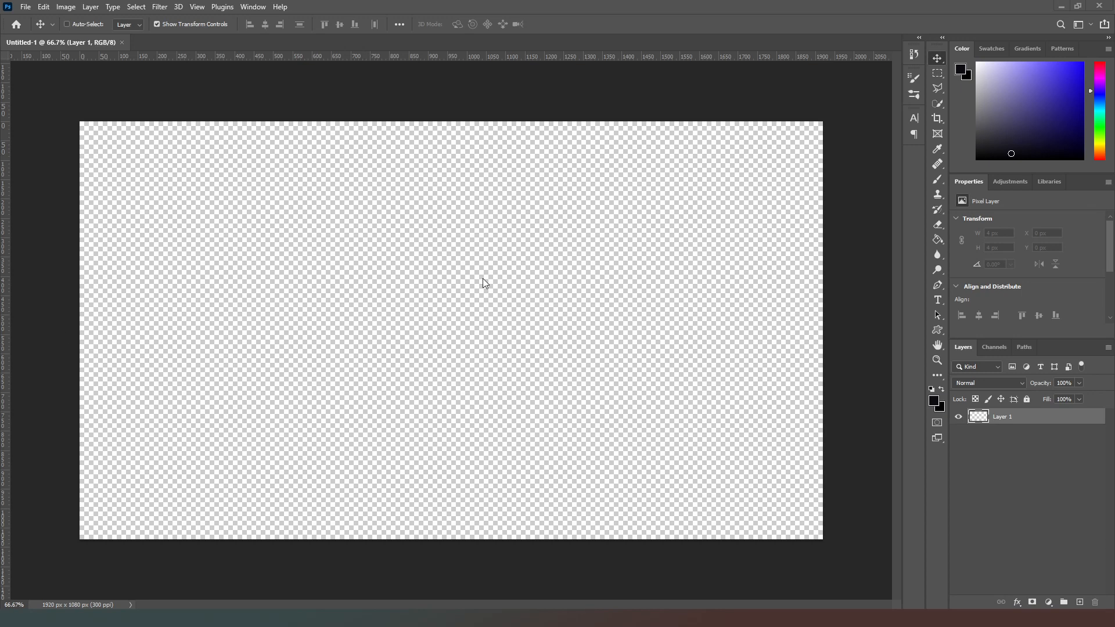
pyautogui.moveTo(570, 205)
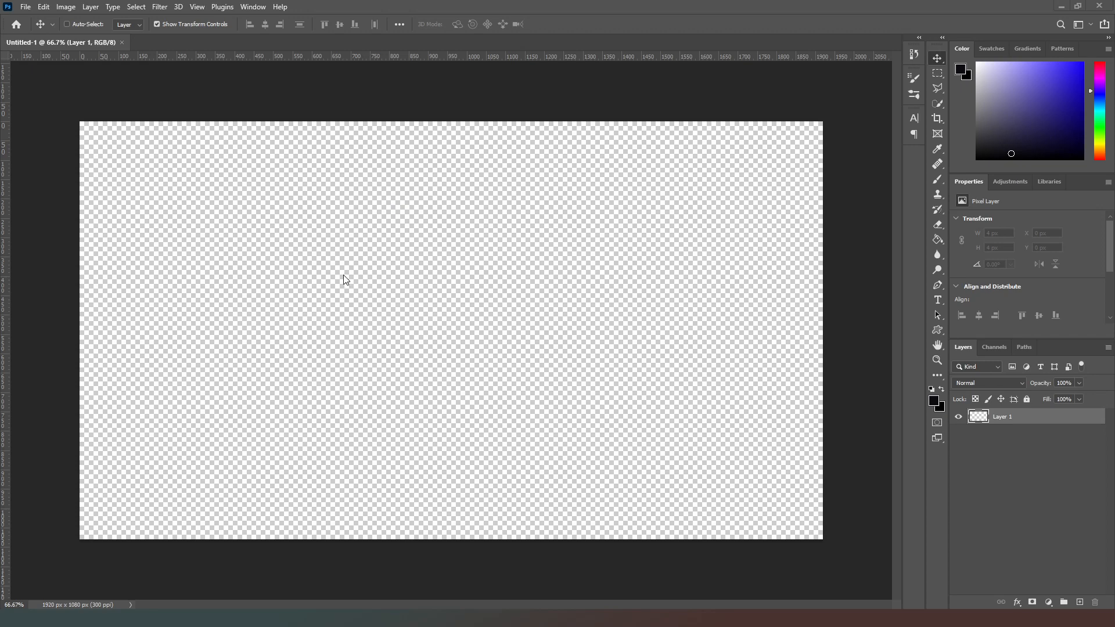
pyautogui.moveTo(336, 376)
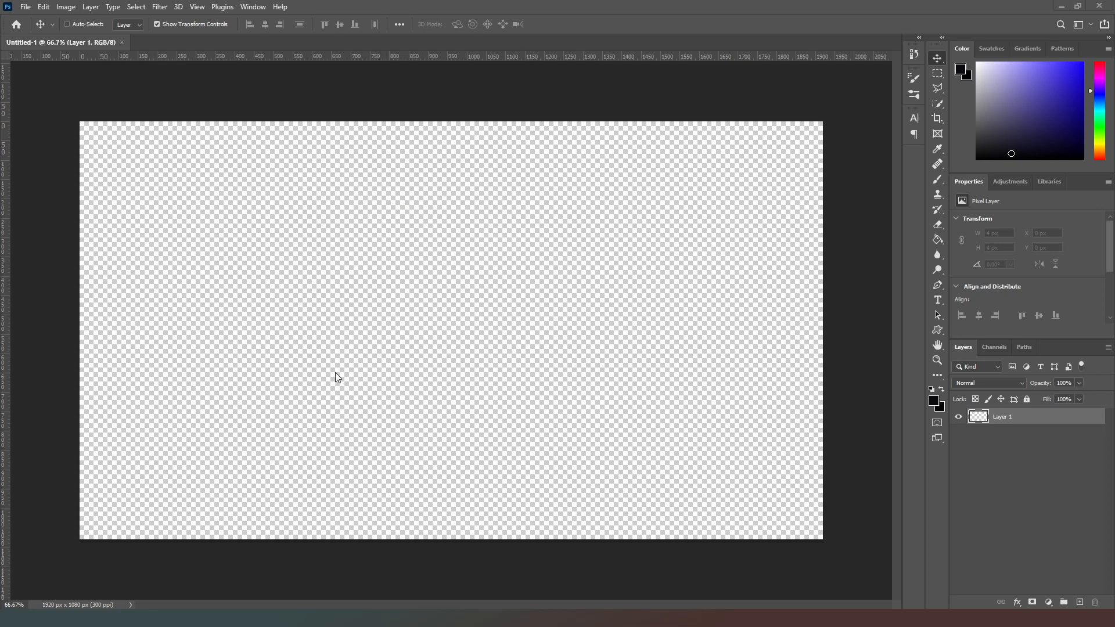
pyautogui.moveTo(483, 395)
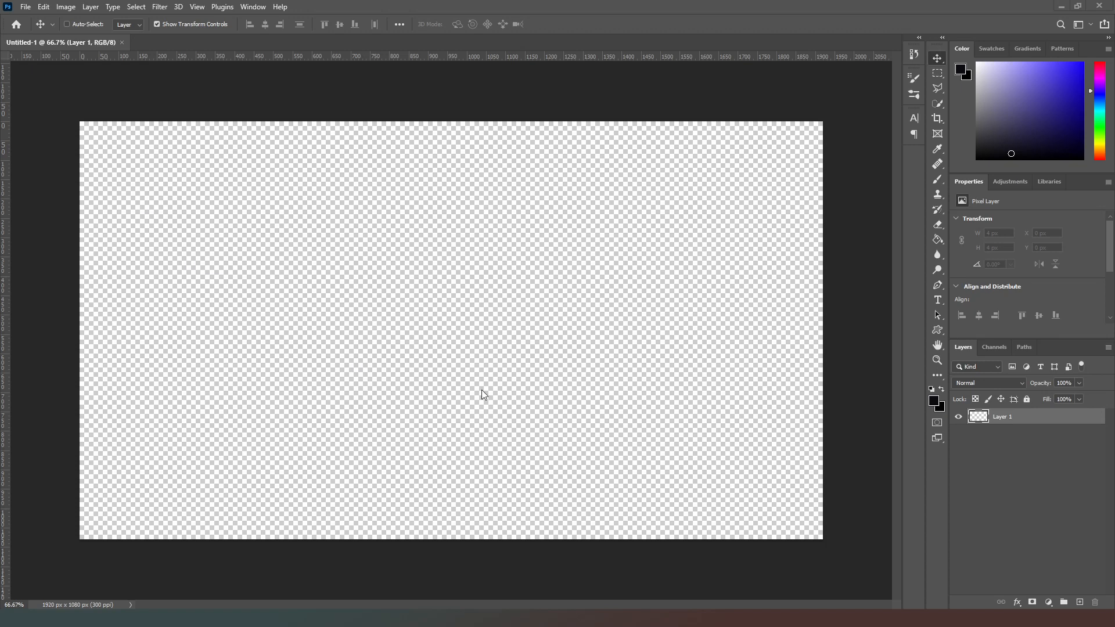
pyautogui.moveTo(315, 360)
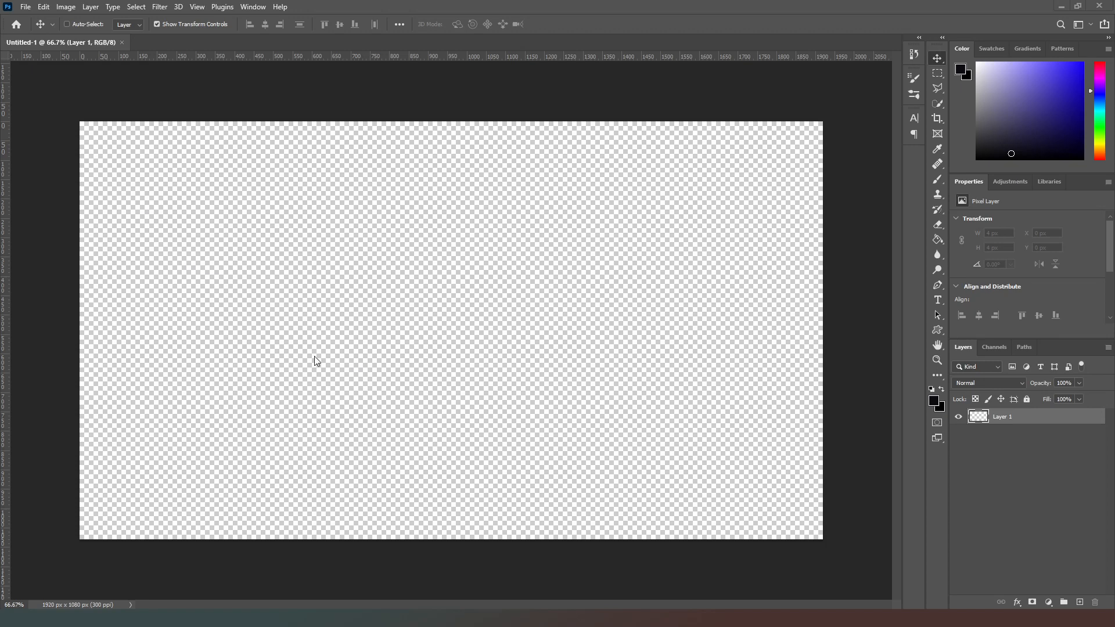
pyautogui.moveTo(68, 6)
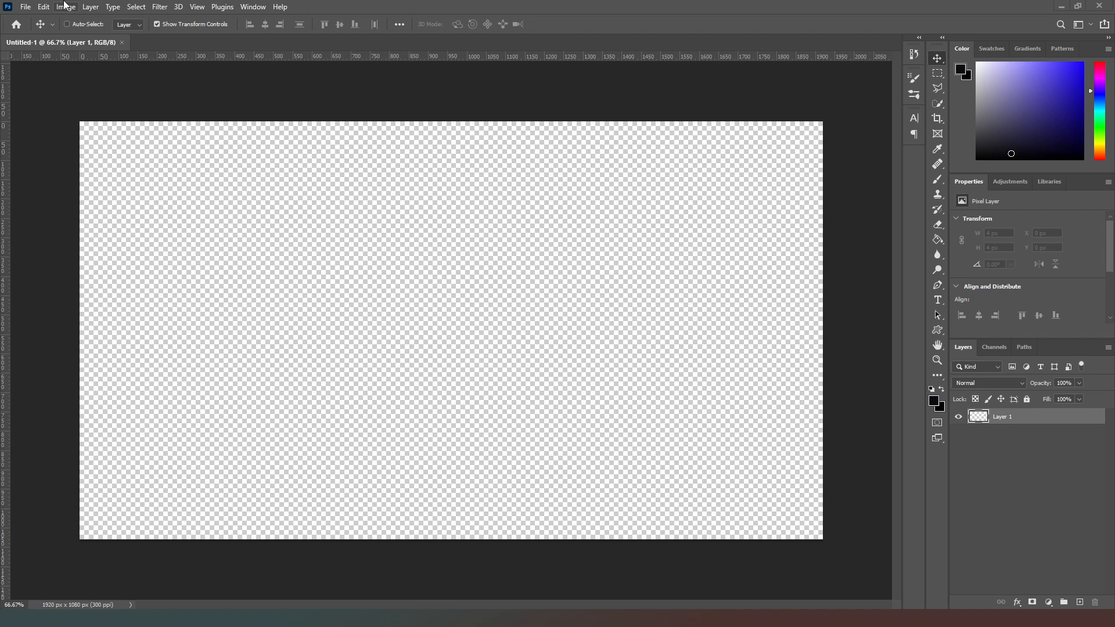
# Set the image size in millimetres to width 71.5 and height 146.7 and apply it
pyautogui.click(63, 7)
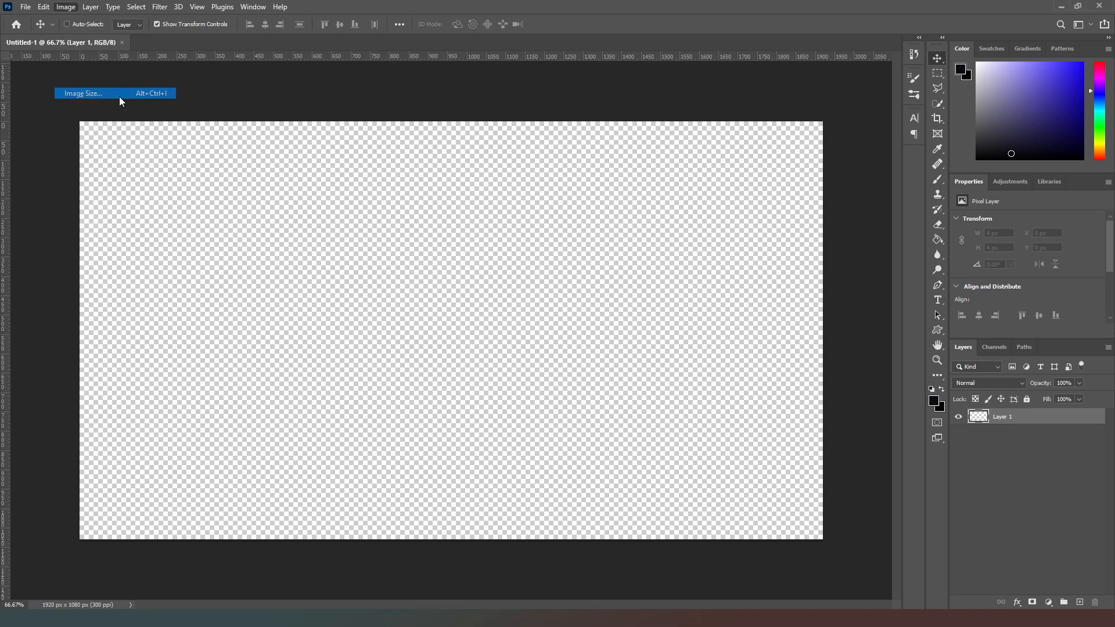
pyautogui.click(82, 93)
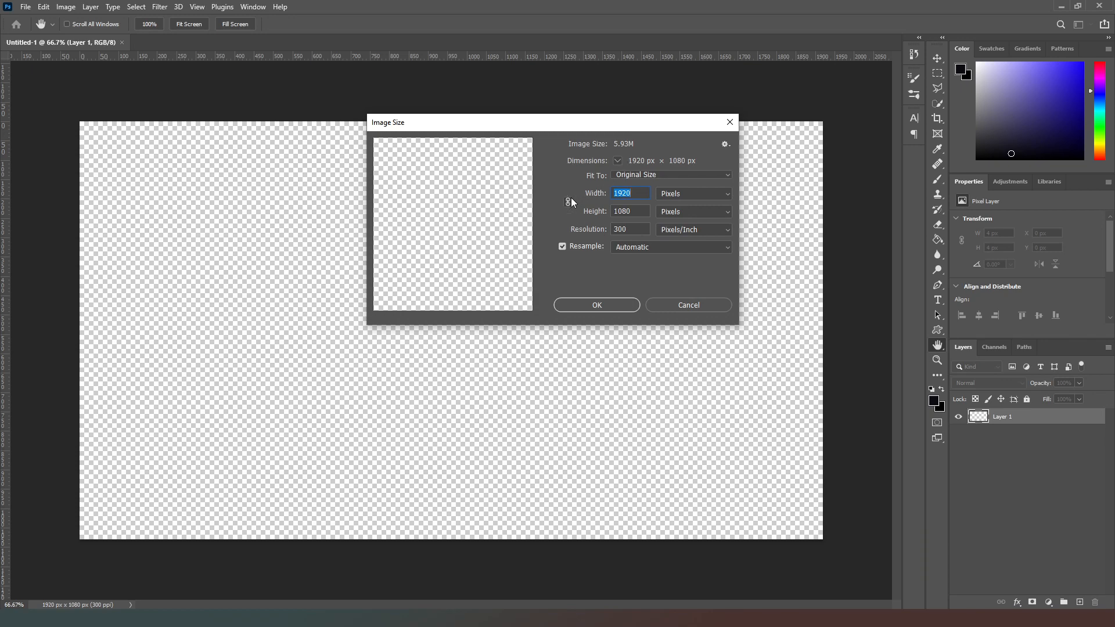
pyautogui.moveTo(551, 122); pyautogui.dragTo(373, 254)
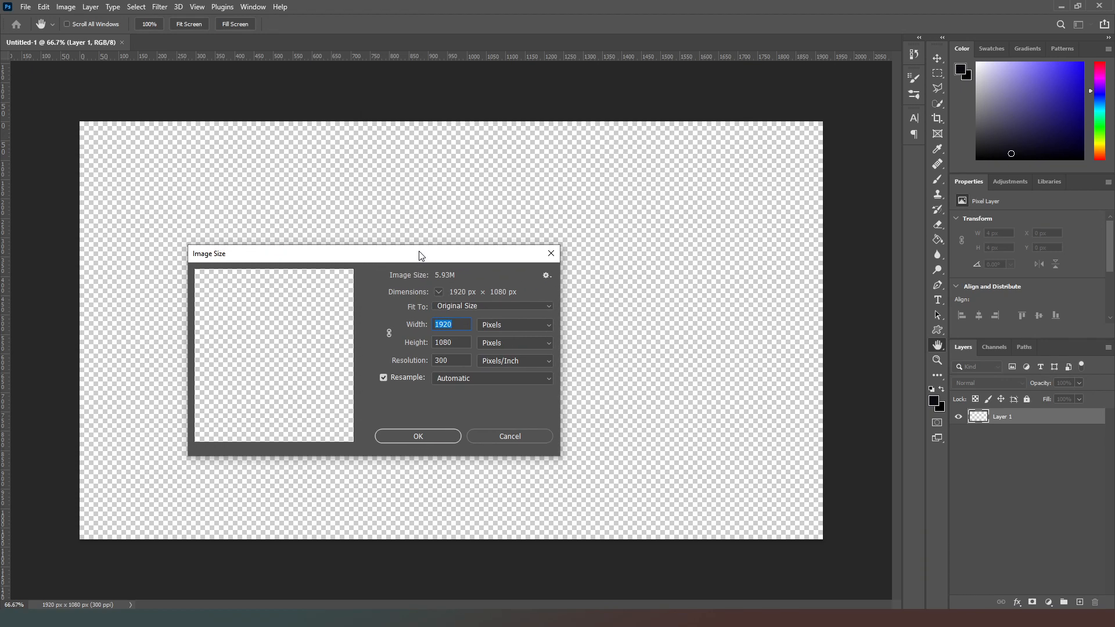
pyautogui.click(514, 326)
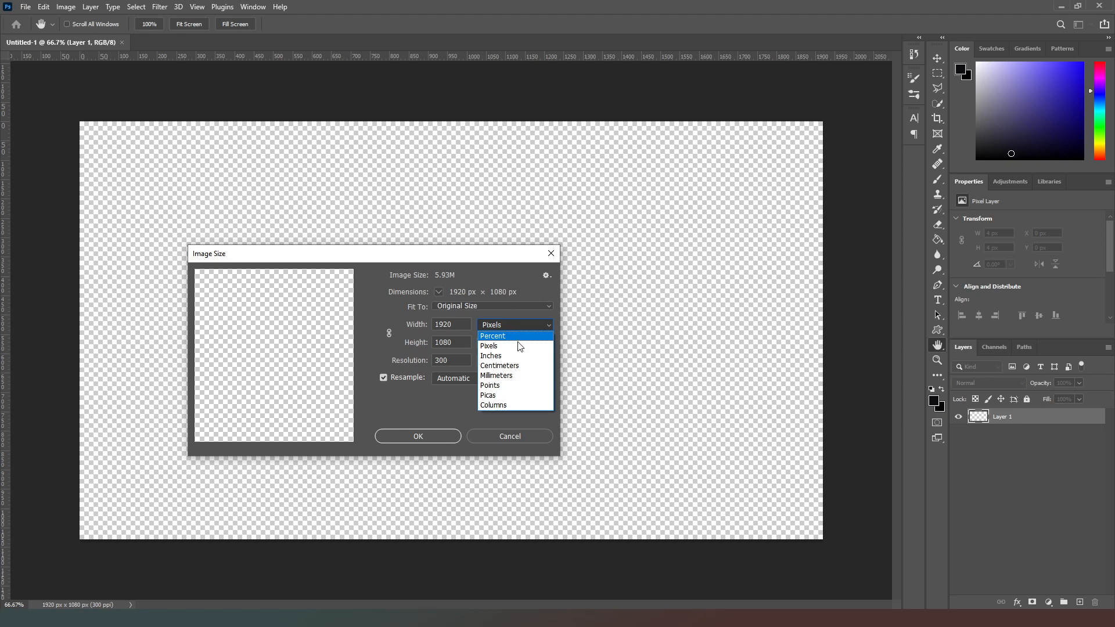
pyautogui.click(496, 375)
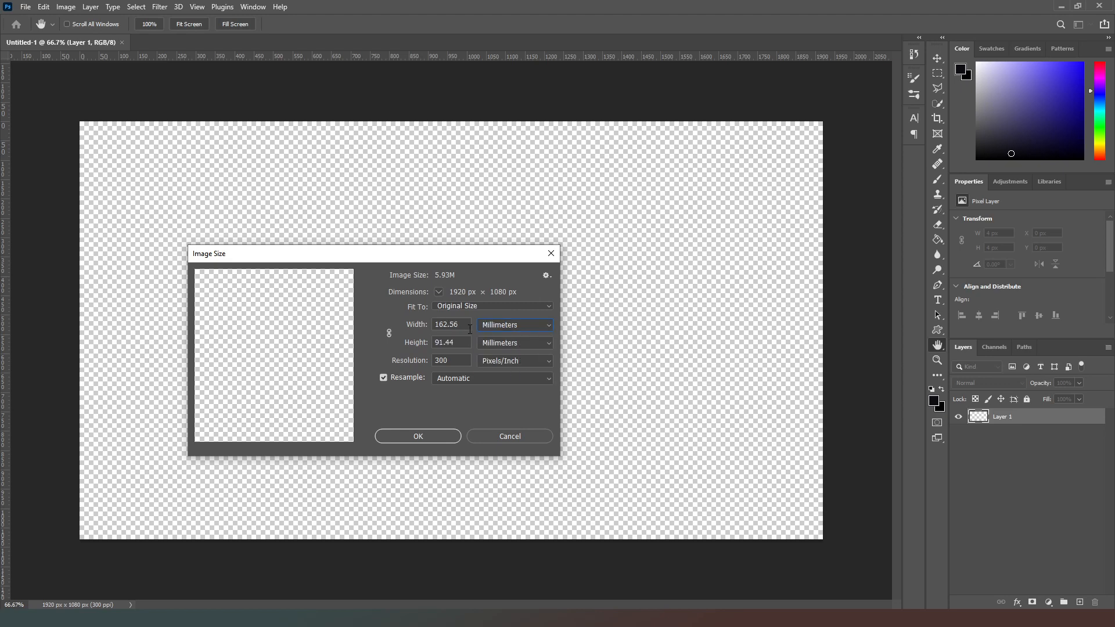
pyautogui.click(450, 326)
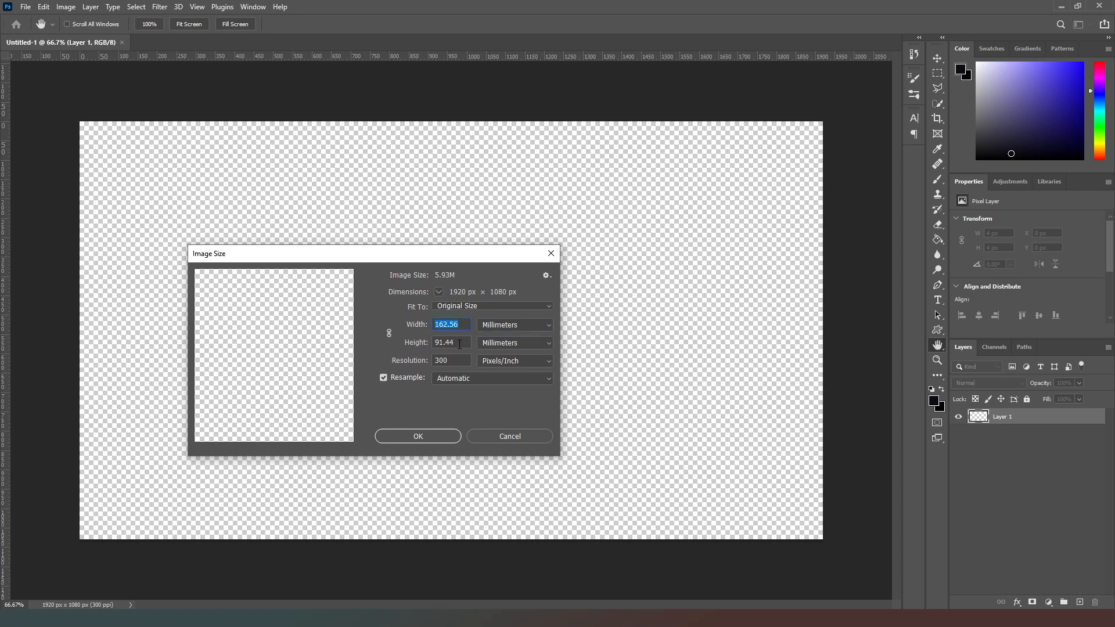
pyautogui.write('71')
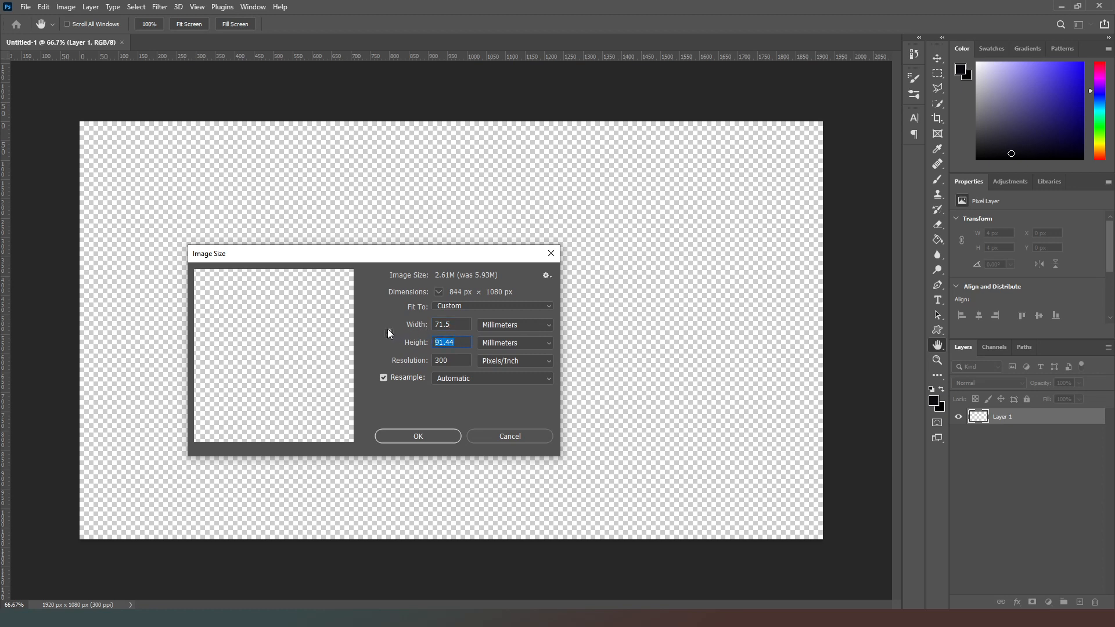
pyautogui.write('14')
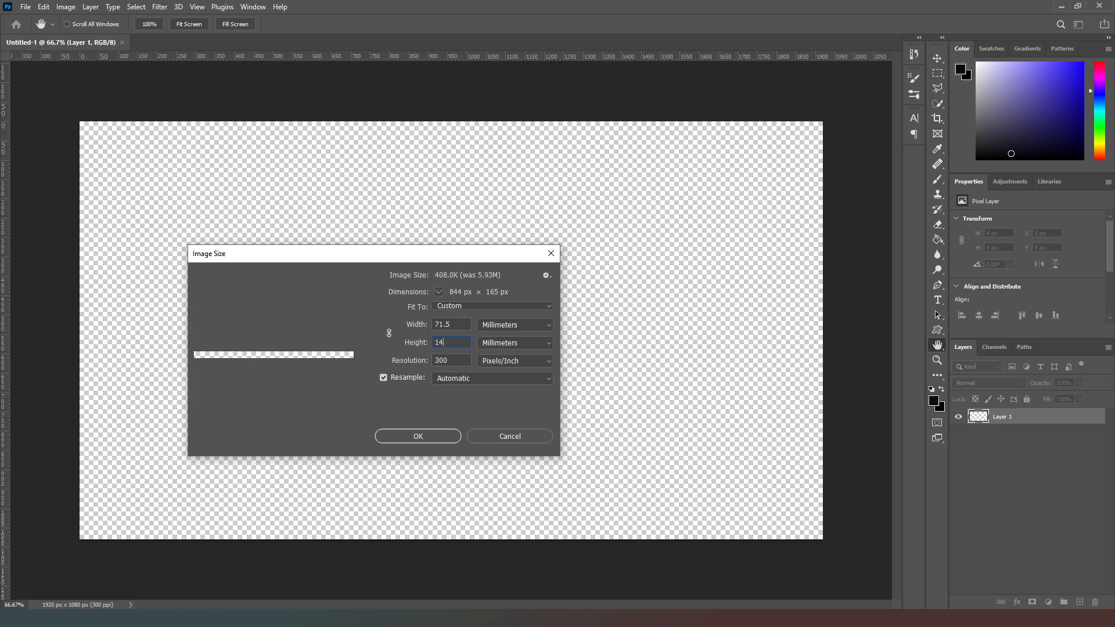
pyautogui.write('146.7')
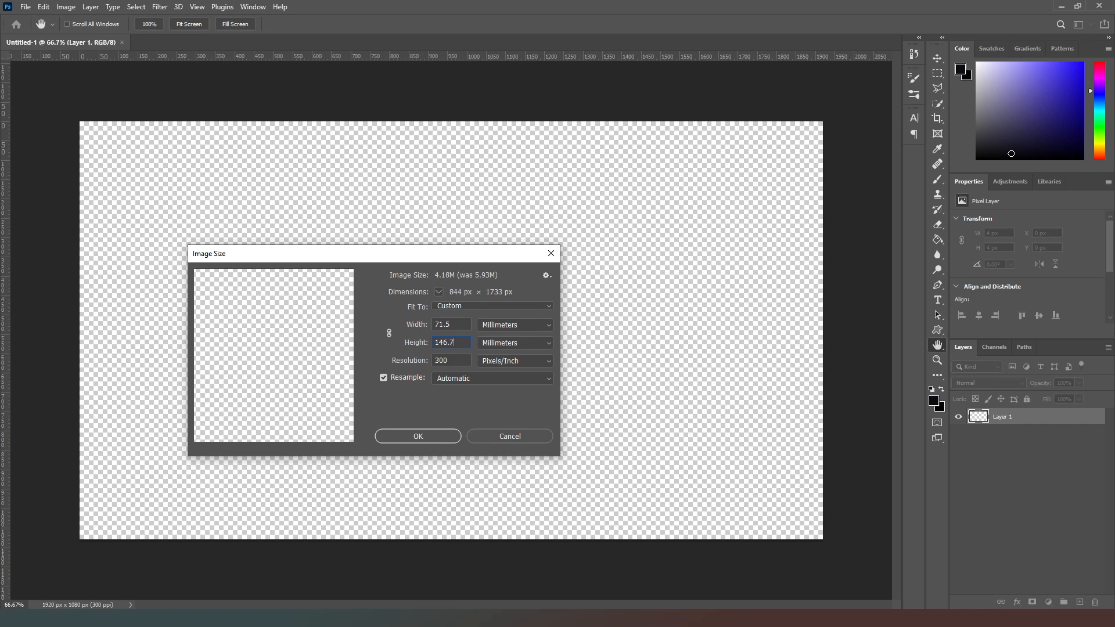
pyautogui.click(418, 435)
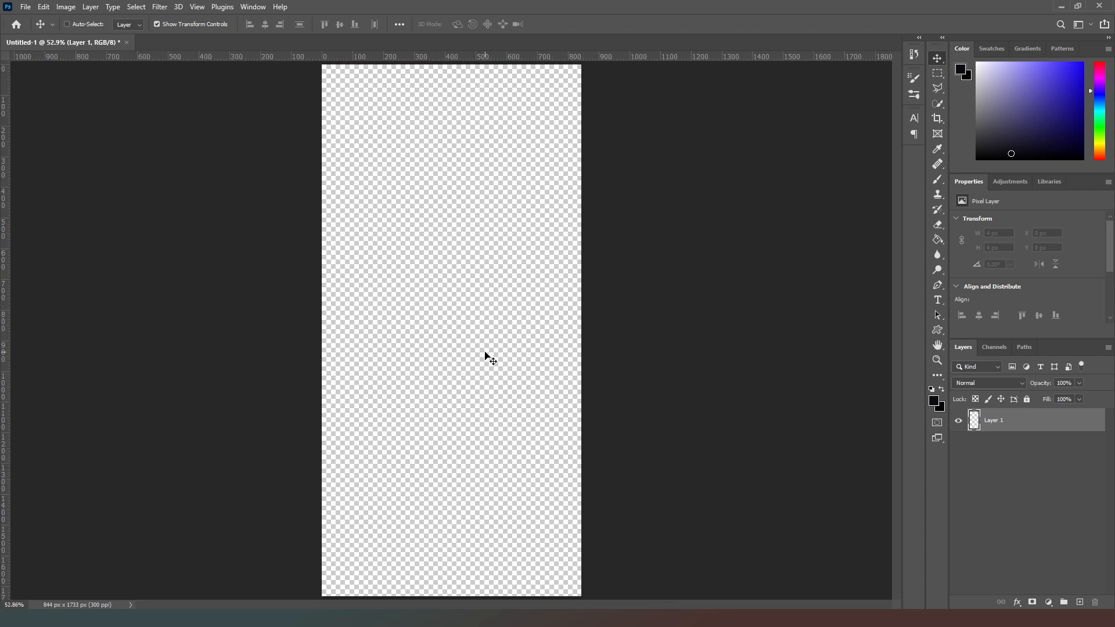
pyautogui.moveTo(537, 191)
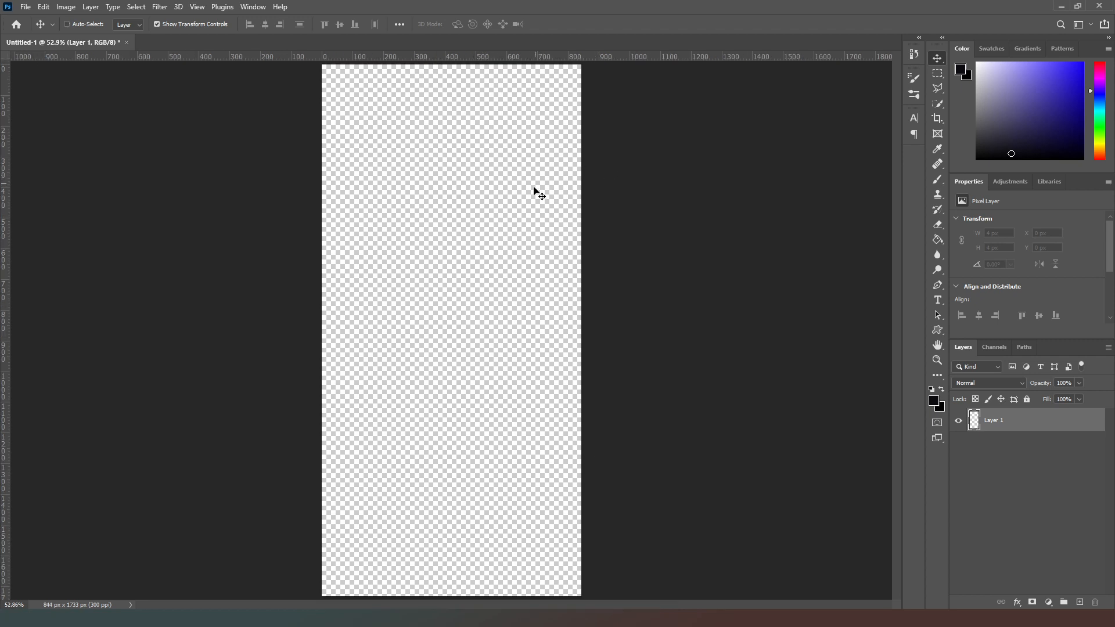
pyautogui.moveTo(488, 248)
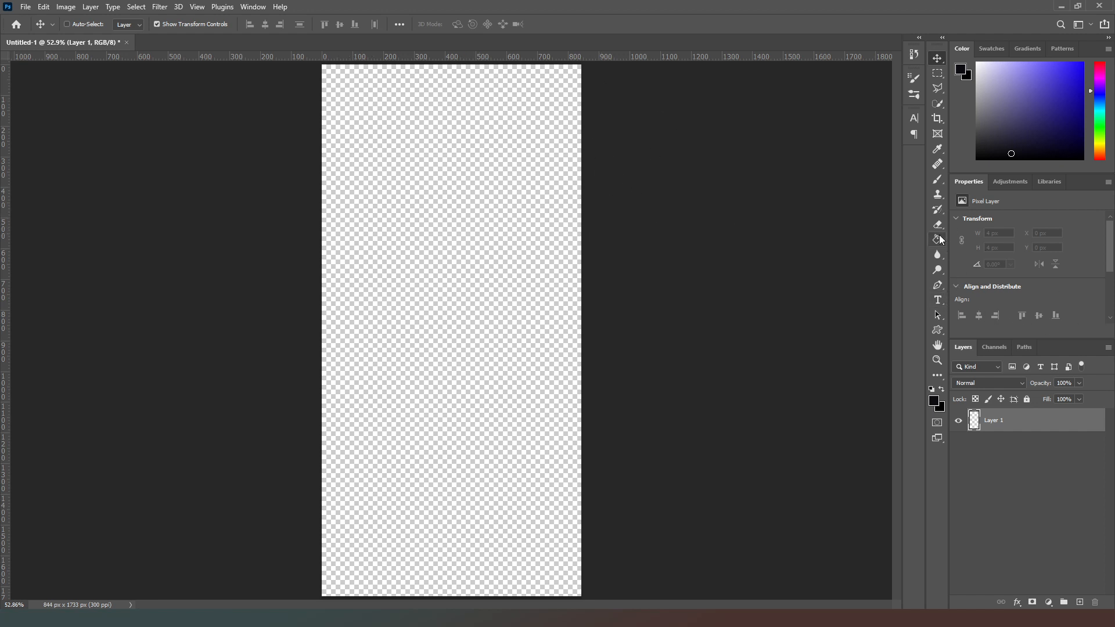
# Fill the canvas with a diagonal peach-to-lavender gradient from lower left to upper right
pyautogui.click(938, 239)
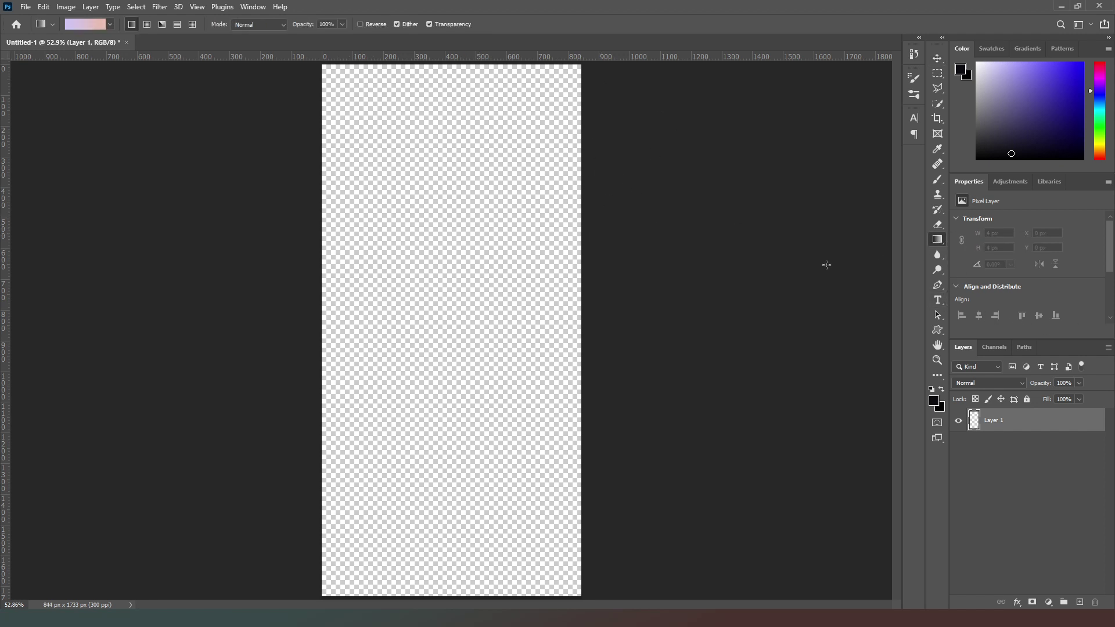
pyautogui.moveTo(369, 488); pyautogui.dragTo(557, 102)
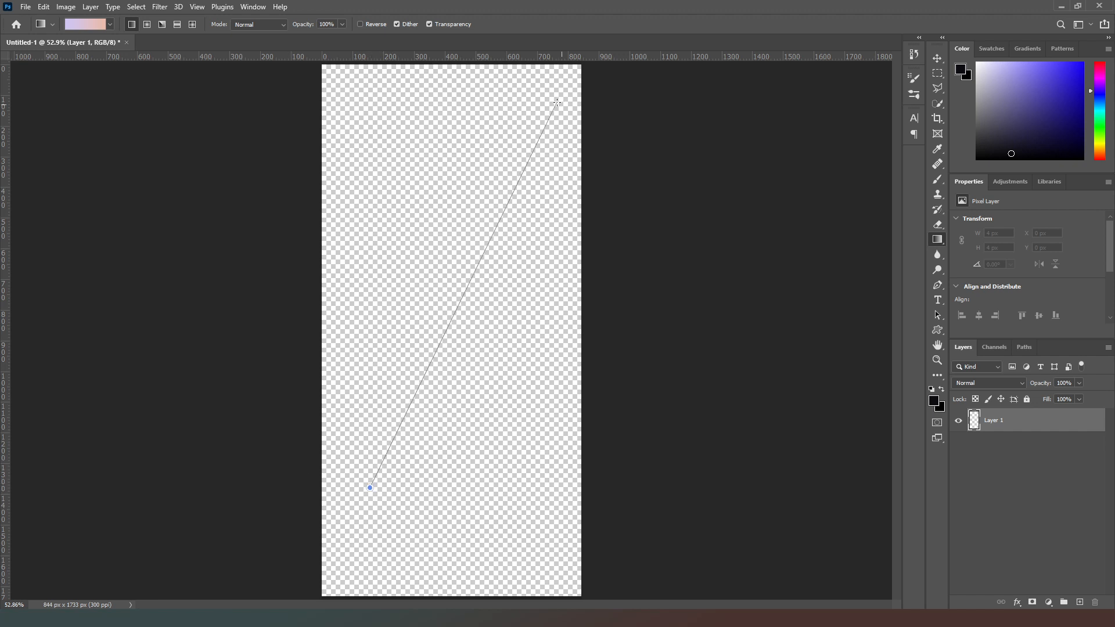
pyautogui.moveTo(369, 488); pyautogui.dragTo(556, 102)
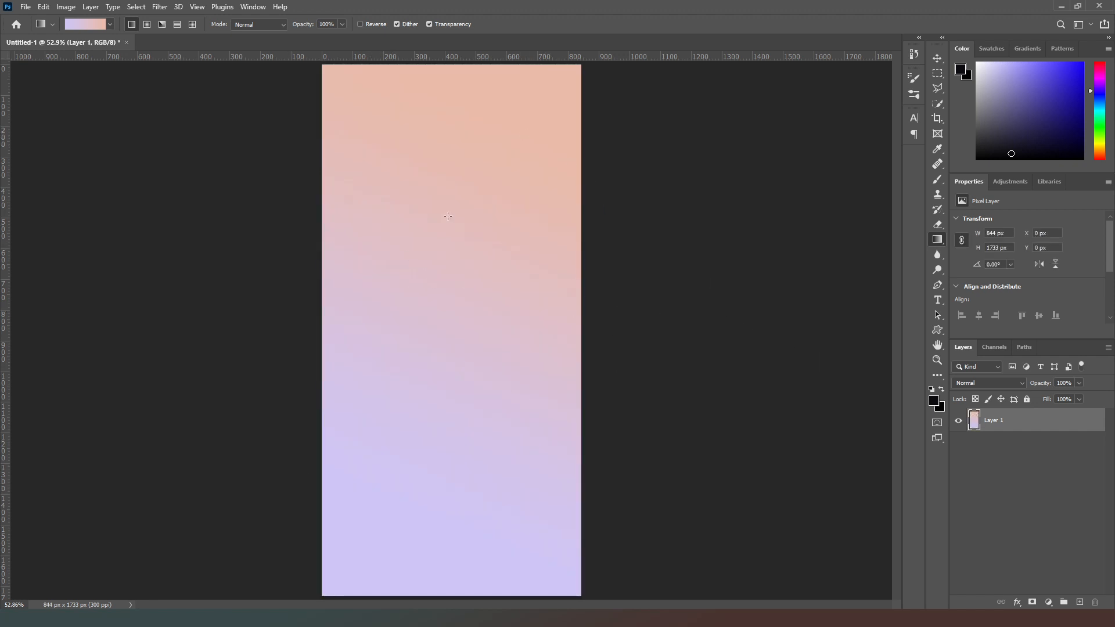
pyautogui.moveTo(921, 327)
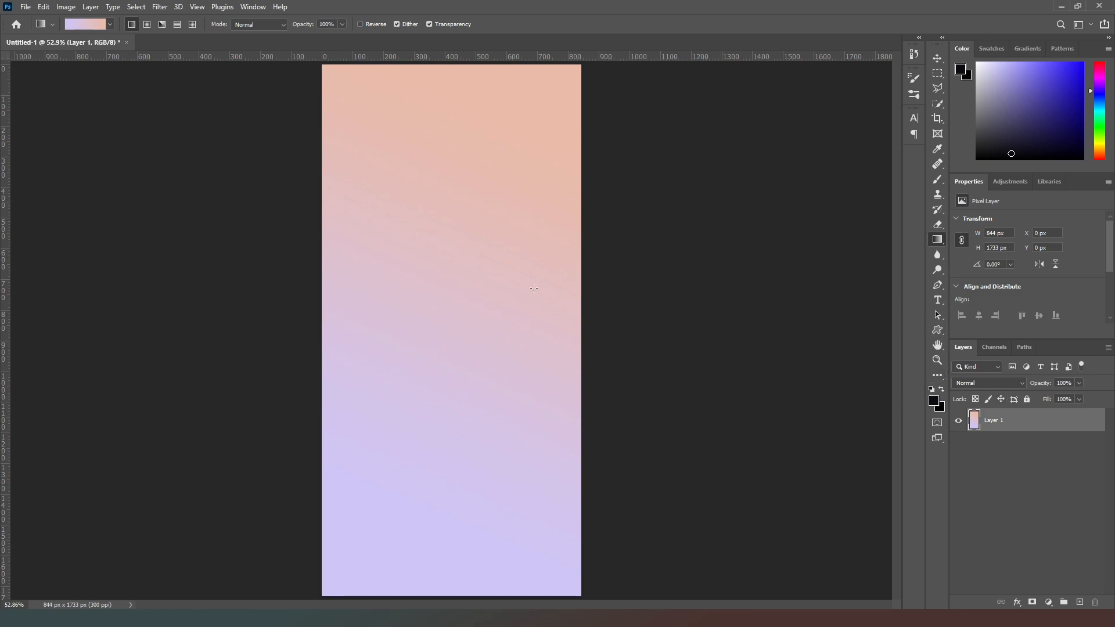
# Browse the brush presets down to the Steam brushes to load one
pyautogui.click(937, 179)
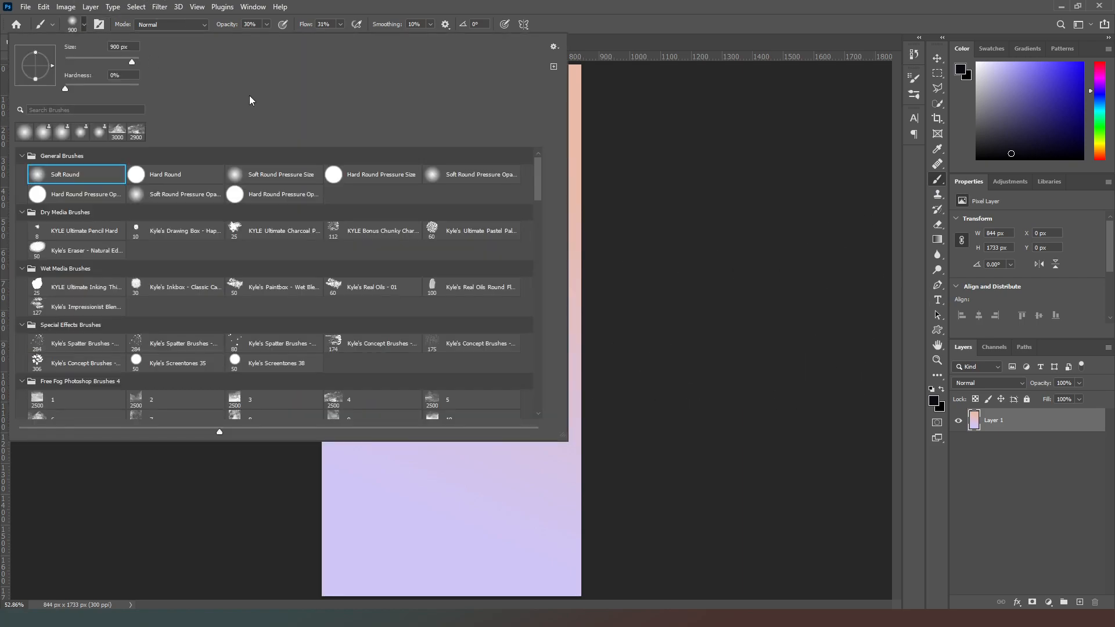
pyautogui.scroll(-3)
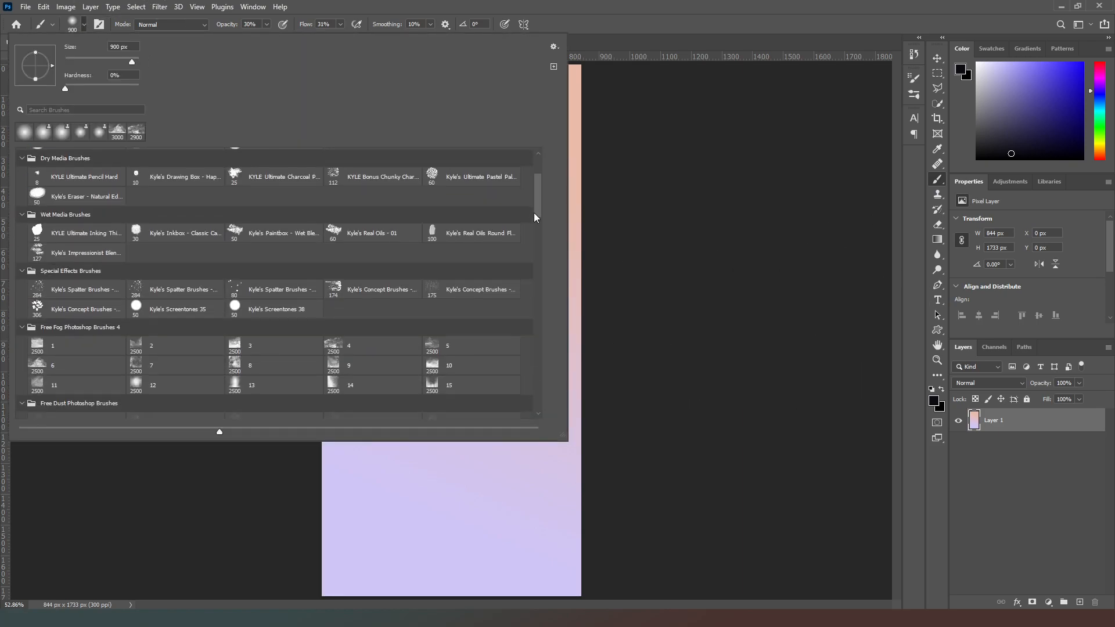
pyautogui.scroll(-3)
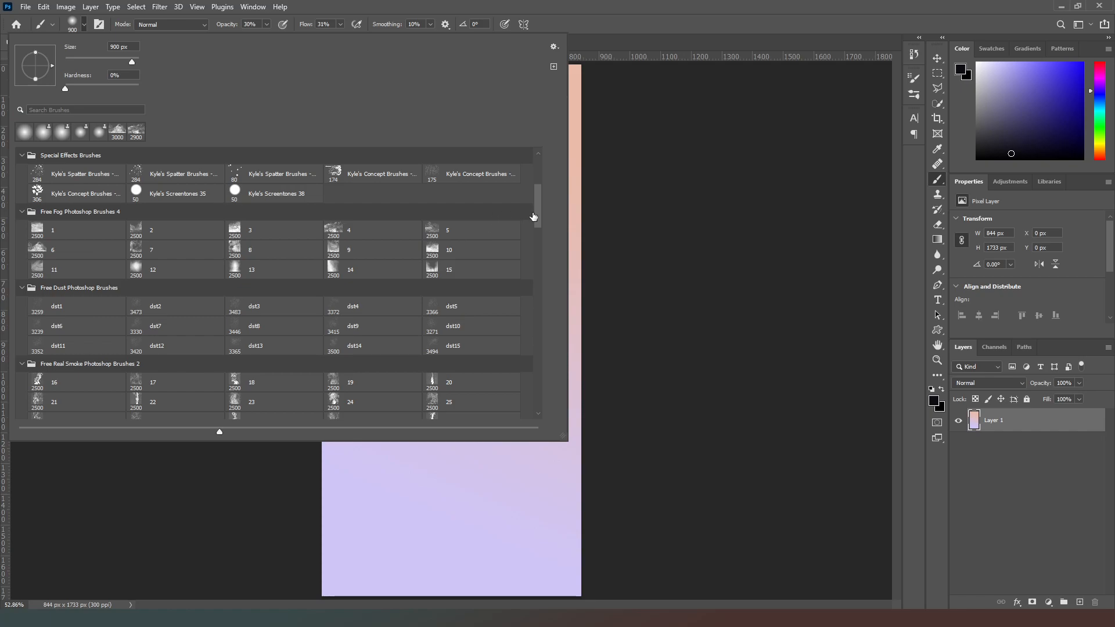
pyautogui.moveTo(539, 230)
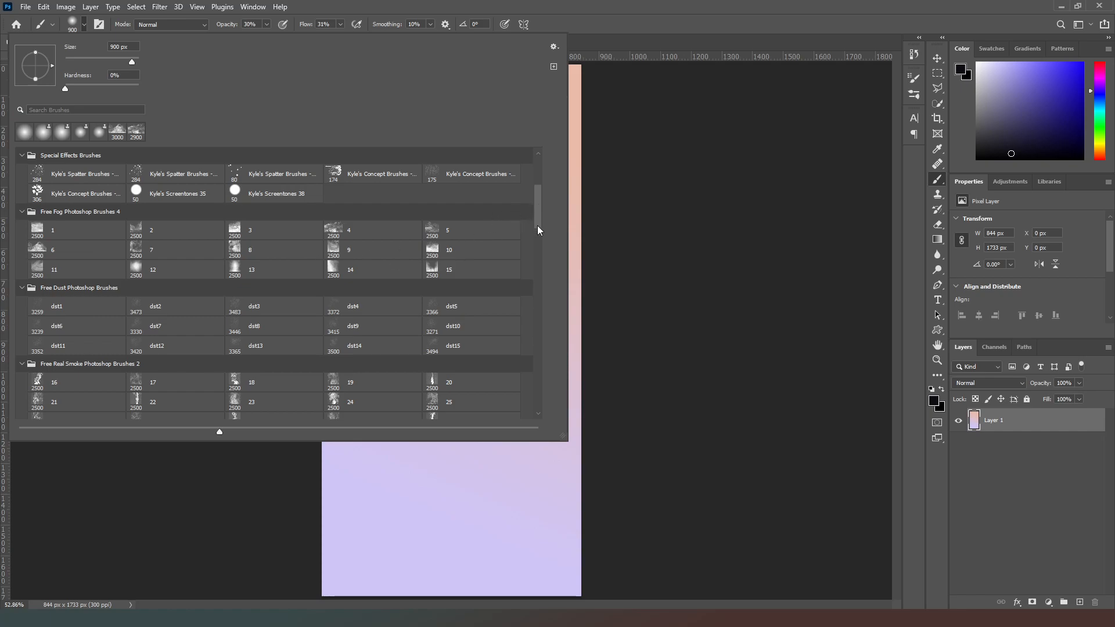
pyautogui.scroll(-3)
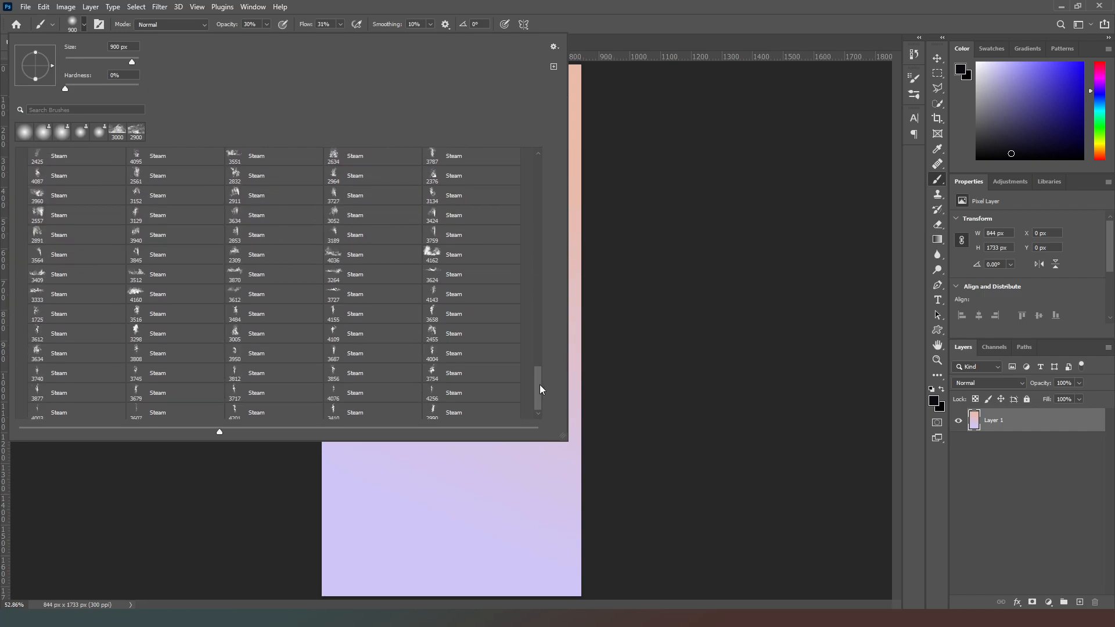
pyautogui.scroll(-3)
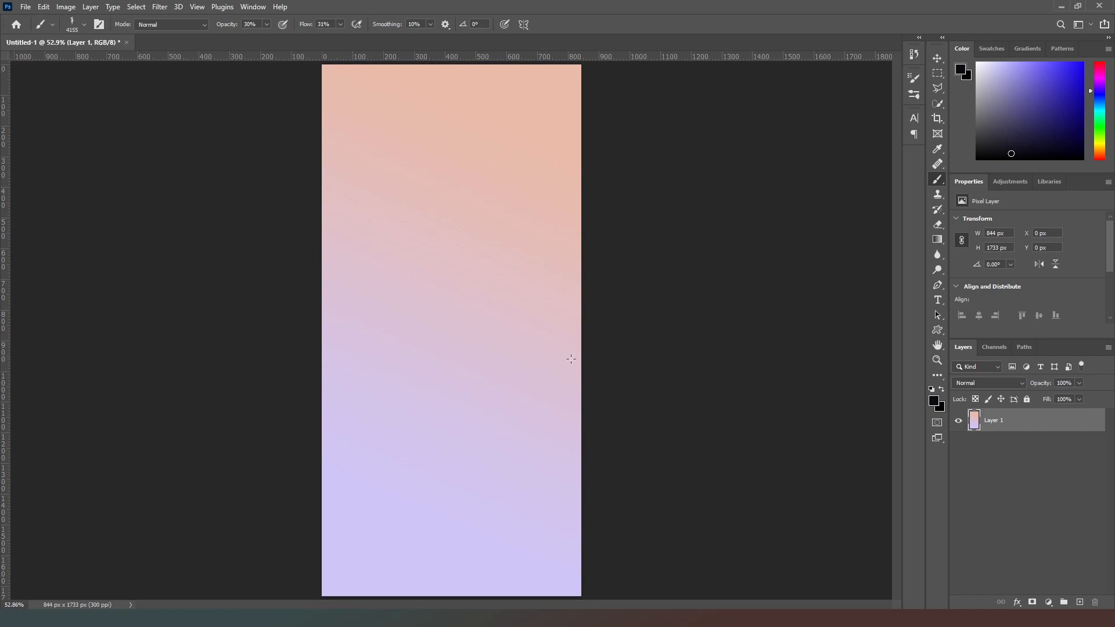
pyautogui.moveTo(400, 345)
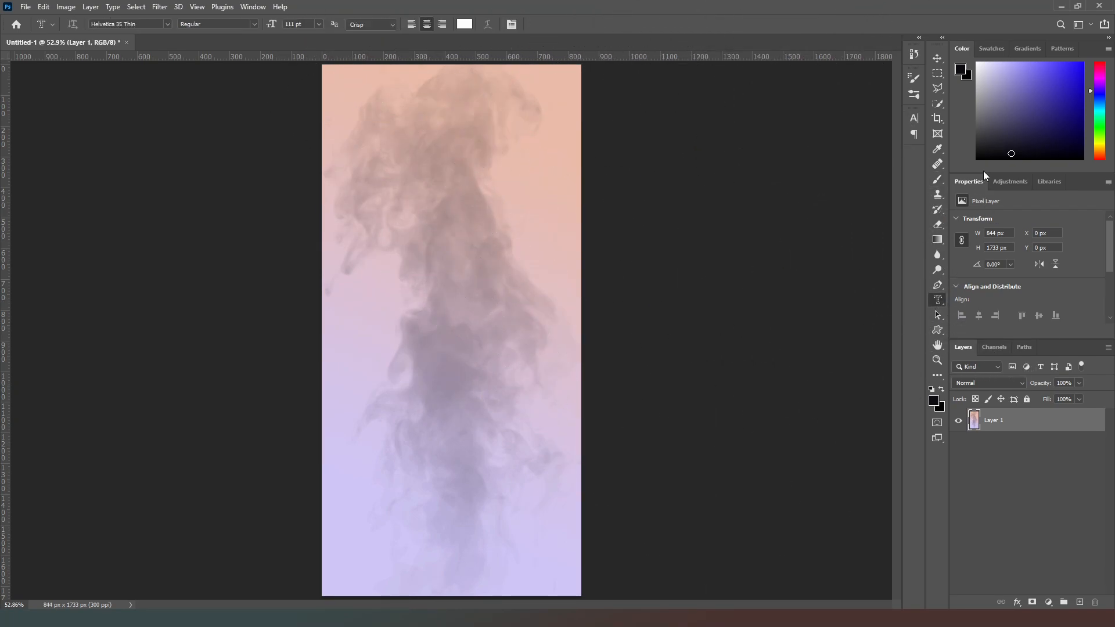
pyautogui.moveTo(147, 56)
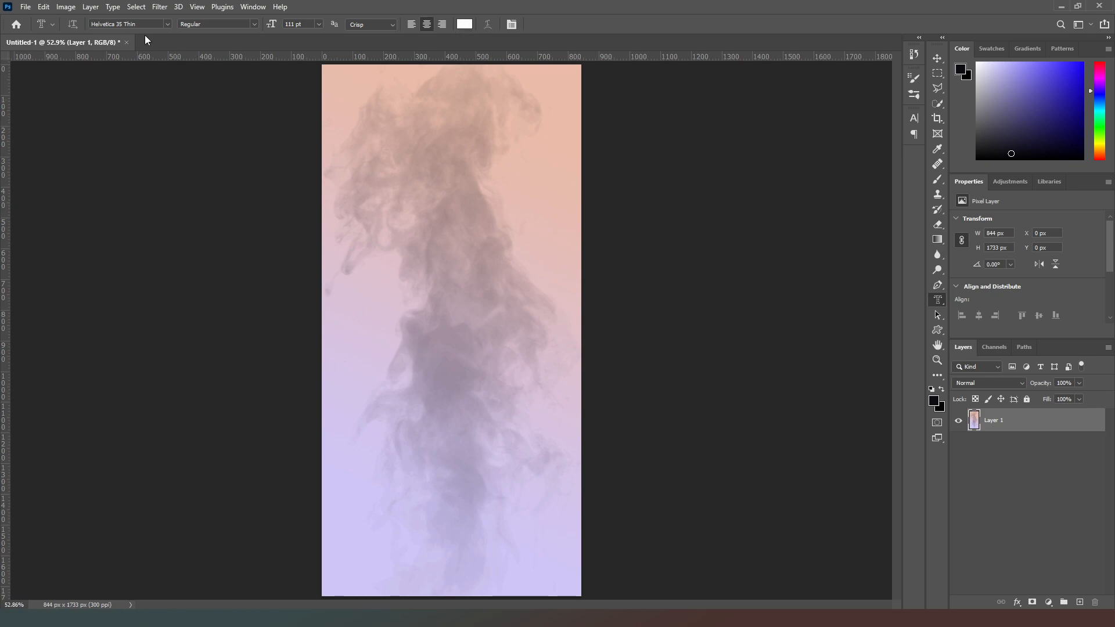
pyautogui.moveTo(346, 135)
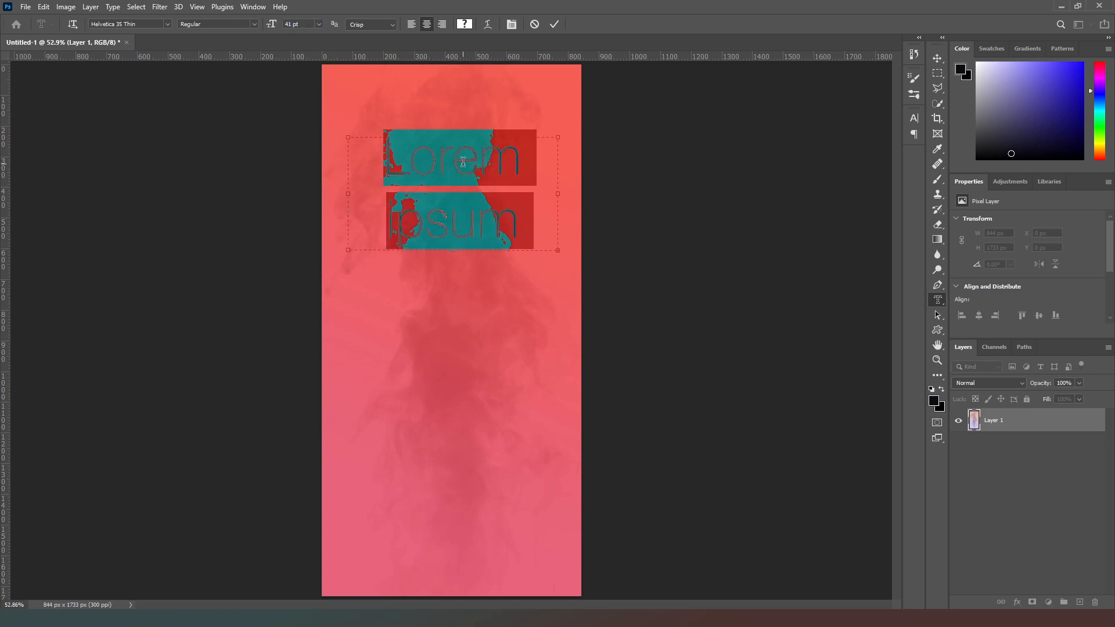
# Make a first 10:03 clock text attempt and discard it
pyautogui.write('10:03')
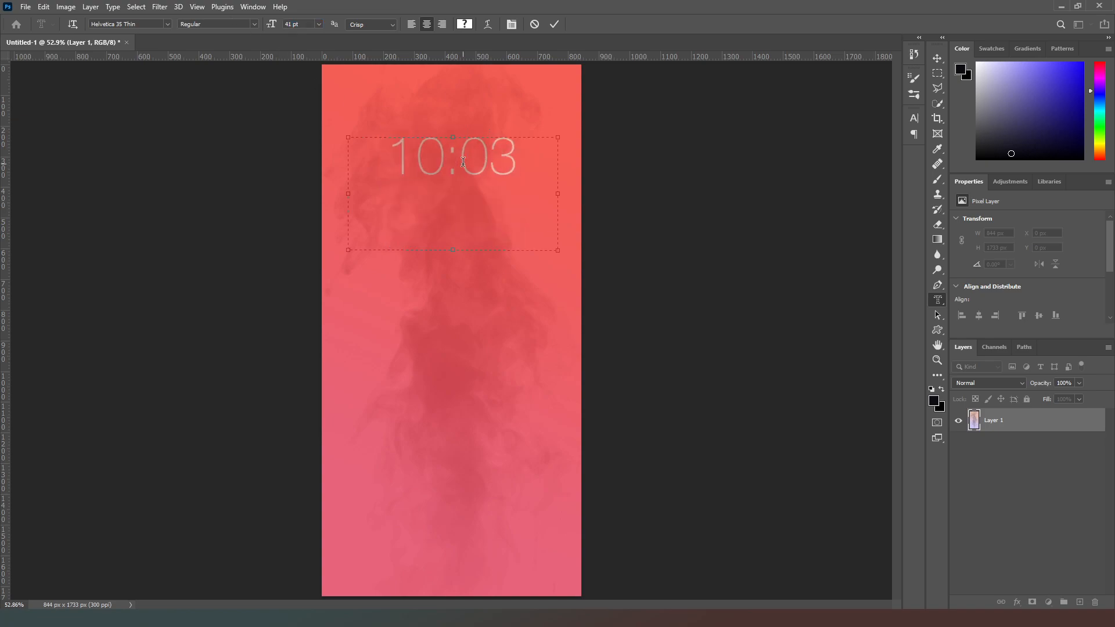
pyautogui.click(554, 24)
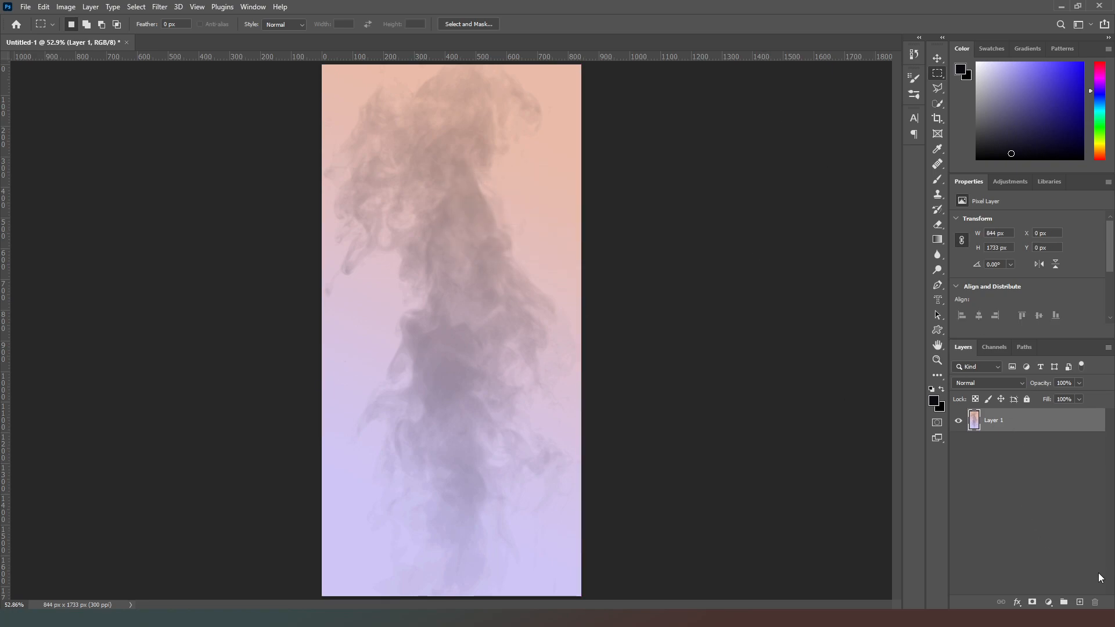
pyautogui.moveTo(941, 310)
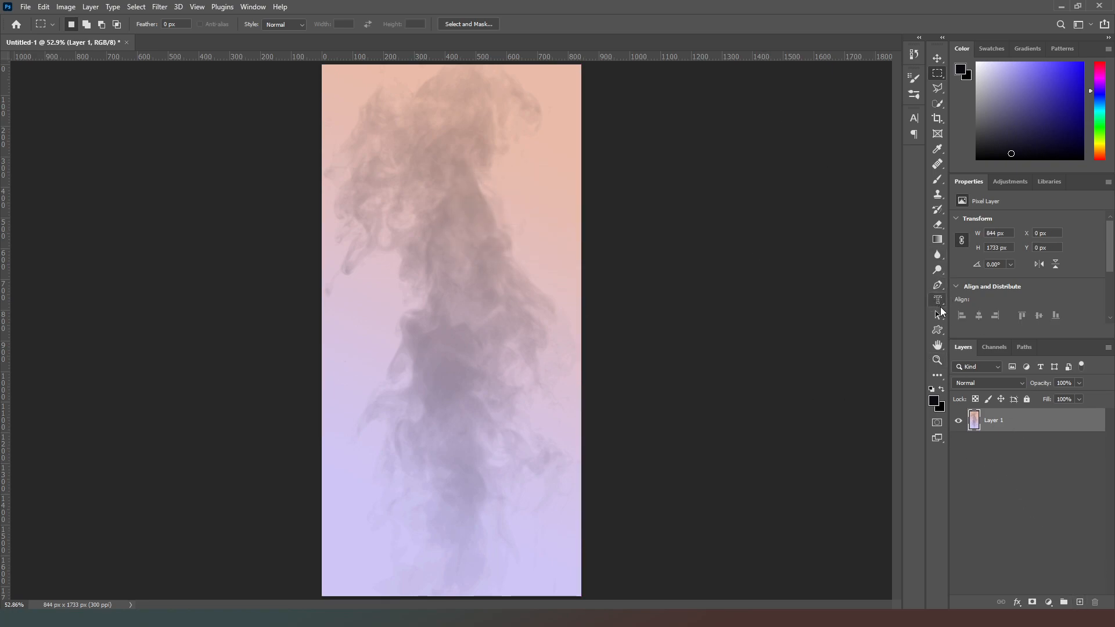
# Add a 10:03 clock text box near the top and nudge it slightly lower
pyautogui.click(936, 300)
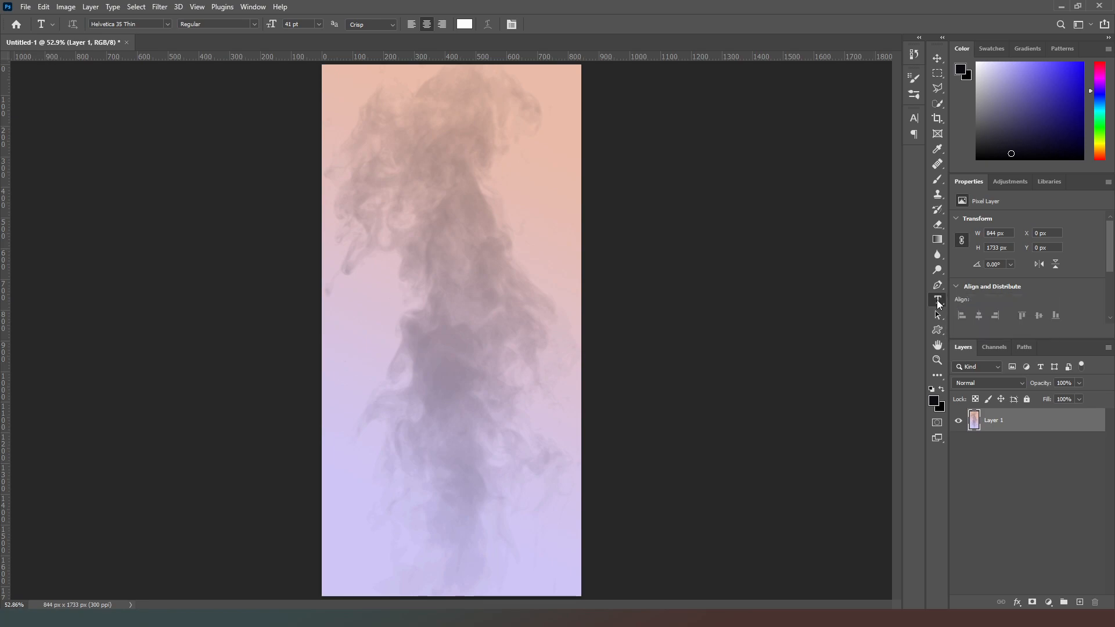
pyautogui.moveTo(368, 151); pyautogui.dragTo(534, 232)
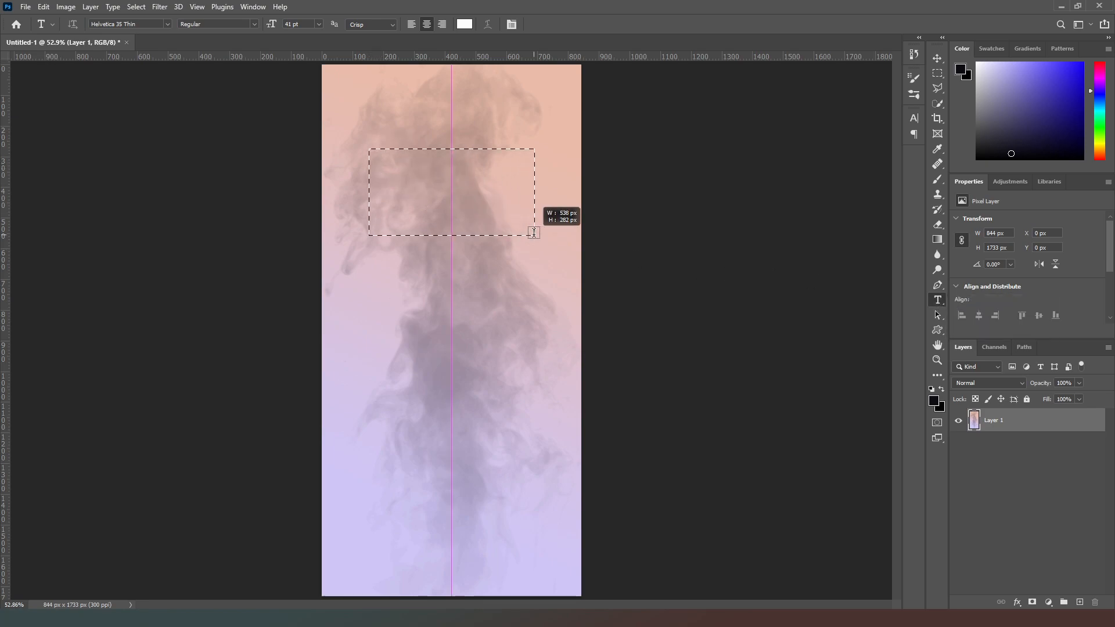
pyautogui.write('10:')
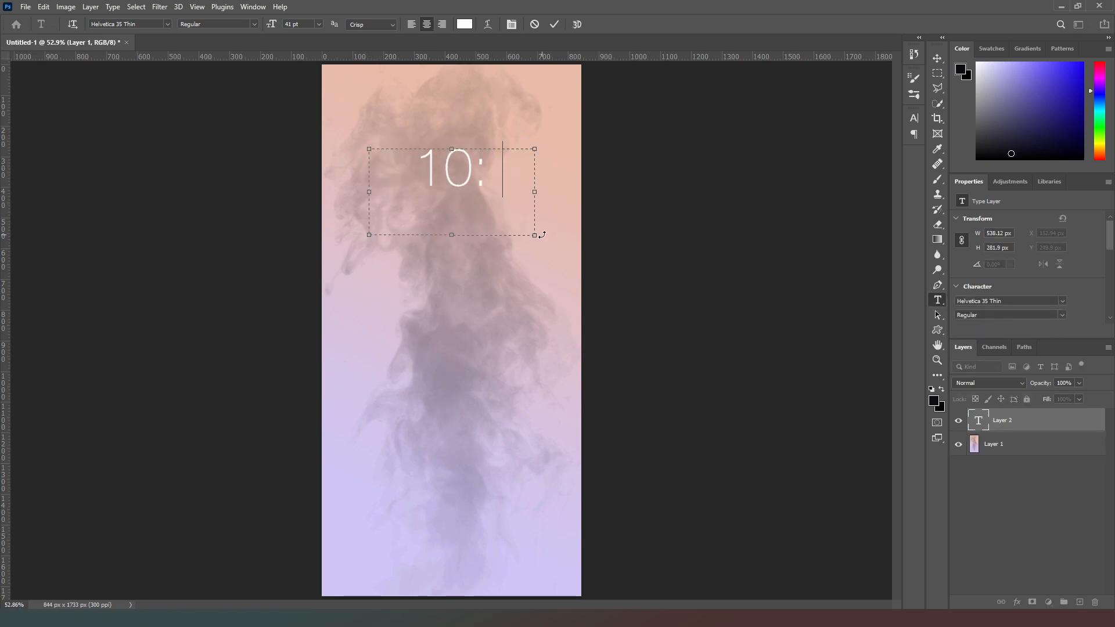
pyautogui.write('03')
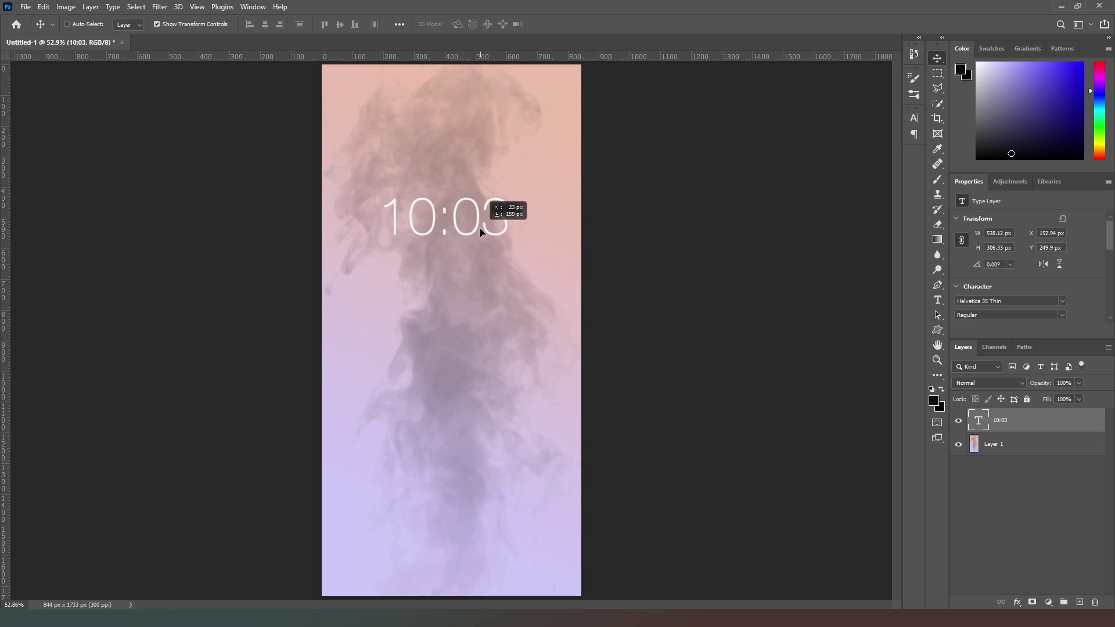
pyautogui.moveTo(448, 220); pyautogui.dragTo(449, 238)
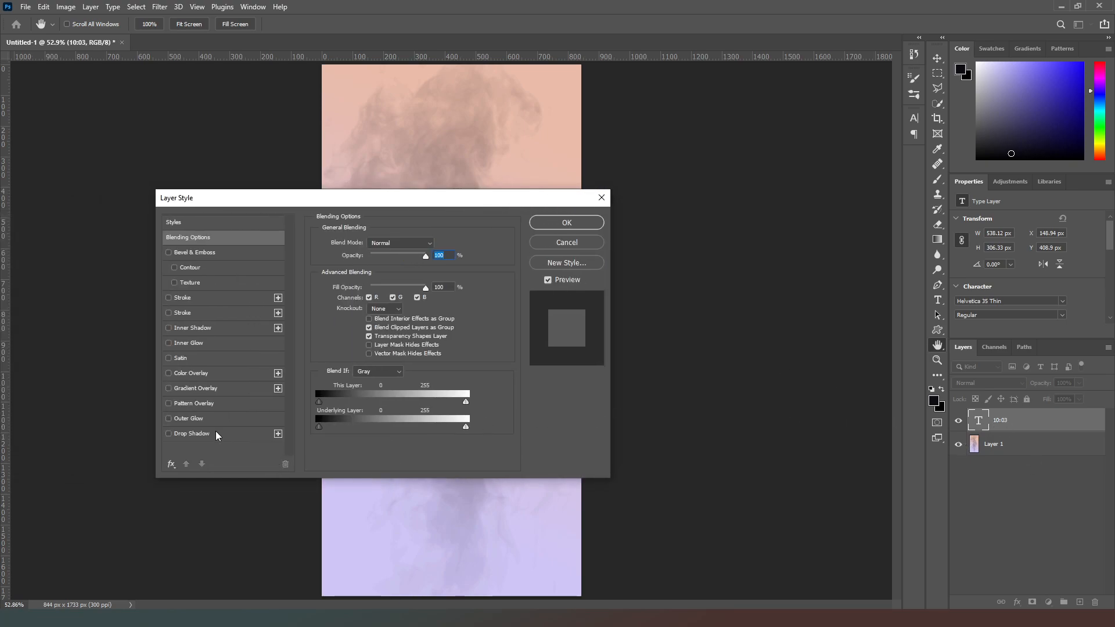
# Enable a drop shadow on the clock text, tune distance, spread and size, and confirm
pyautogui.click(169, 434)
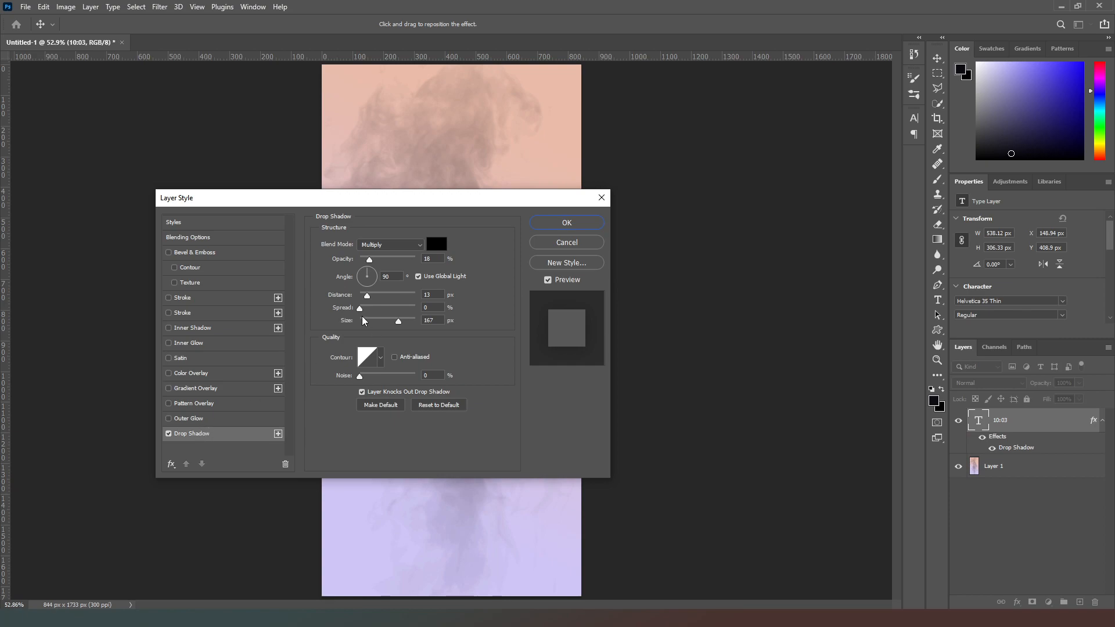
pyautogui.moveTo(376, 198); pyautogui.dragTo(477, 287)
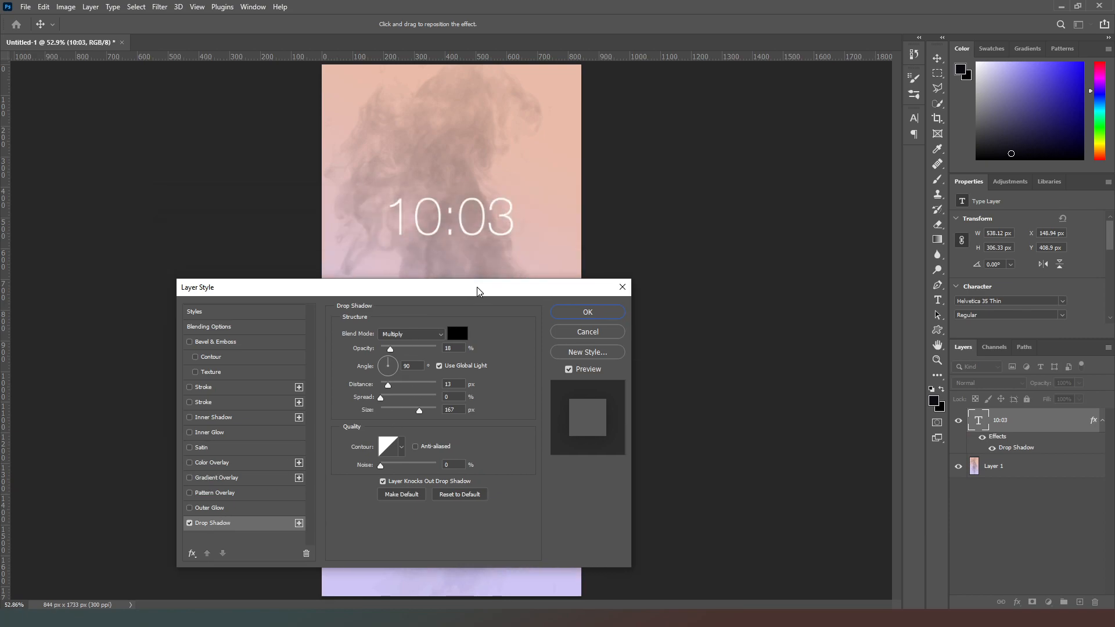
pyautogui.moveTo(388, 384); pyautogui.dragTo(385, 385)
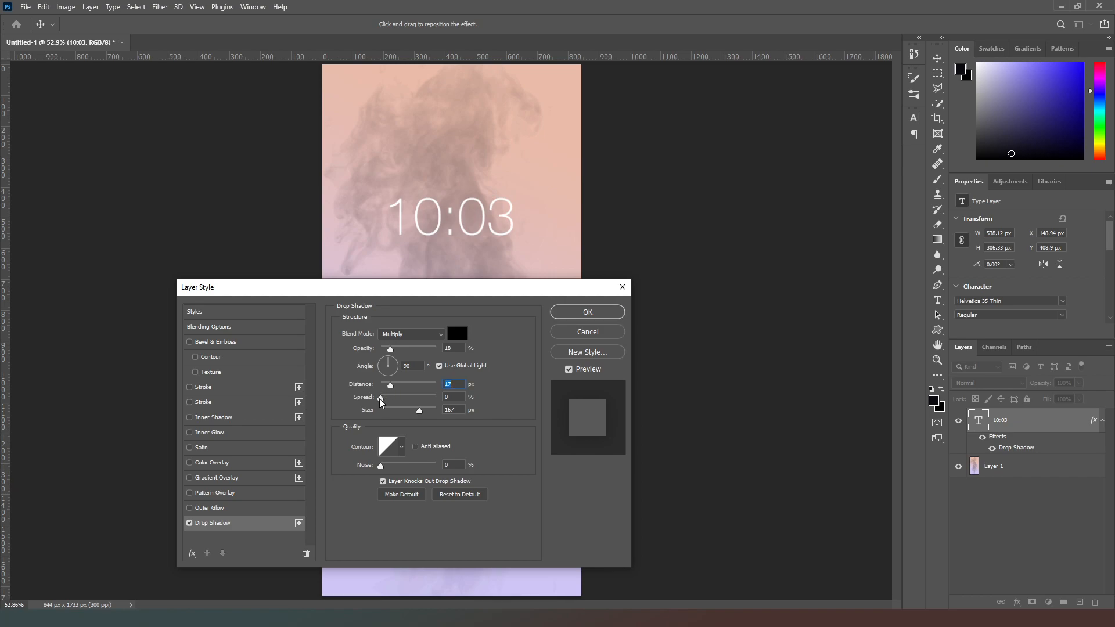
pyautogui.click(450, 397)
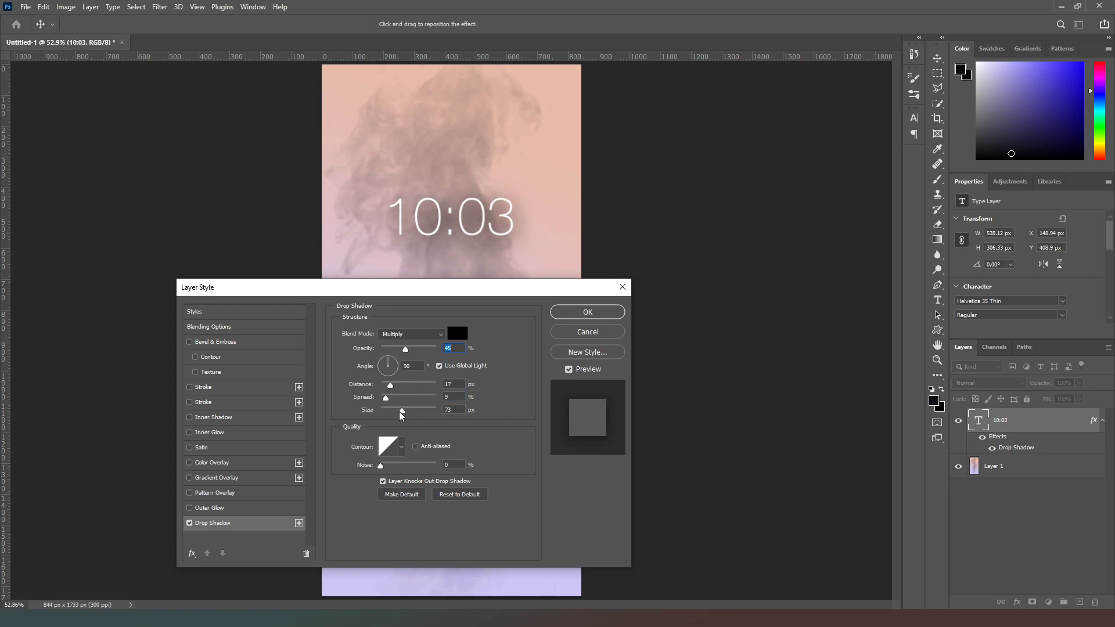
pyautogui.moveTo(401, 410); pyautogui.dragTo(389, 410)
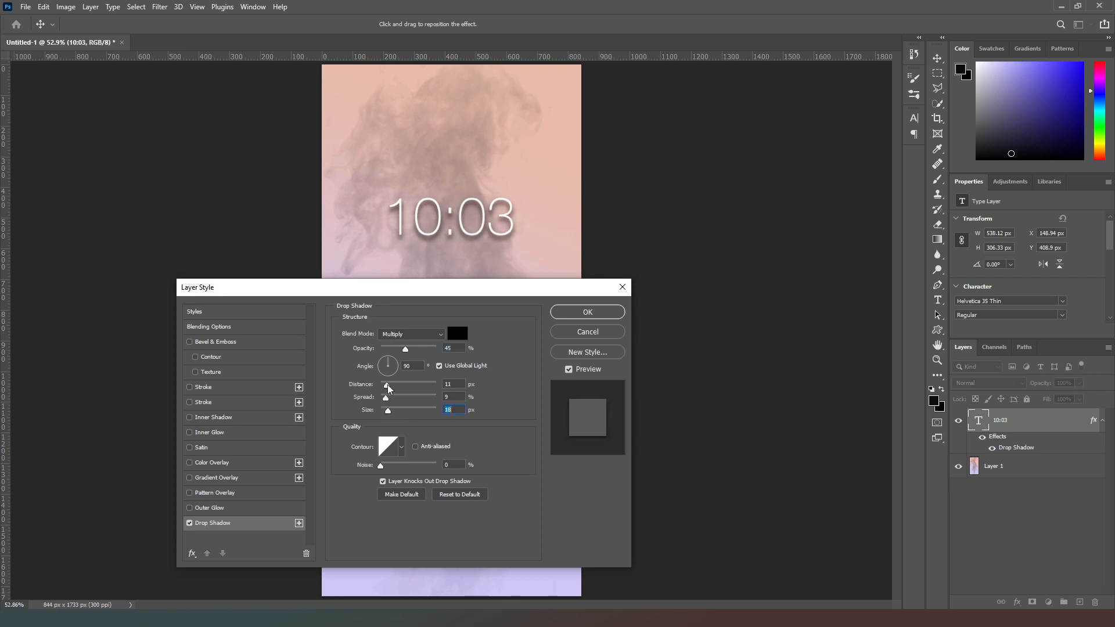
pyautogui.moveTo(389, 388); pyautogui.dragTo(382, 388)
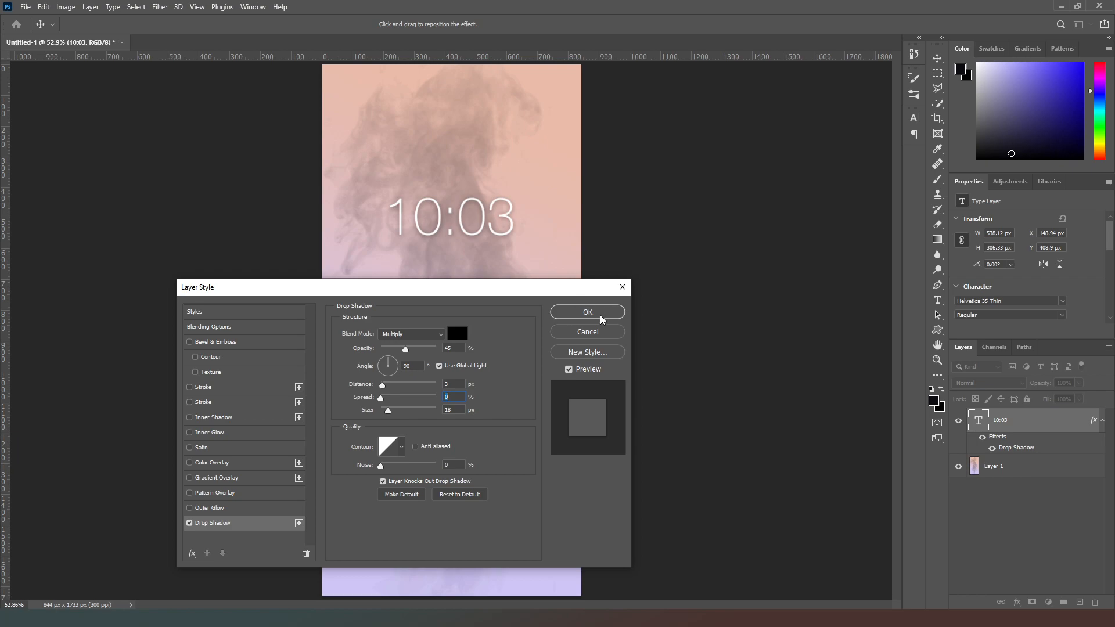
pyautogui.click(586, 311)
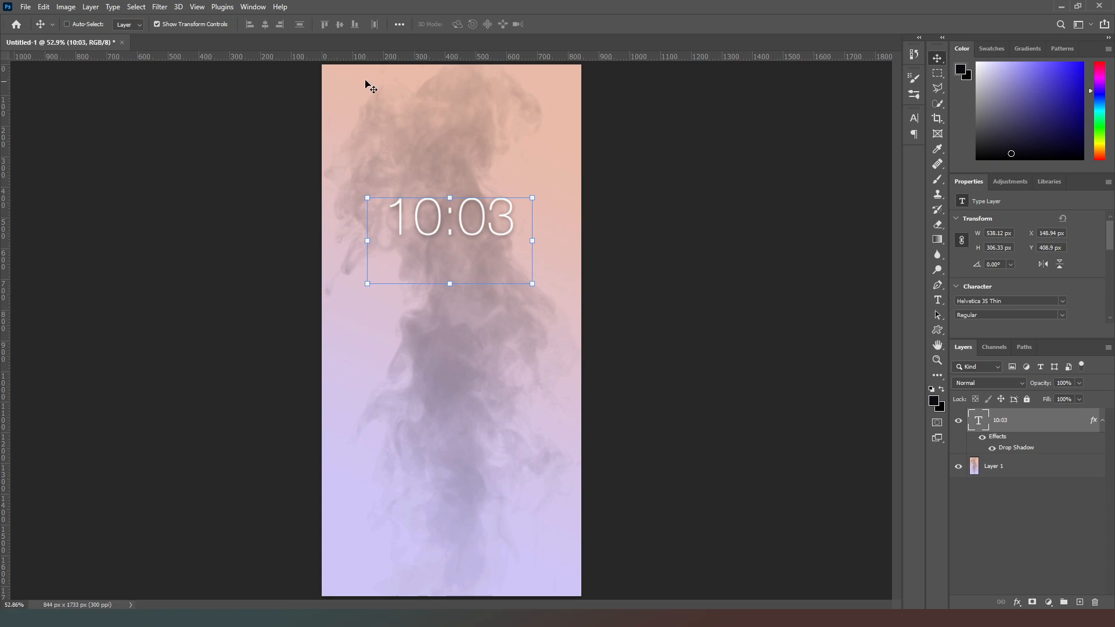
pyautogui.moveTo(948, 260)
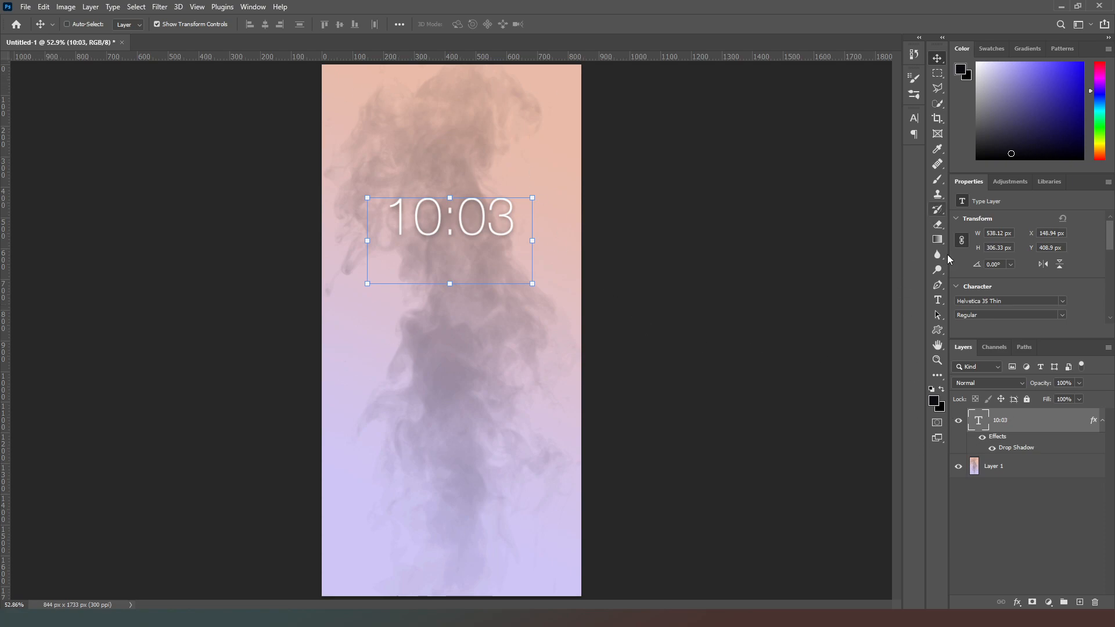
# Add 'Slide to Unlock' text near the bottom at 17 pt and commit it
pyautogui.click(937, 299)
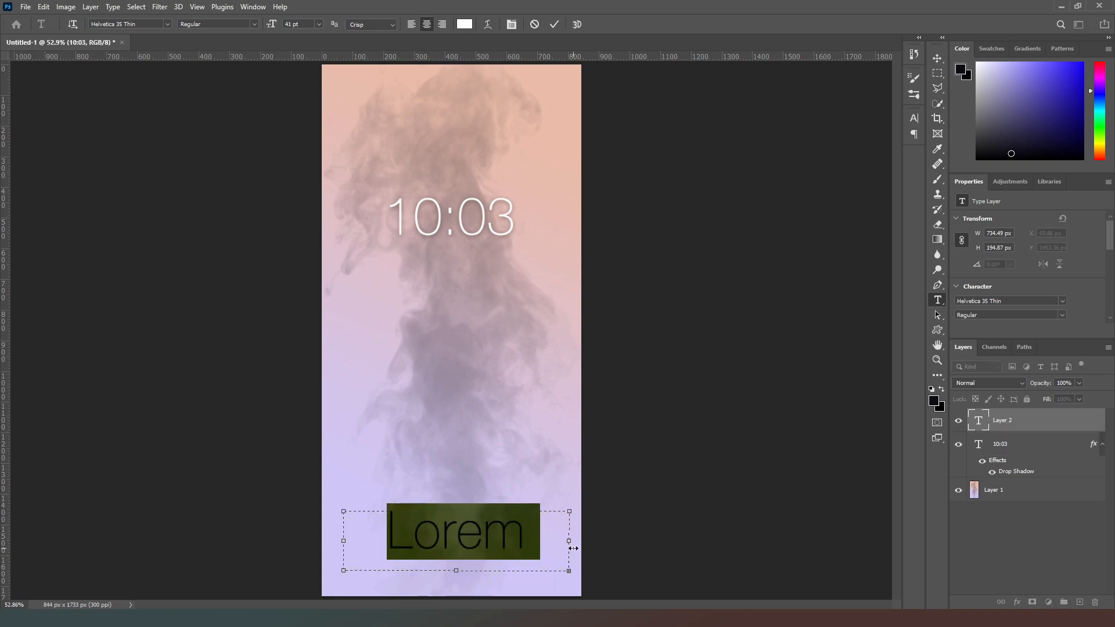
pyautogui.write('Slide to Unlock')
pyautogui.click(303, 25)
pyautogui.write('15')
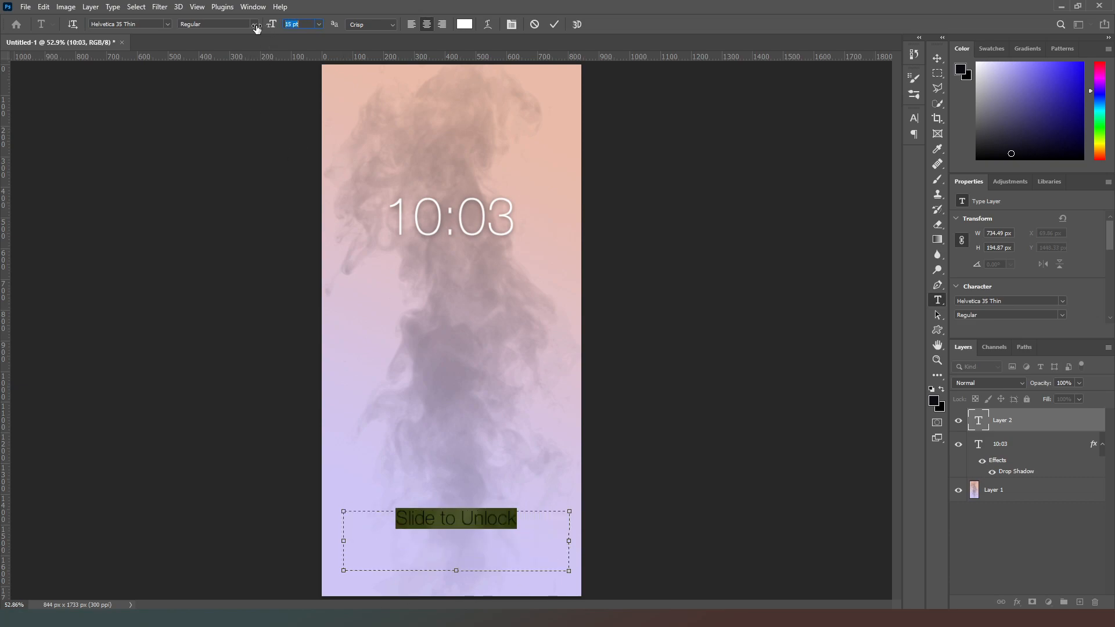
pyautogui.write('17')
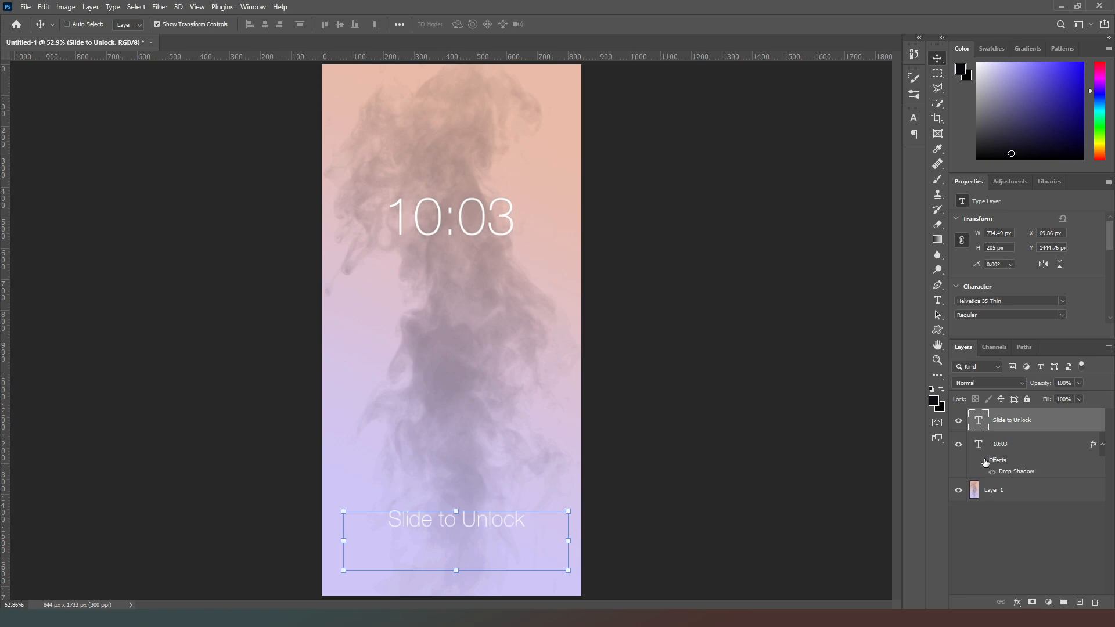
pyautogui.click(1017, 420)
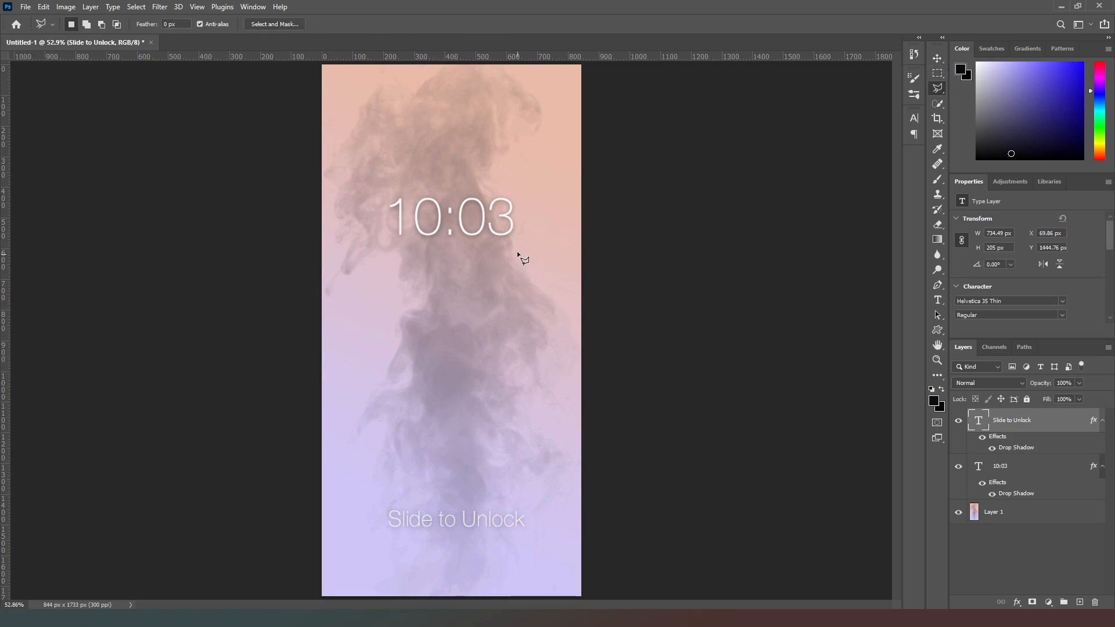
pyautogui.moveTo(461, 190)
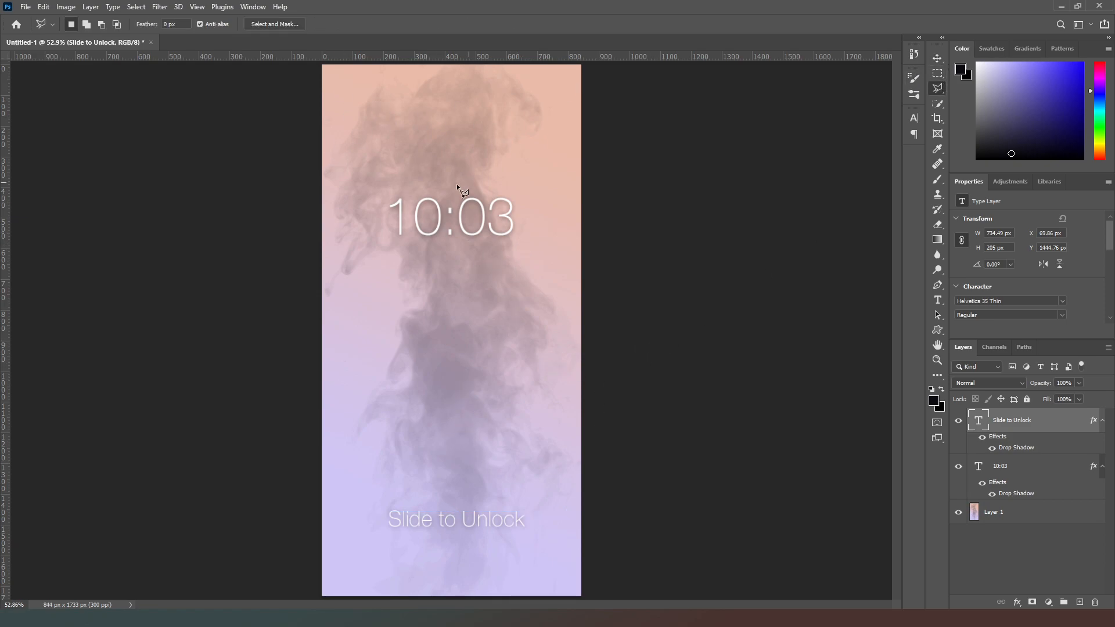
pyautogui.moveTo(431, 379)
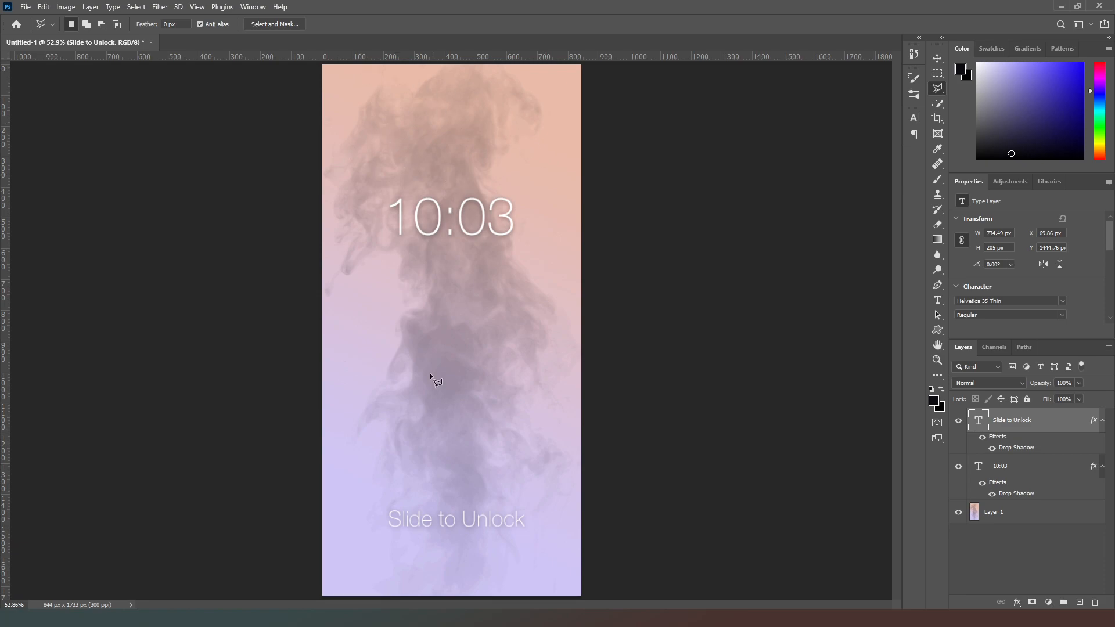
pyautogui.moveTo(367, 87)
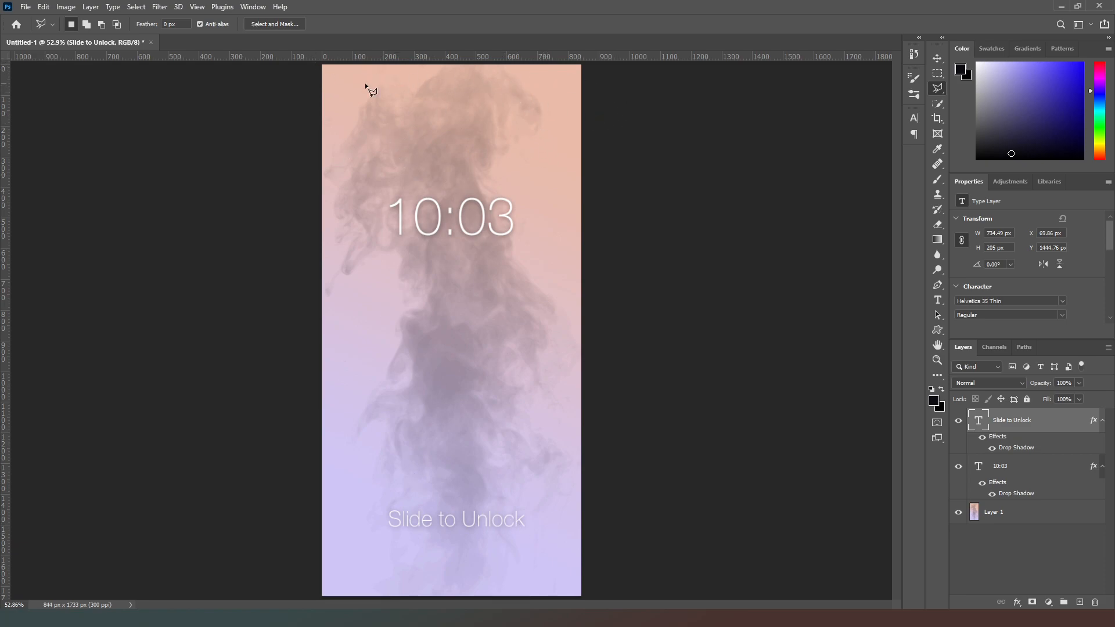
pyautogui.moveTo(493, 162)
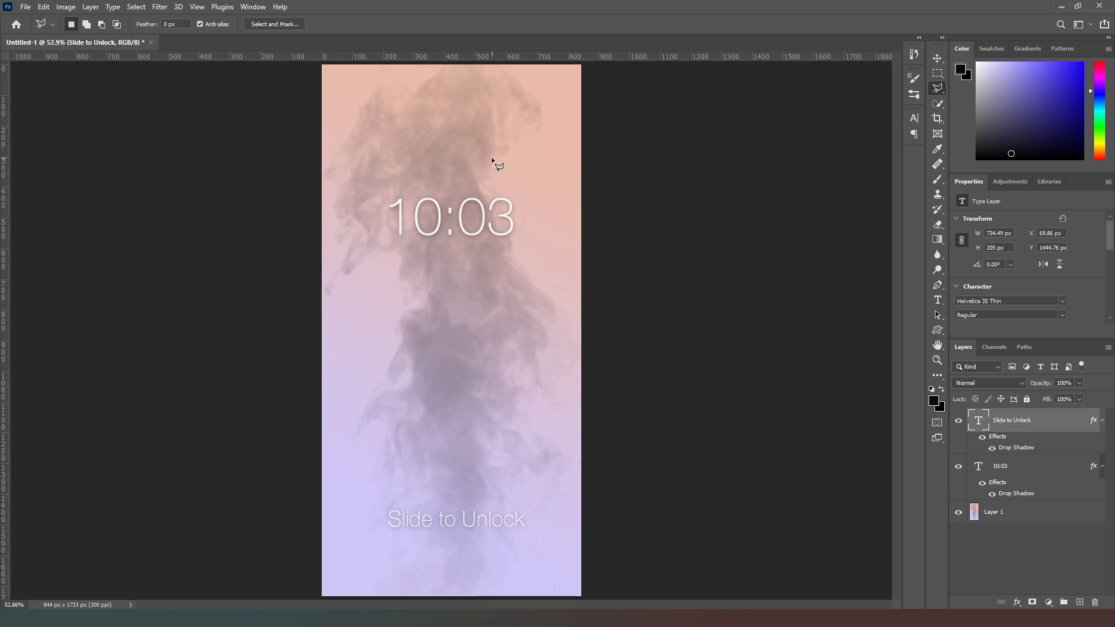
pyautogui.moveTo(470, 158)
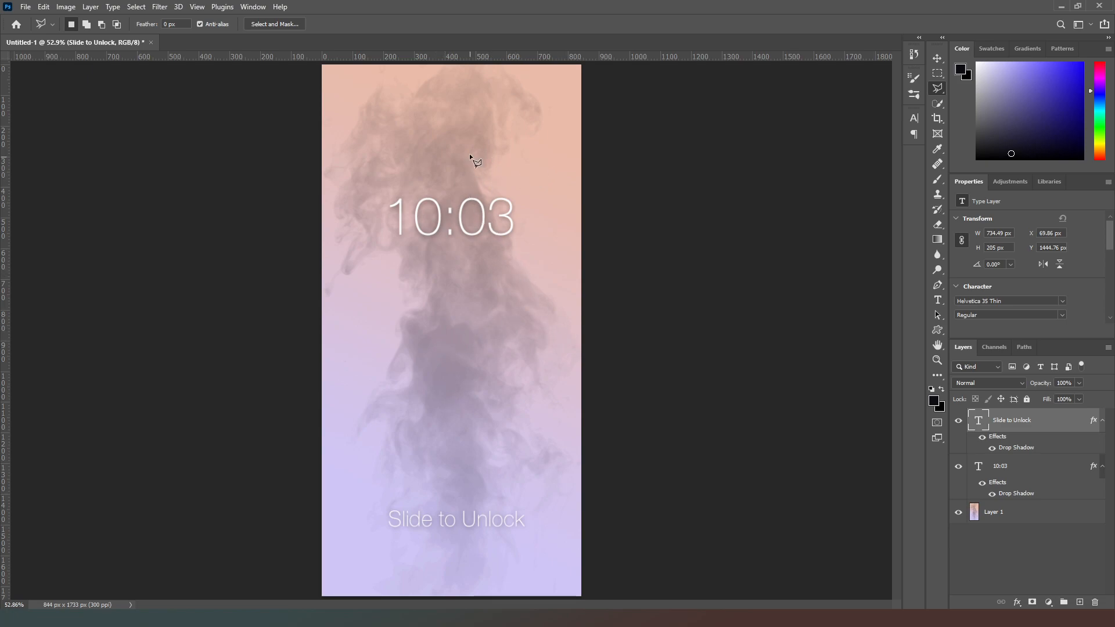
pyautogui.moveTo(535, 94)
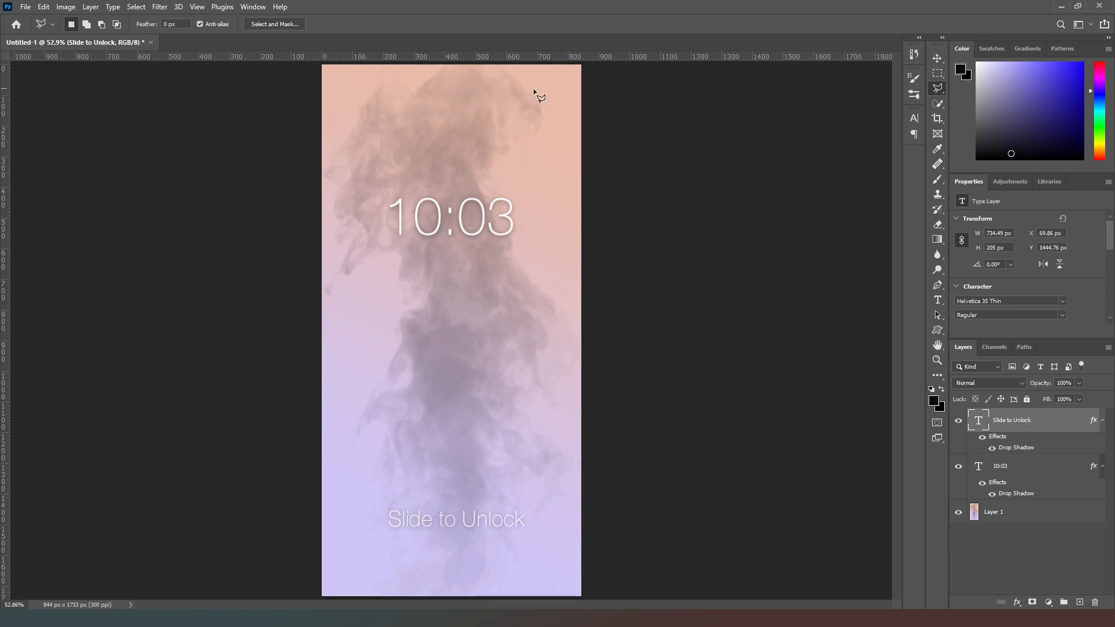
pyautogui.moveTo(362, 158)
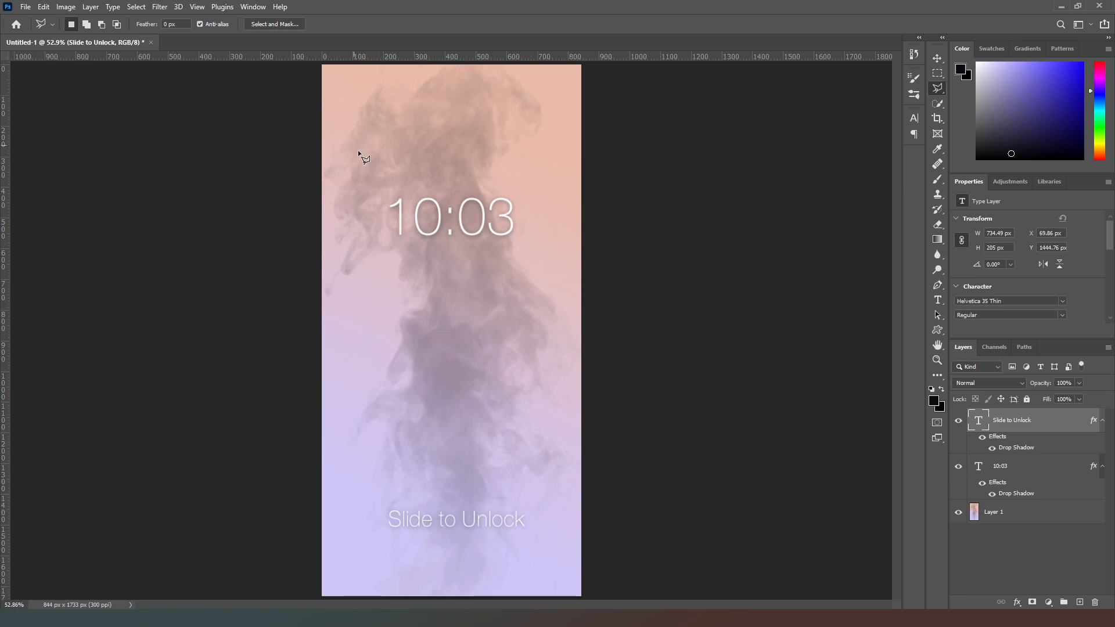
pyautogui.moveTo(525, 449)
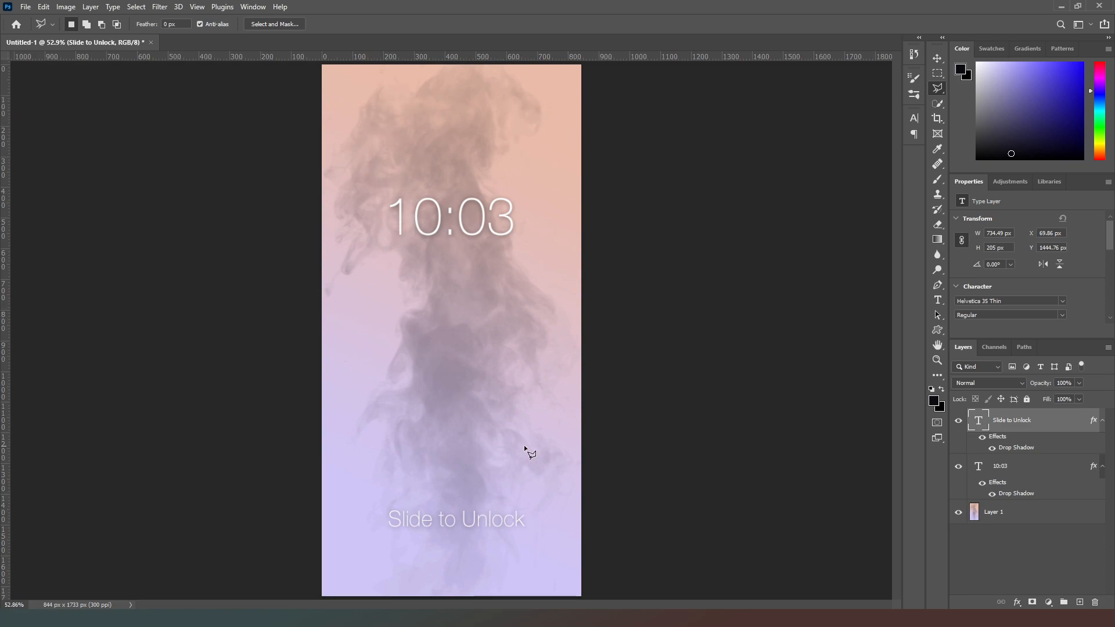
pyautogui.moveTo(453, 202)
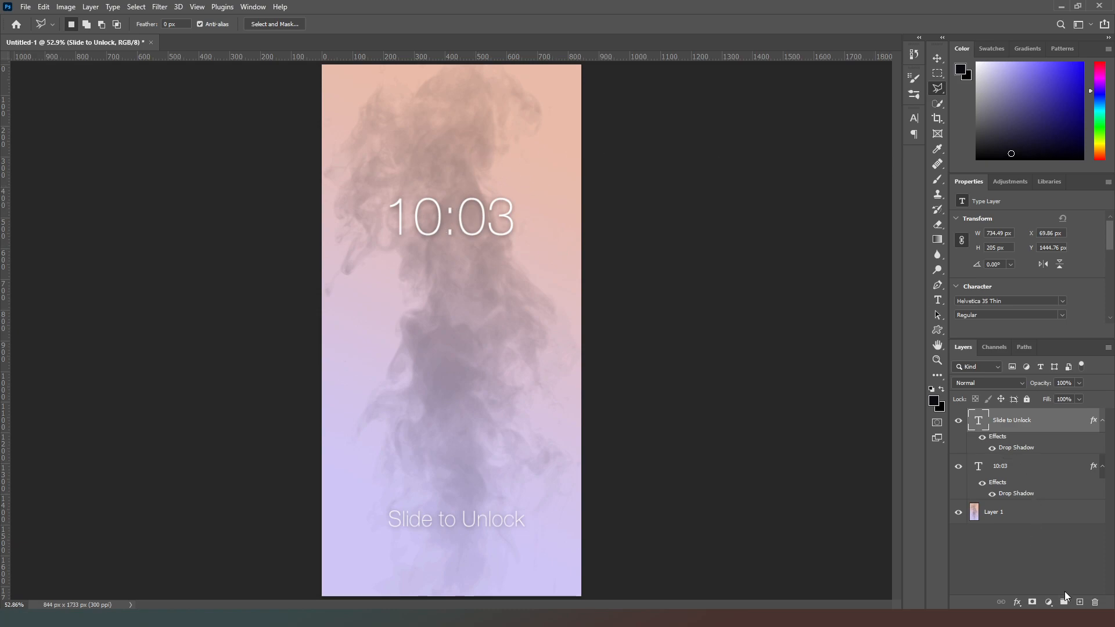
pyautogui.moveTo(1074, 606)
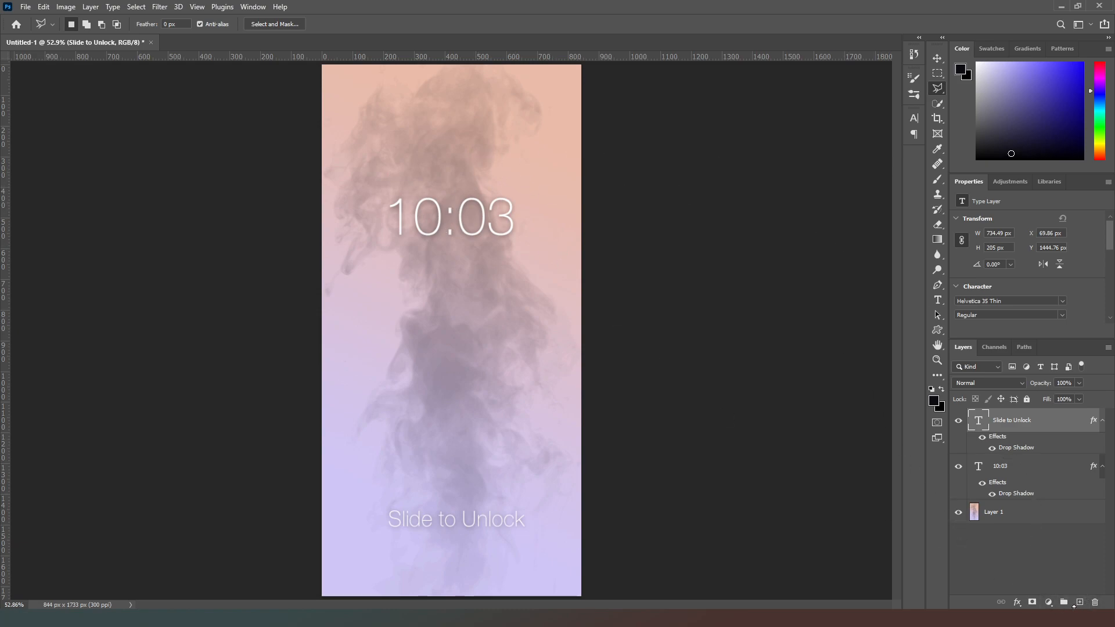
# Add two empty layers and select an inset rectangle just inside the screen edges
pyautogui.click(1078, 619)
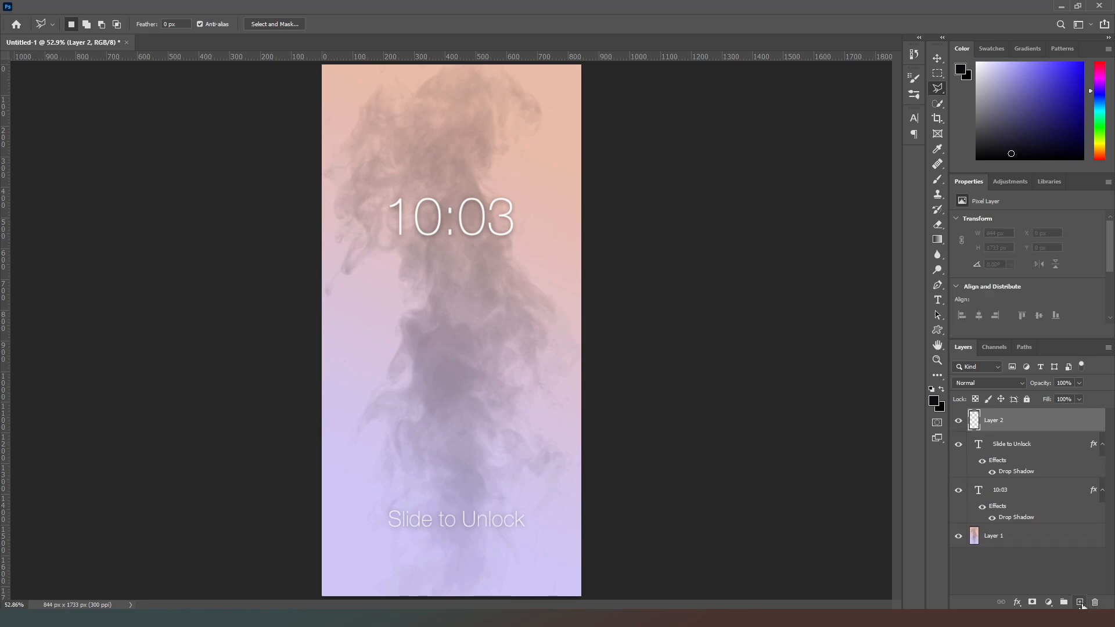
pyautogui.click(1078, 601)
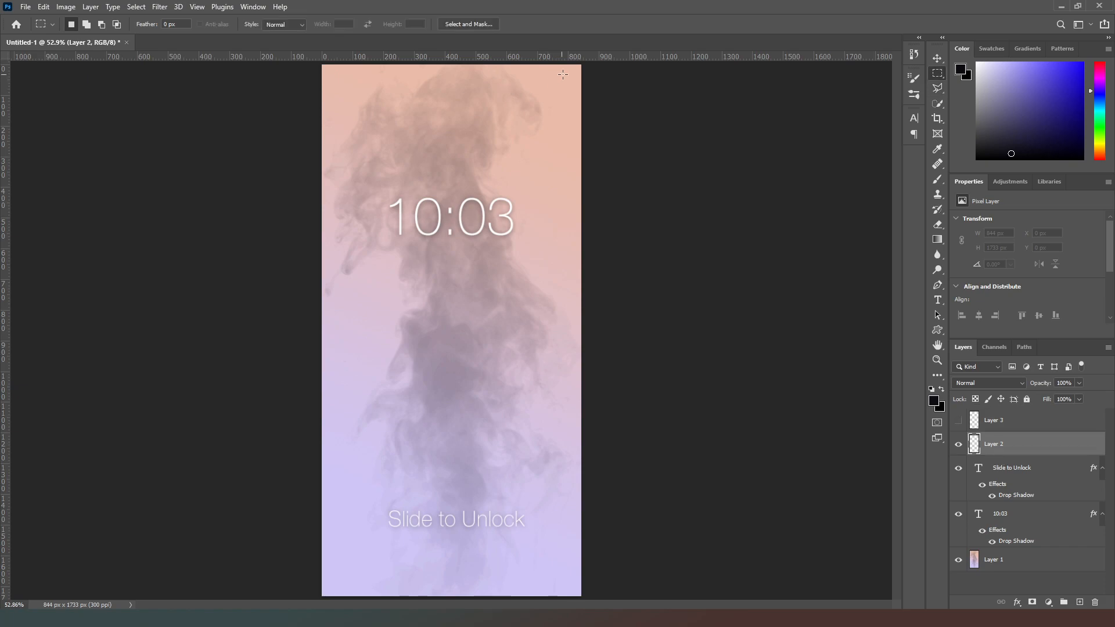
pyautogui.moveTo(573, 72)
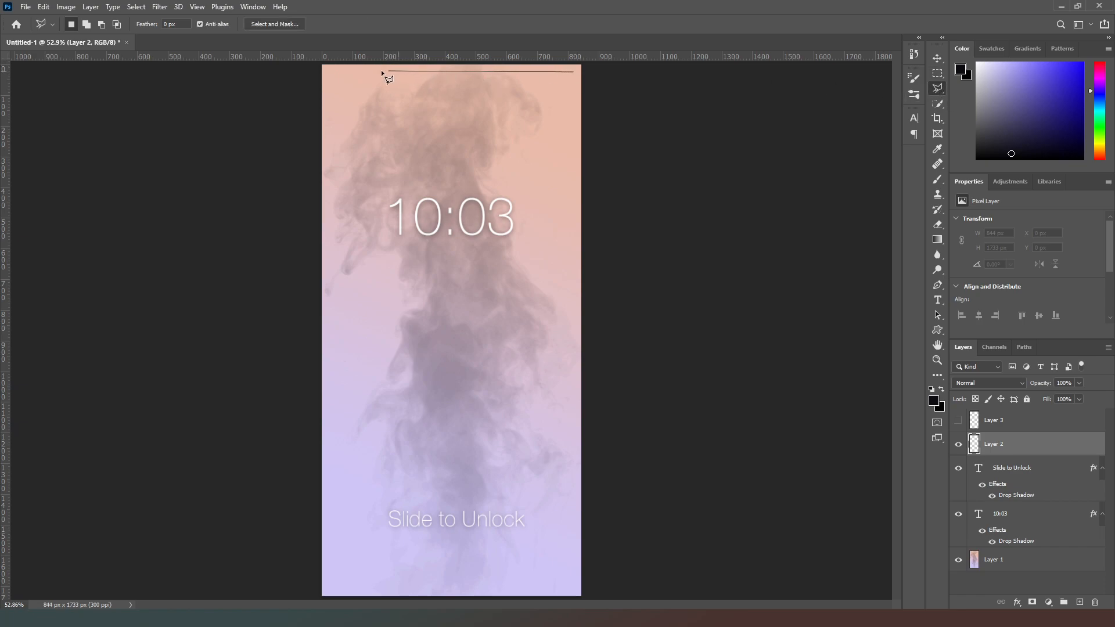
pyautogui.moveTo(332, 73)
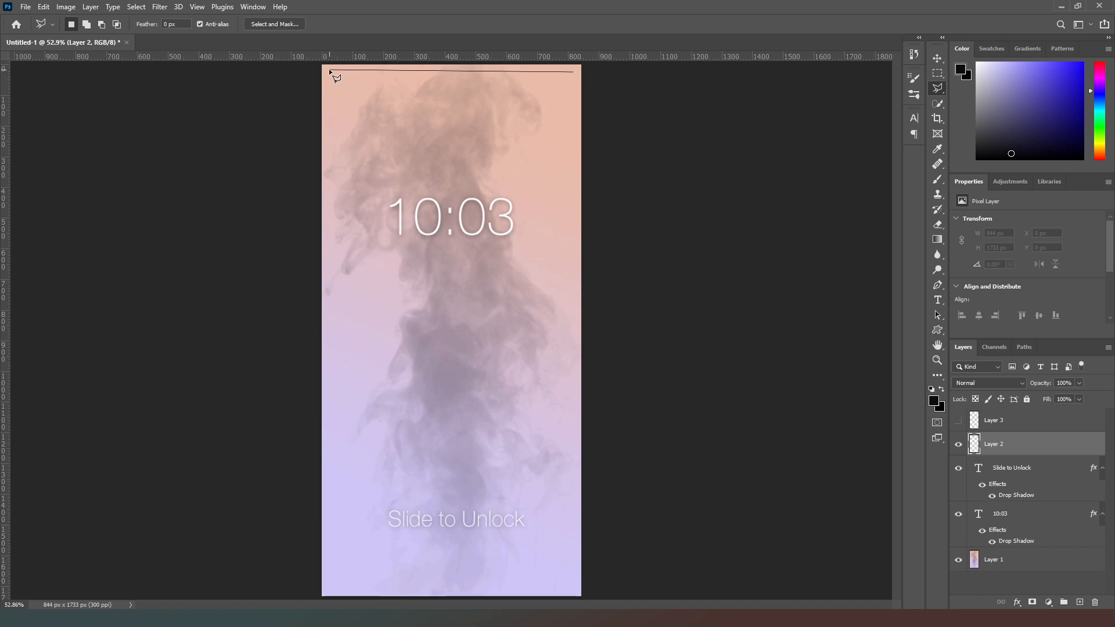
pyautogui.moveTo(328, 71); pyautogui.dragTo(326, 579)
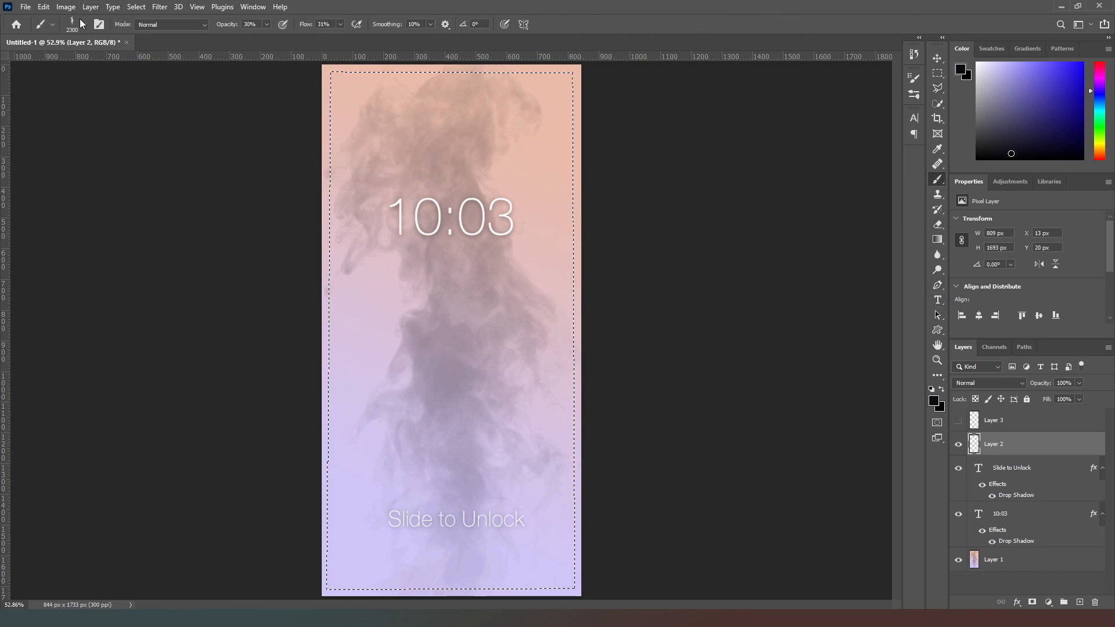
# Paint white haze across the top of the screen with a large soft brush
pyautogui.click(85, 24)
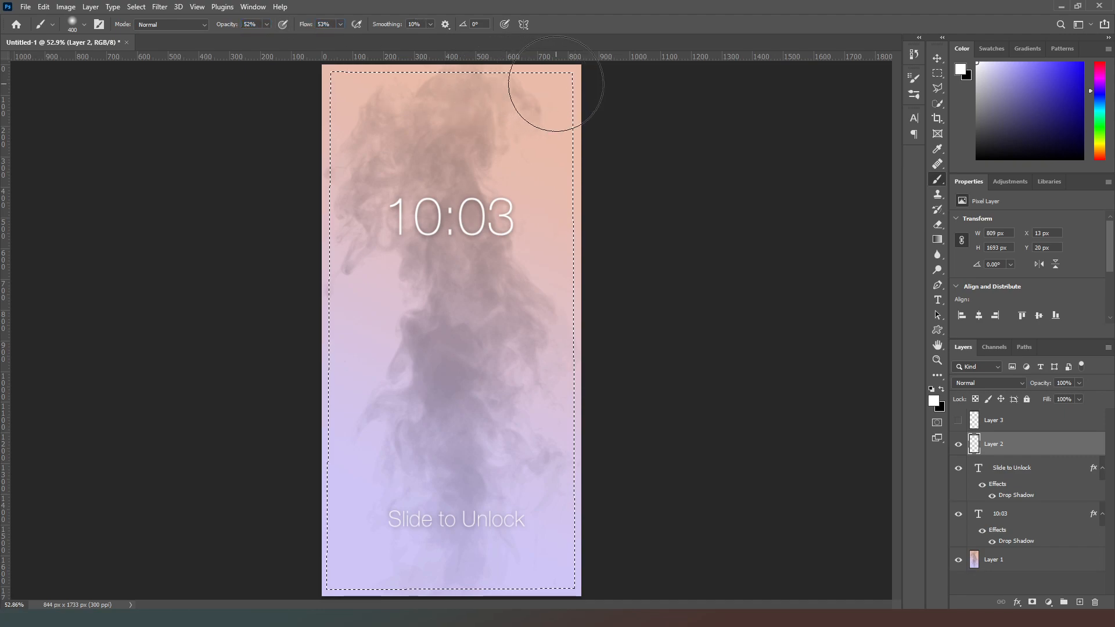
pyautogui.moveTo(340, 239)
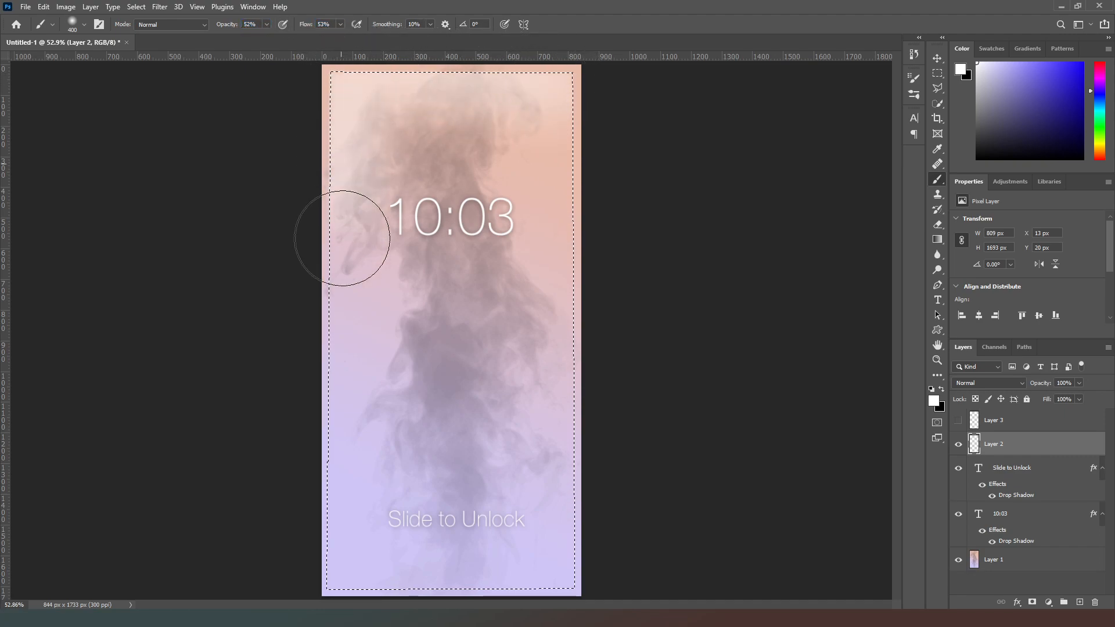
pyautogui.moveTo(509, 90)
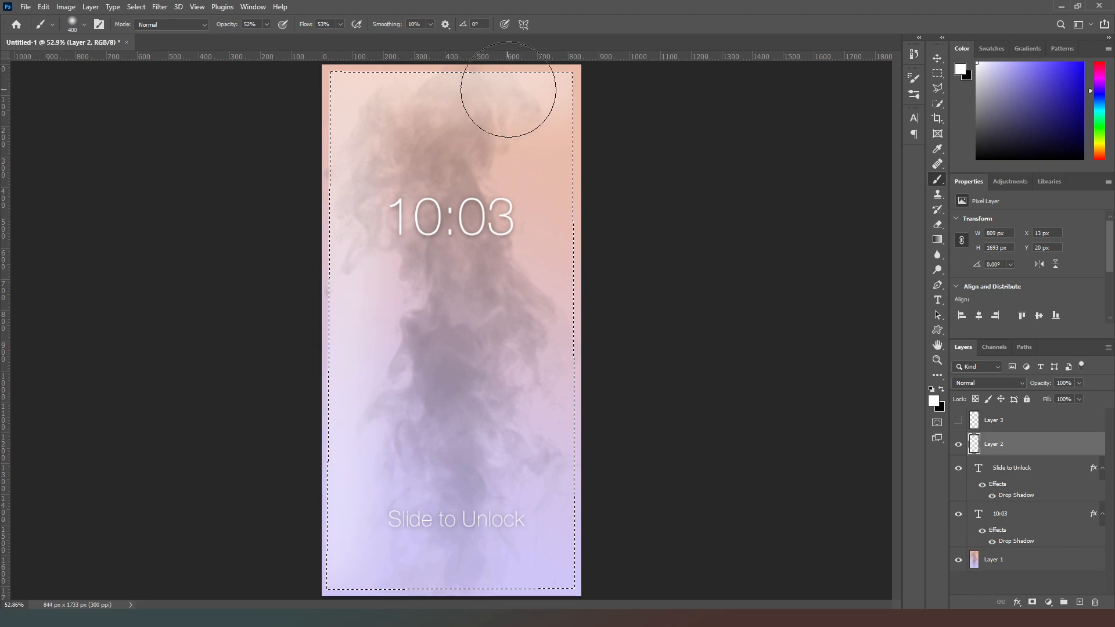
pyautogui.moveTo(508, 93); pyautogui.dragTo(352, 164)
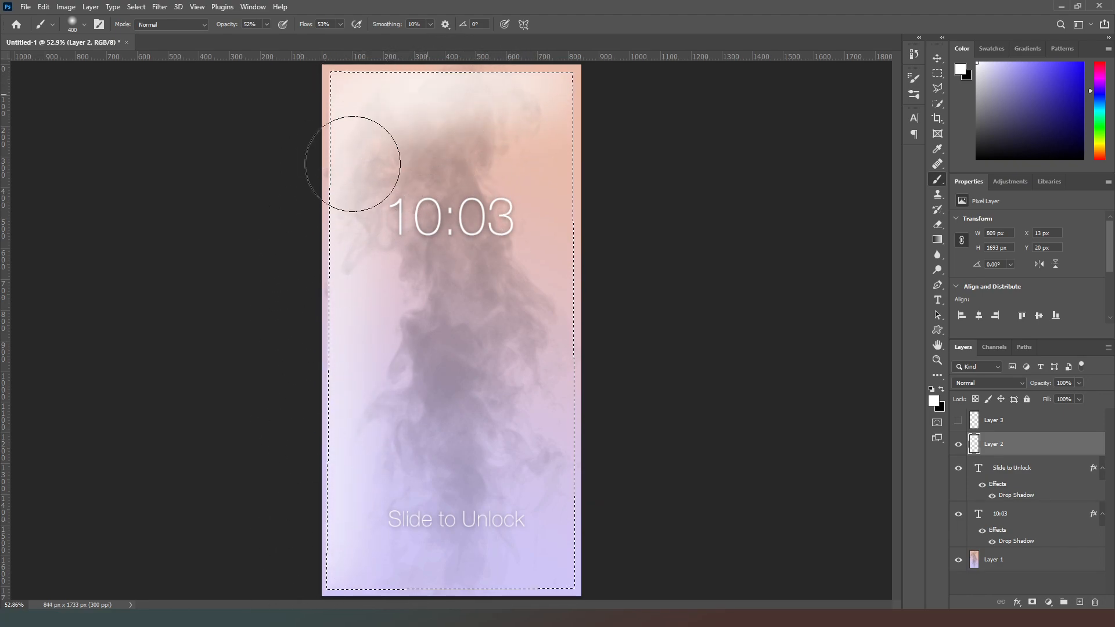
pyautogui.moveTo(962, 302)
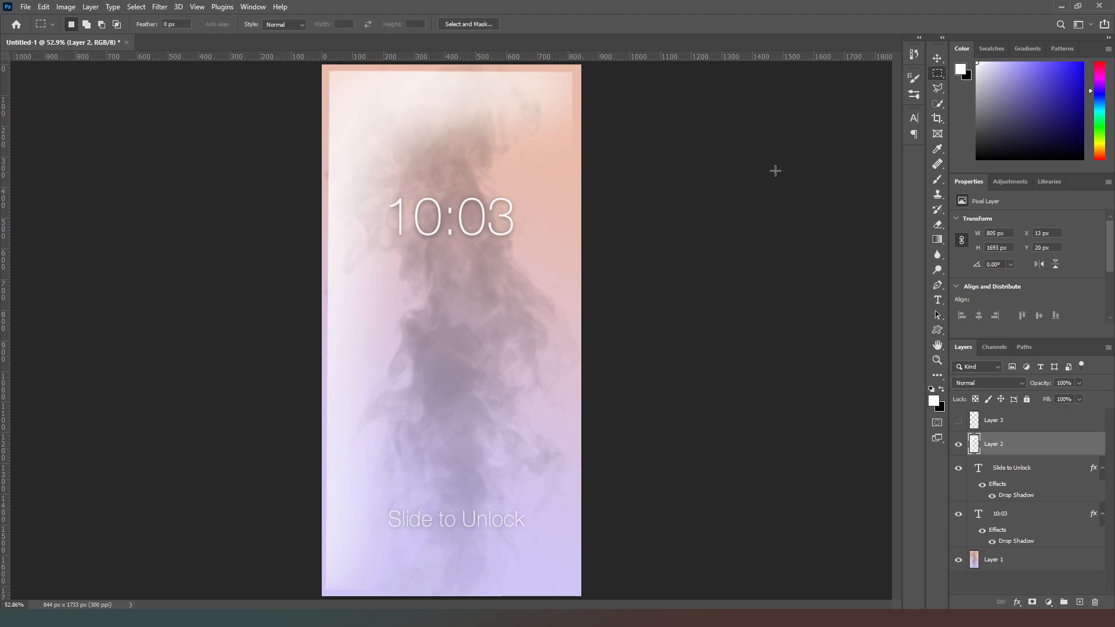
pyautogui.moveTo(986, 299)
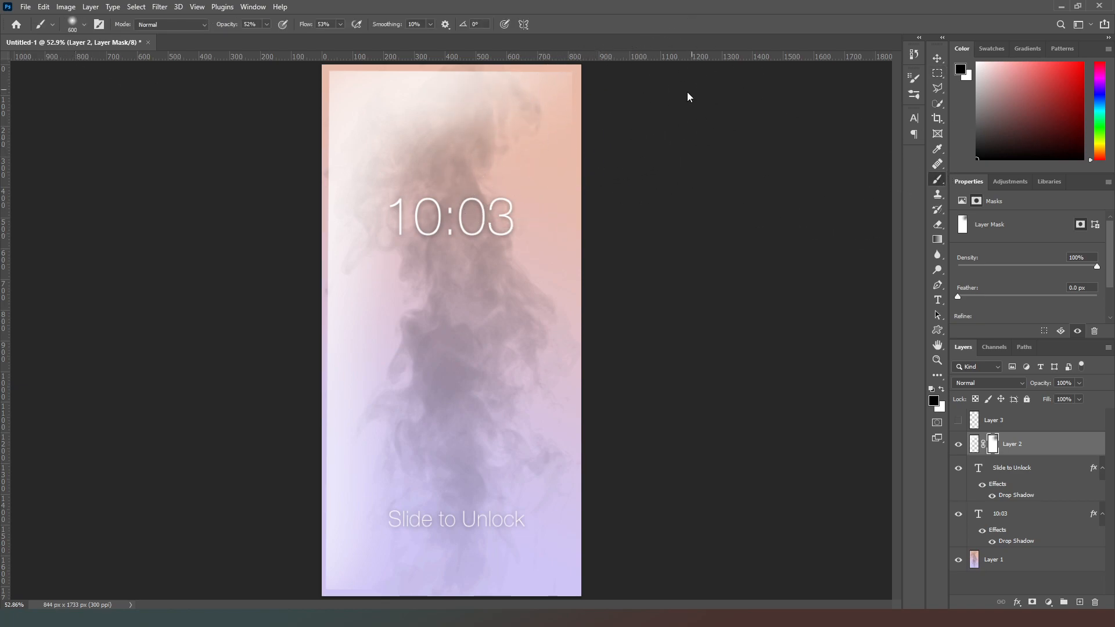
pyautogui.moveTo(481, 417)
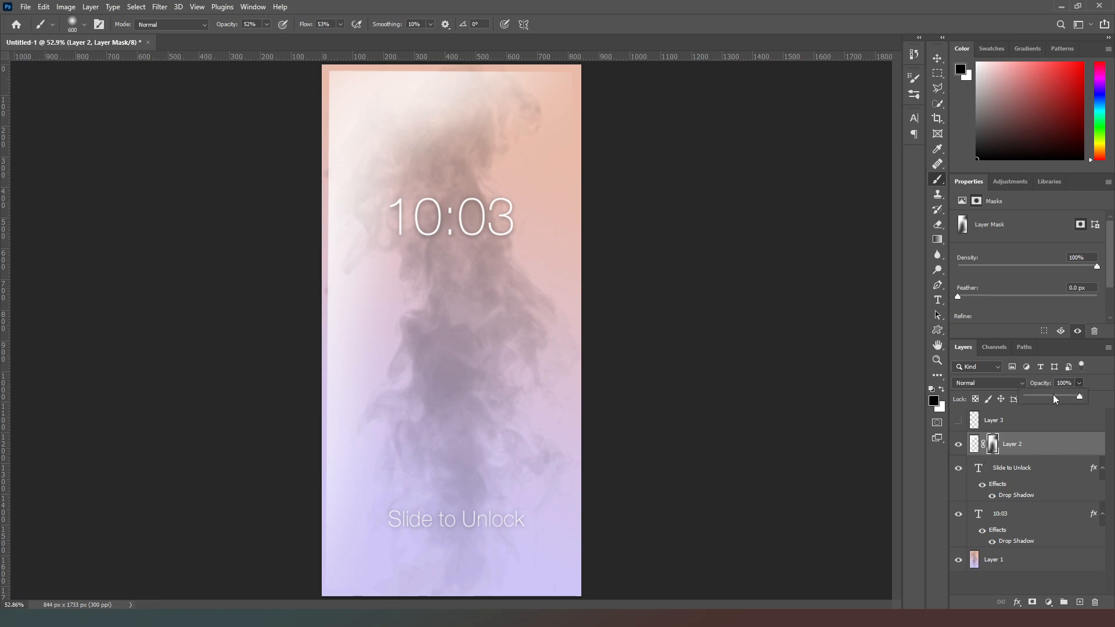
# Lower the haze layer's opacity so it blends subtly
pyautogui.moveTo(1079, 397); pyautogui.dragTo(1052, 397)
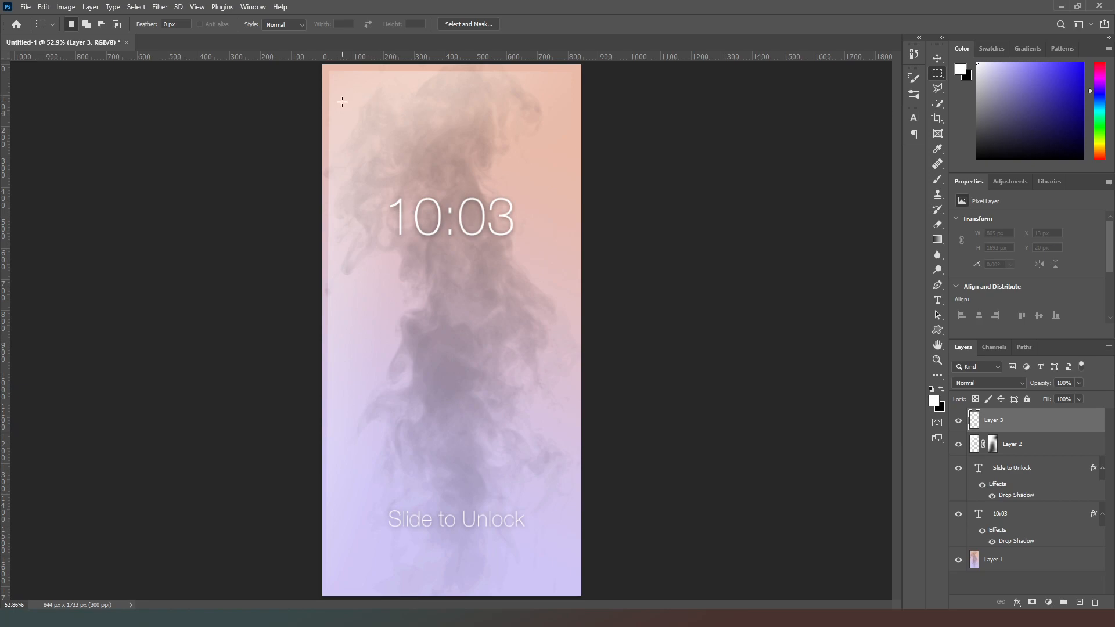
# Select a thin full-height strip along the left edge and fill it with white
pyautogui.moveTo(321, 63); pyautogui.dragTo(337, 433)
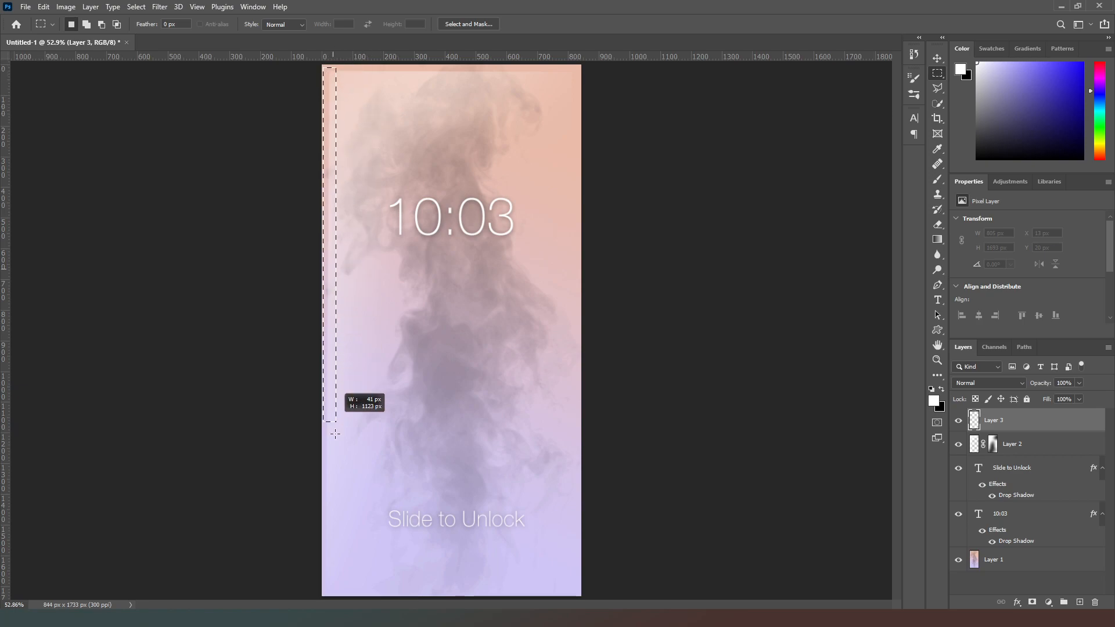
pyautogui.moveTo(335, 433); pyautogui.dragTo(325, 594)
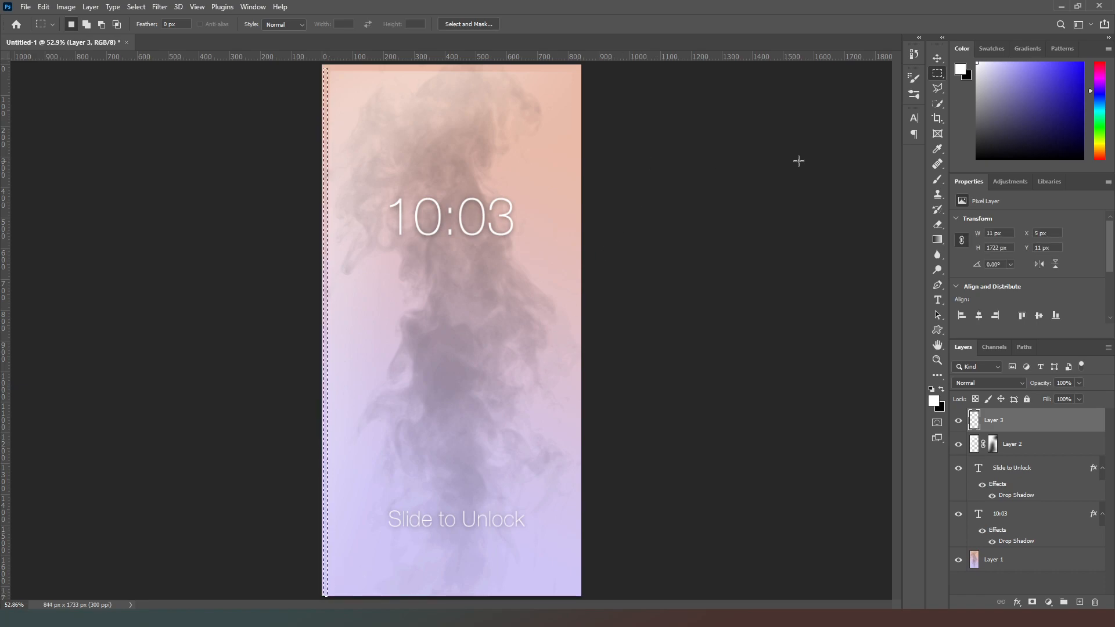
pyautogui.moveTo(950, 365)
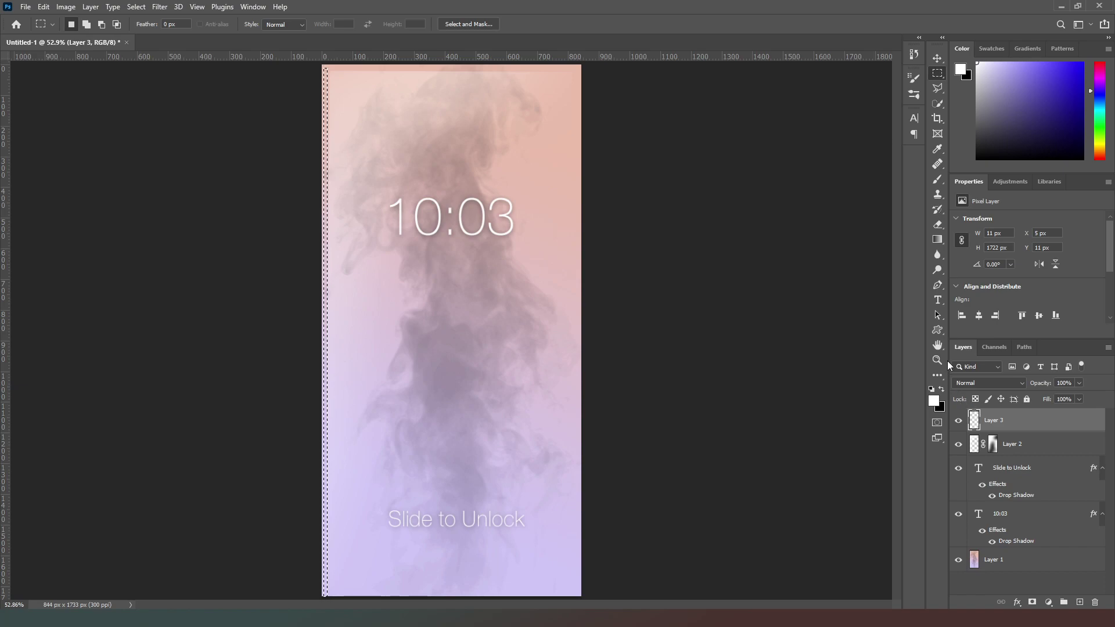
pyautogui.click(937, 239)
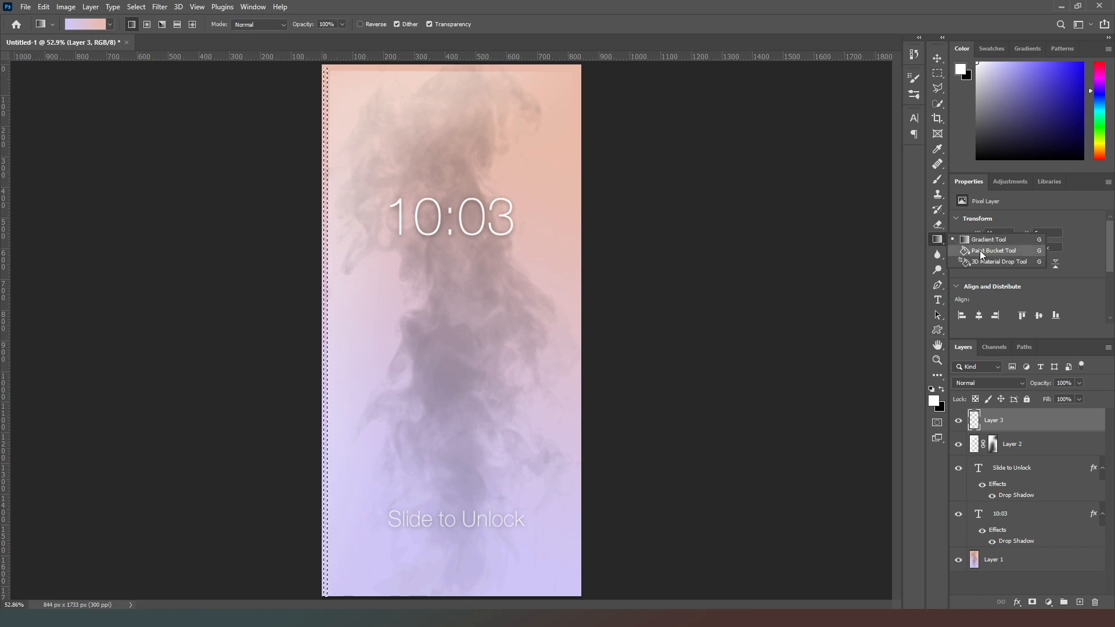
pyautogui.click(992, 251)
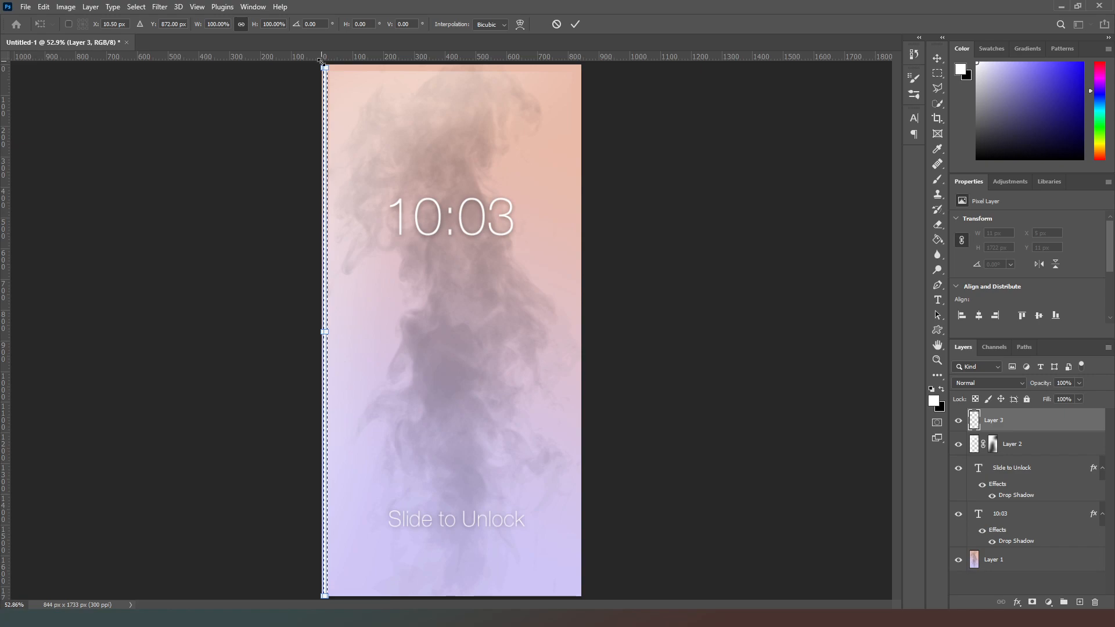
pyautogui.moveTo(324, 64); pyautogui.dragTo(326, 63)
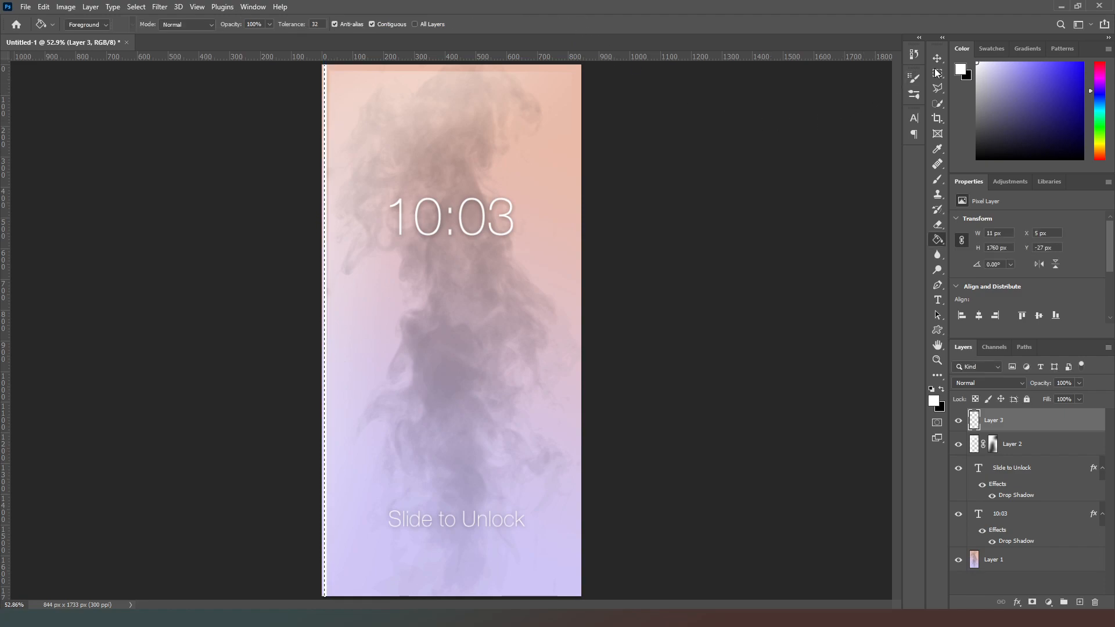
pyautogui.click(936, 72)
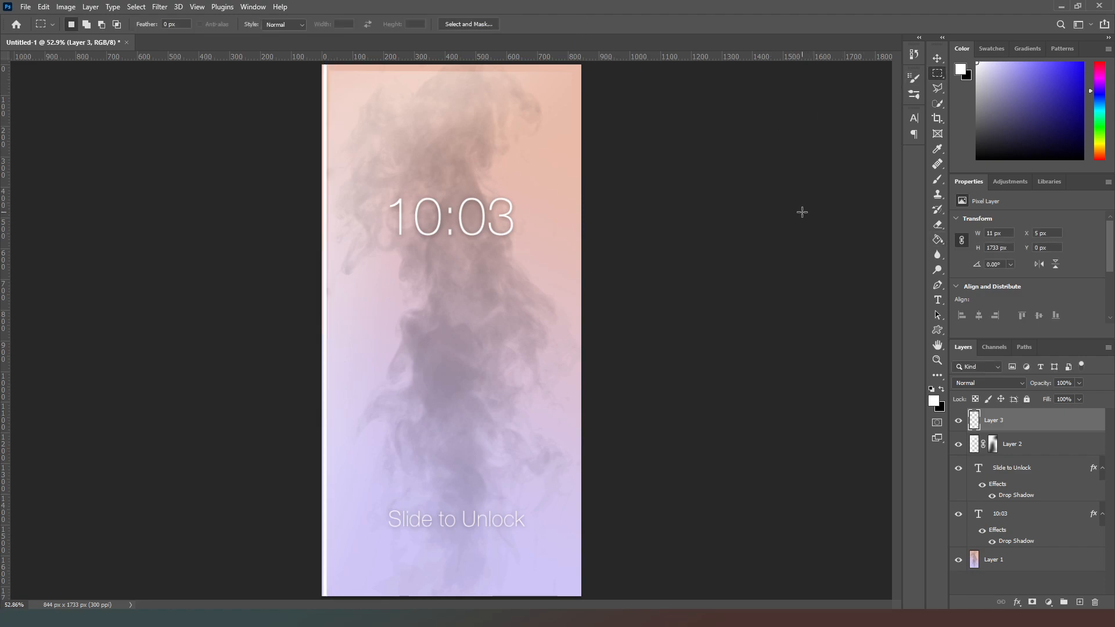
pyautogui.moveTo(857, 254)
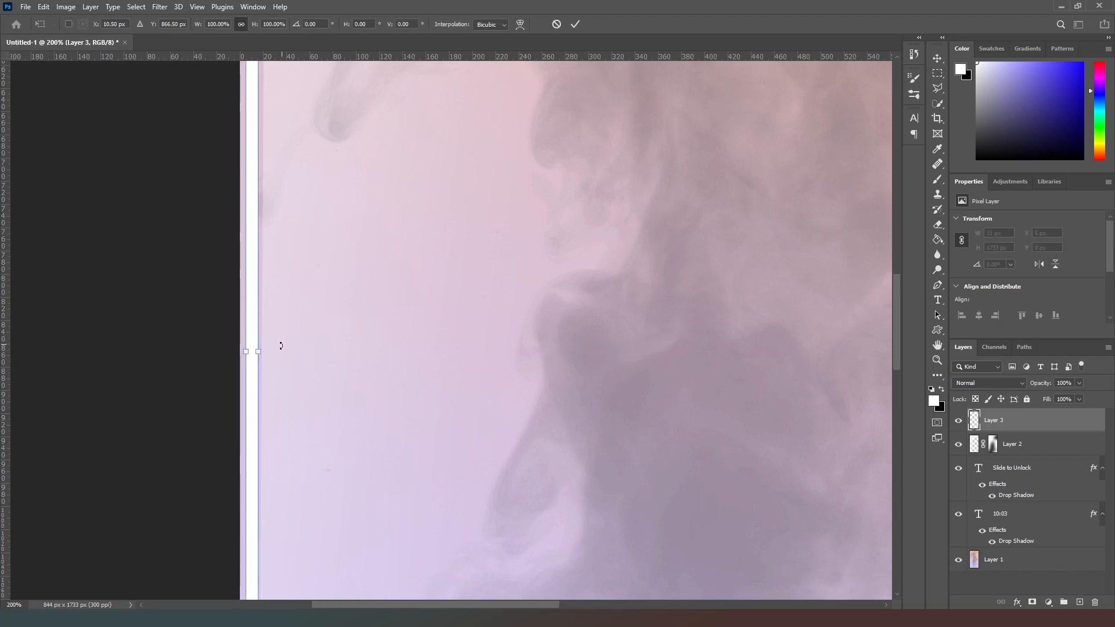
pyautogui.moveTo(261, 350)
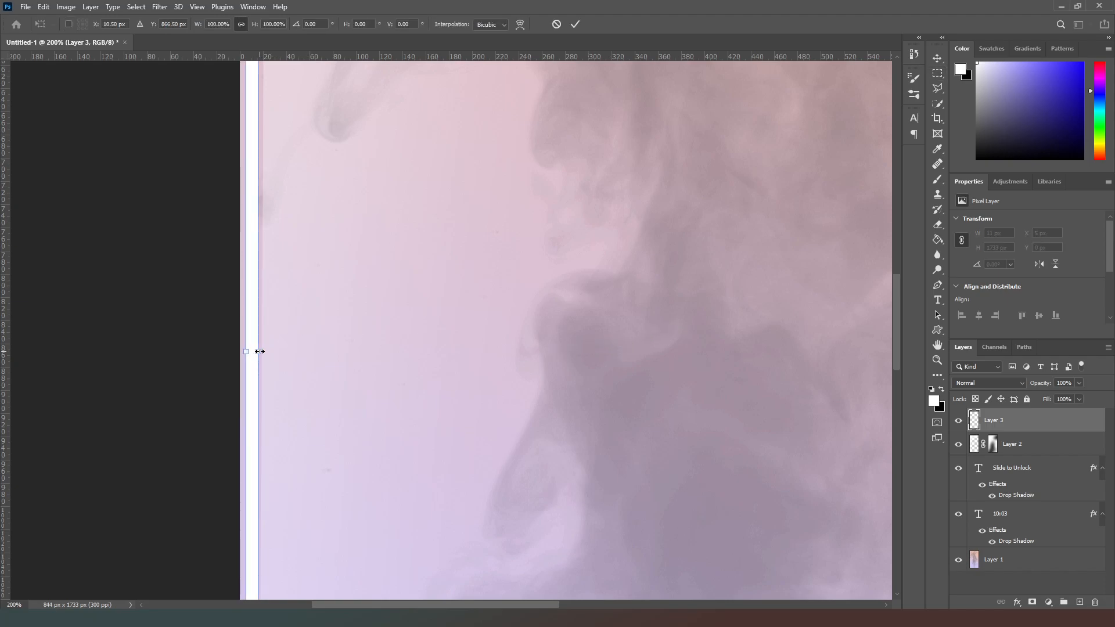
# Adjust the width of the white strip along the lock screen image's left edge
pyautogui.moveTo(259, 351); pyautogui.dragTo(249, 356)
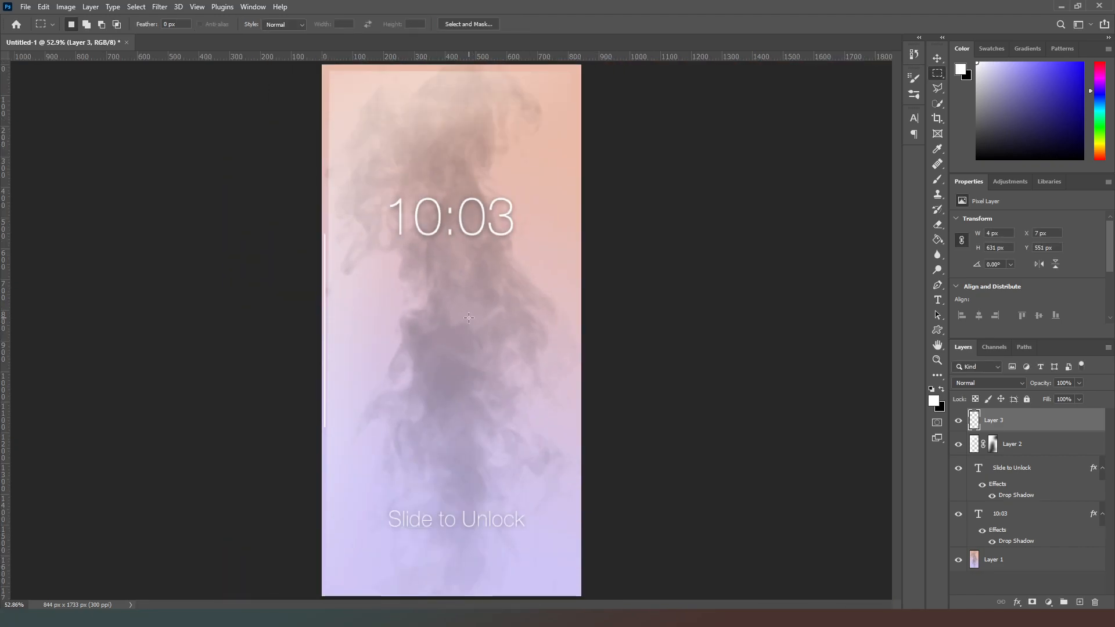
pyautogui.moveTo(390, 341)
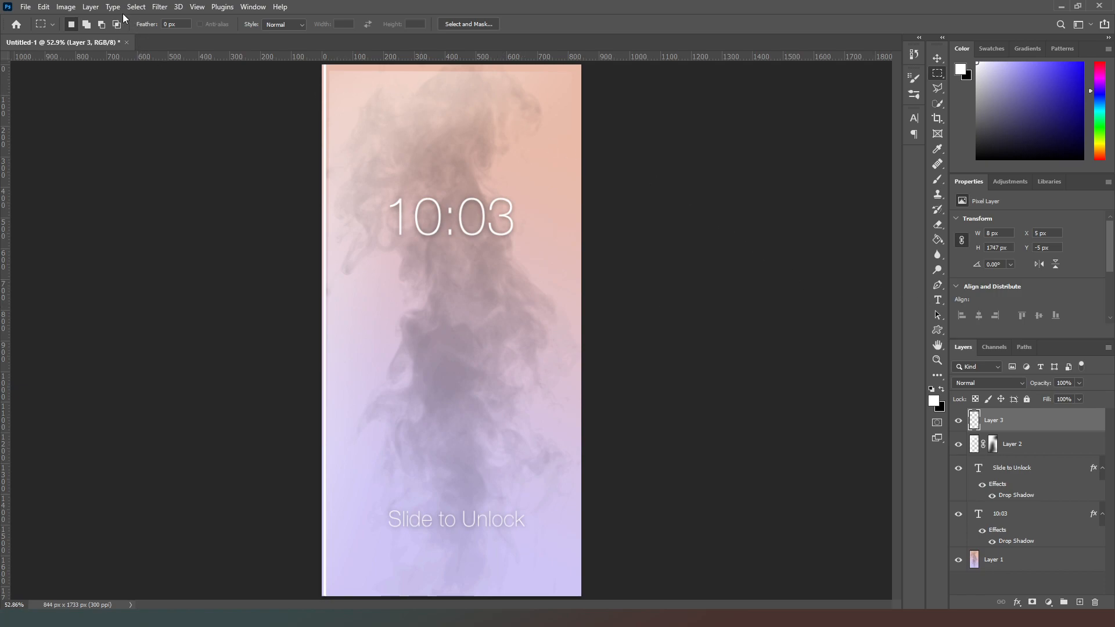
pyautogui.moveTo(451, 224)
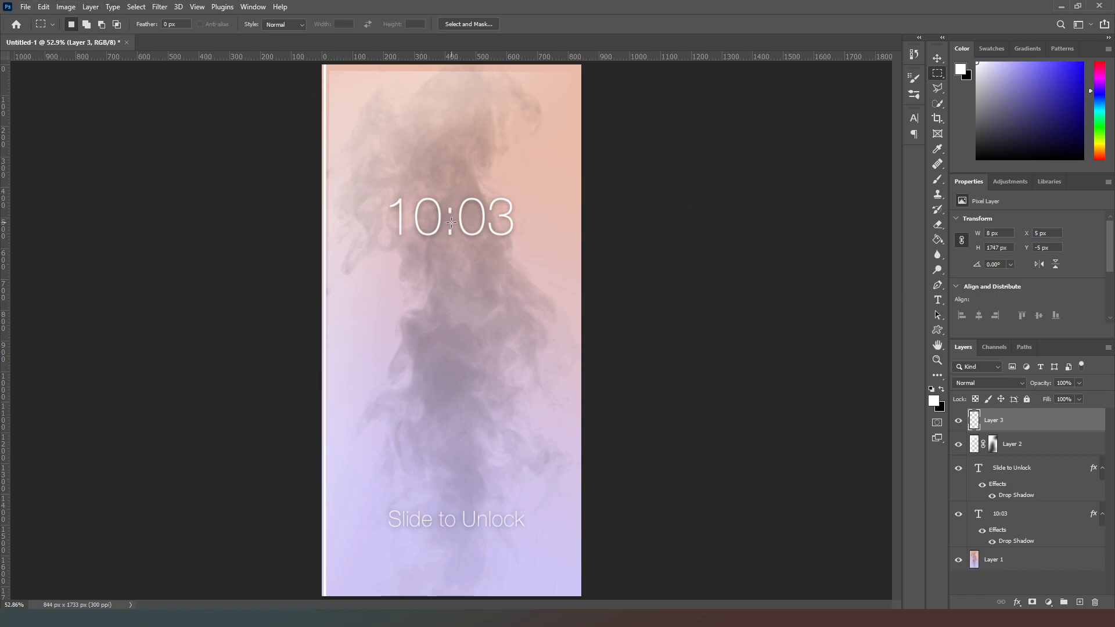
pyautogui.moveTo(496, 432)
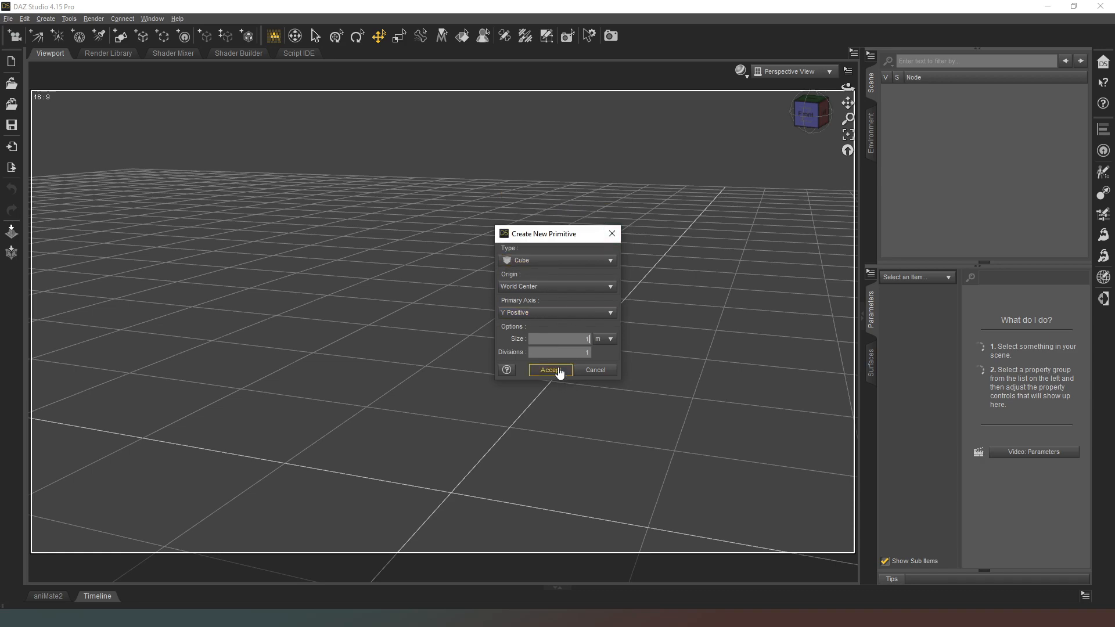
# Create a Cube primitive at World Center and accept it into the scene
pyautogui.click(551, 370)
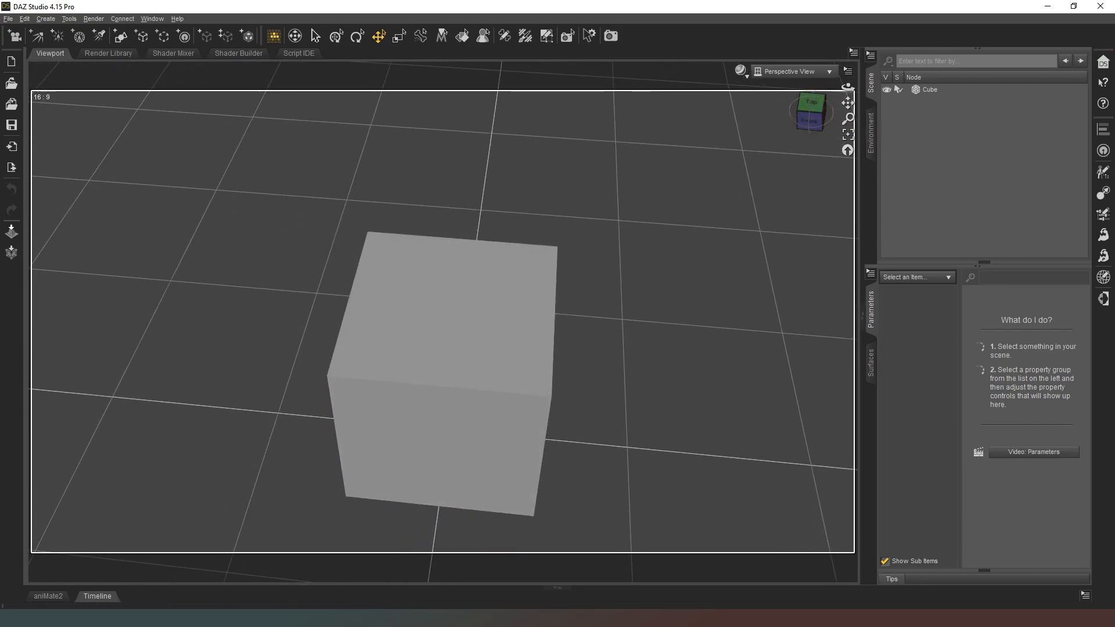
pyautogui.moveTo(242, 226)
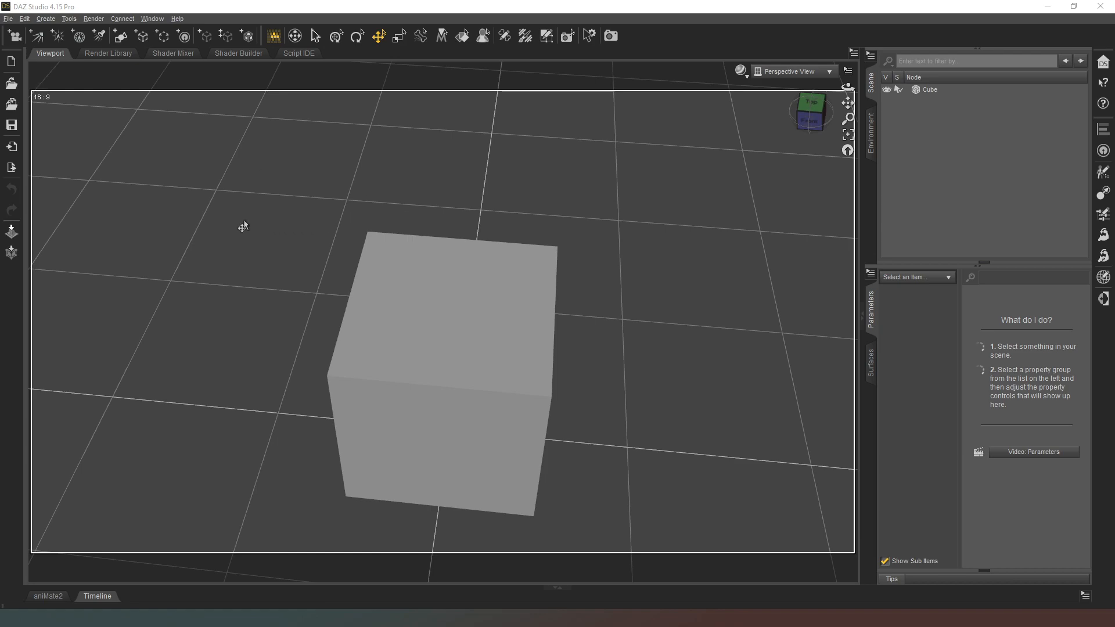
pyautogui.moveTo(623, 376)
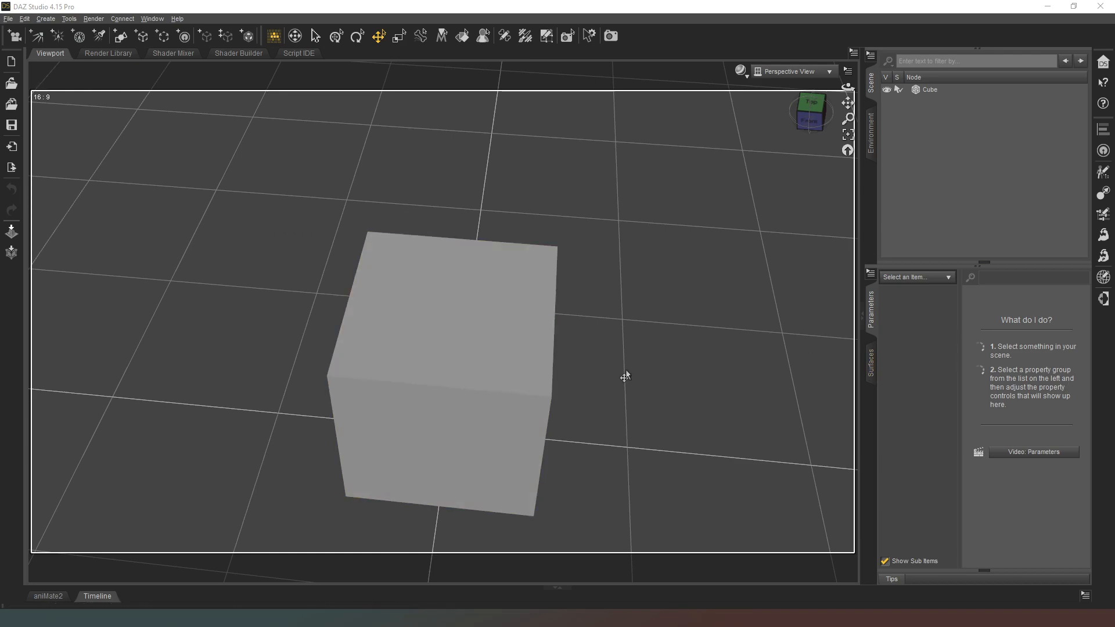
pyautogui.moveTo(884, 322)
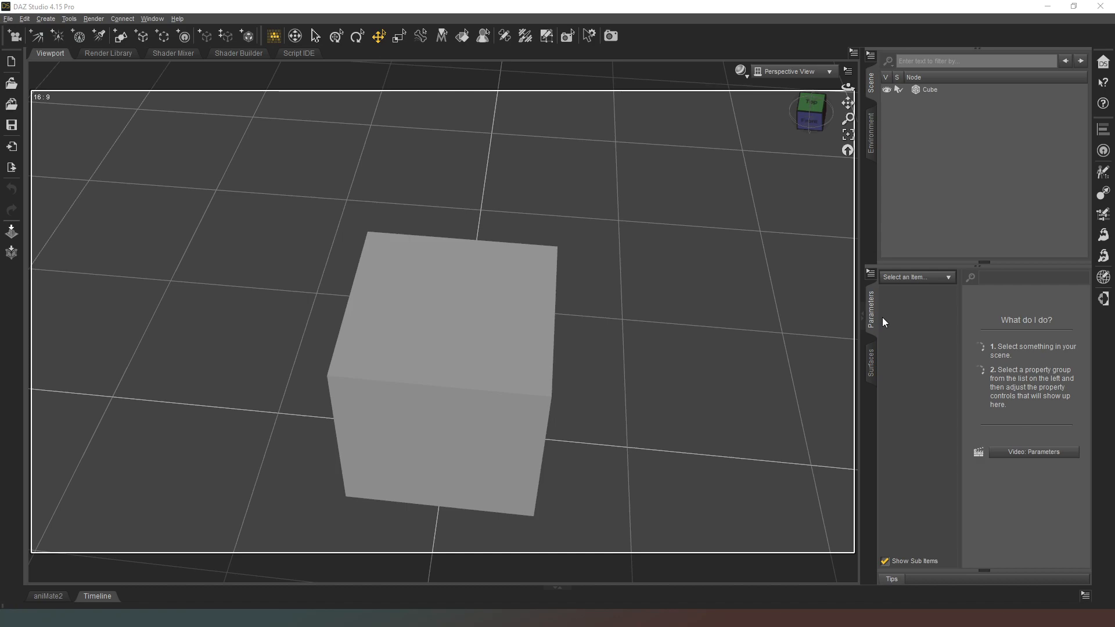
pyautogui.click(929, 90)
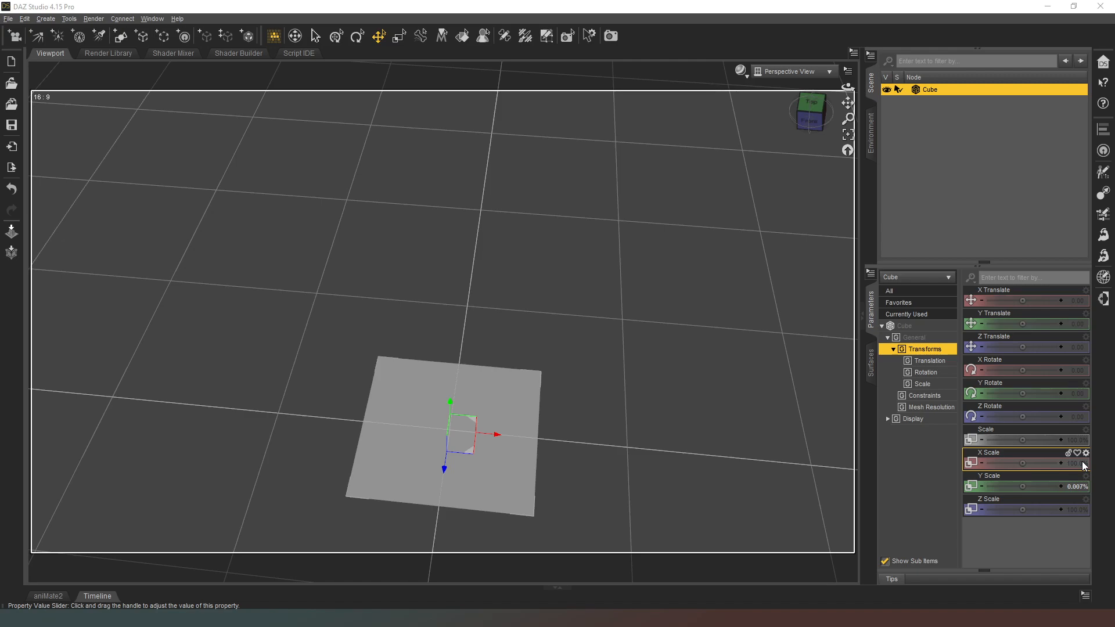
# Set the cube's width scale to 0.0715 and reduce its thickness scale to make a thin slab
pyautogui.doubleClick(1033, 462)
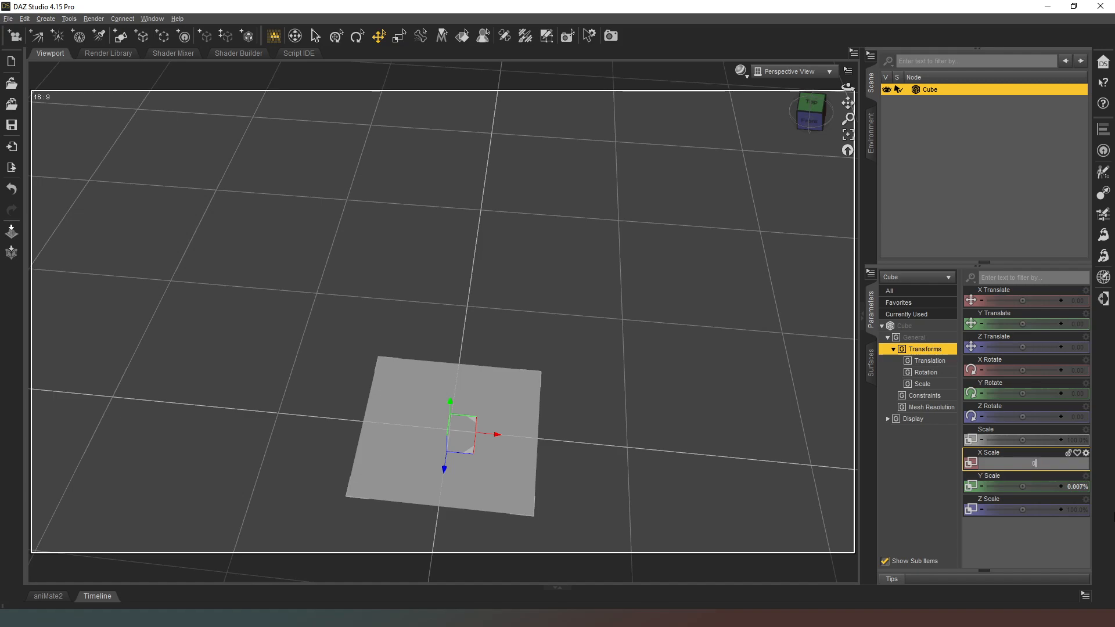
pyautogui.write('0.0715')
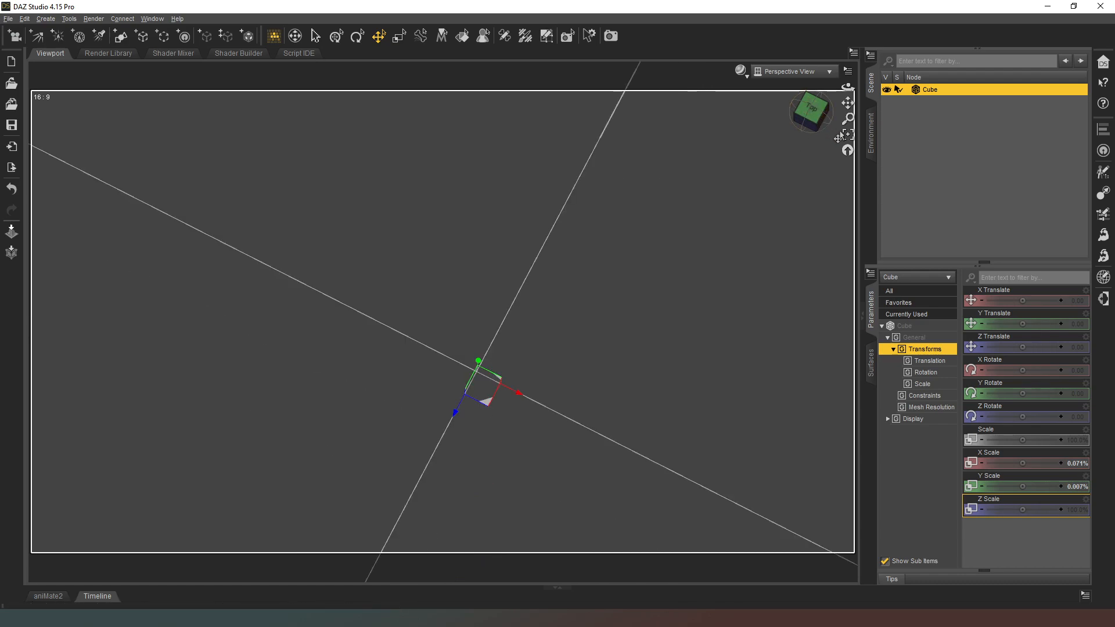
pyautogui.moveTo(809, 128)
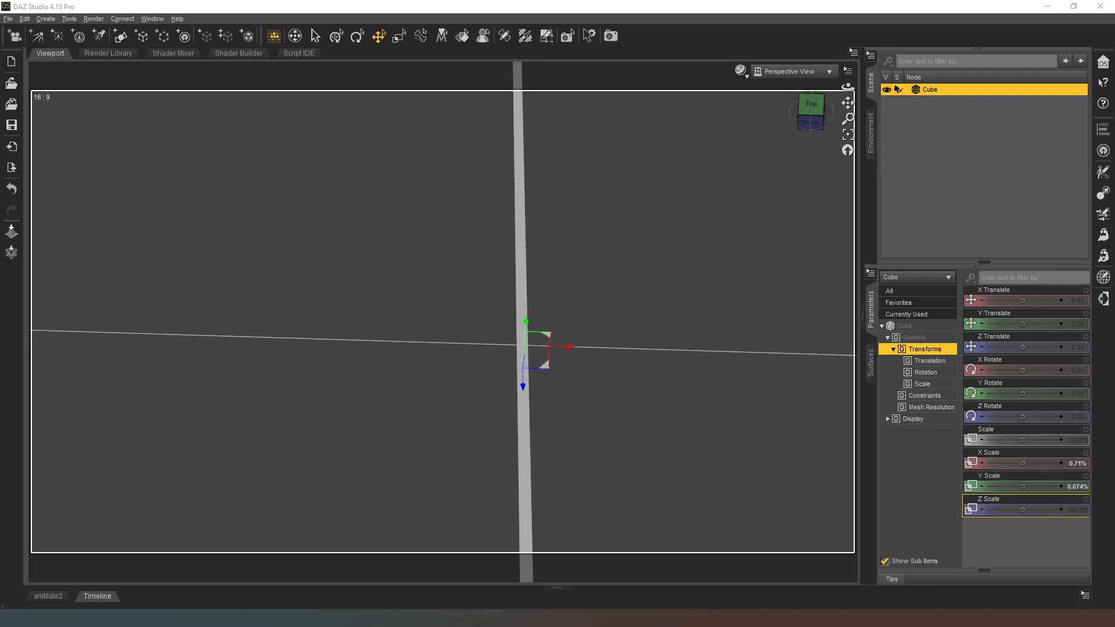
pyautogui.moveTo(387, 90)
pyautogui.write('0.15')
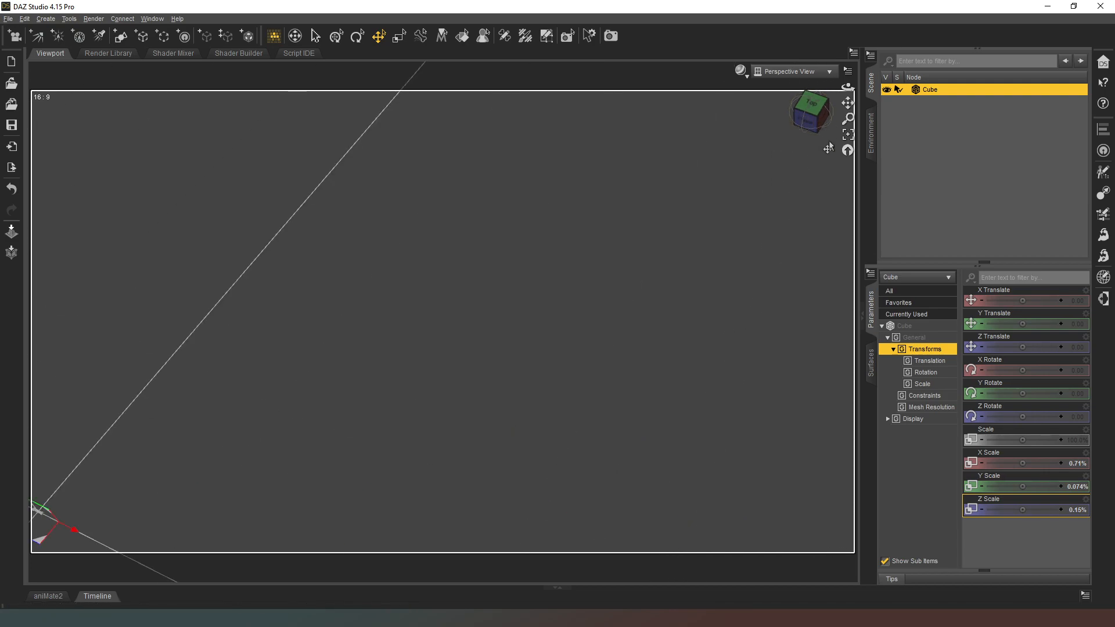
pyautogui.moveTo(1077, 491)
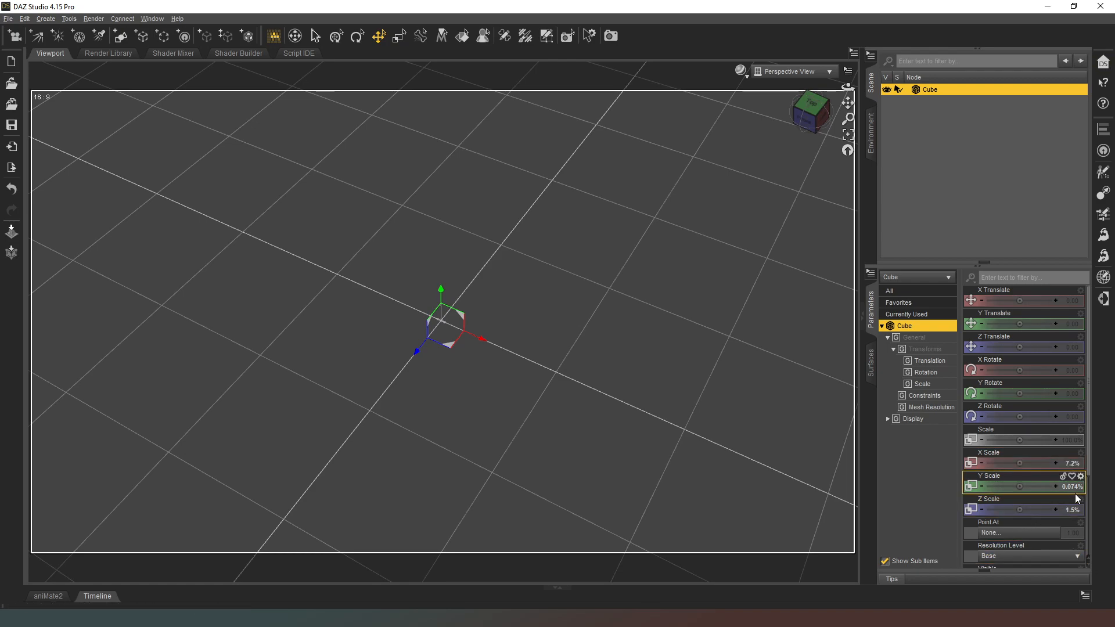
pyautogui.doubleClick(1041, 487)
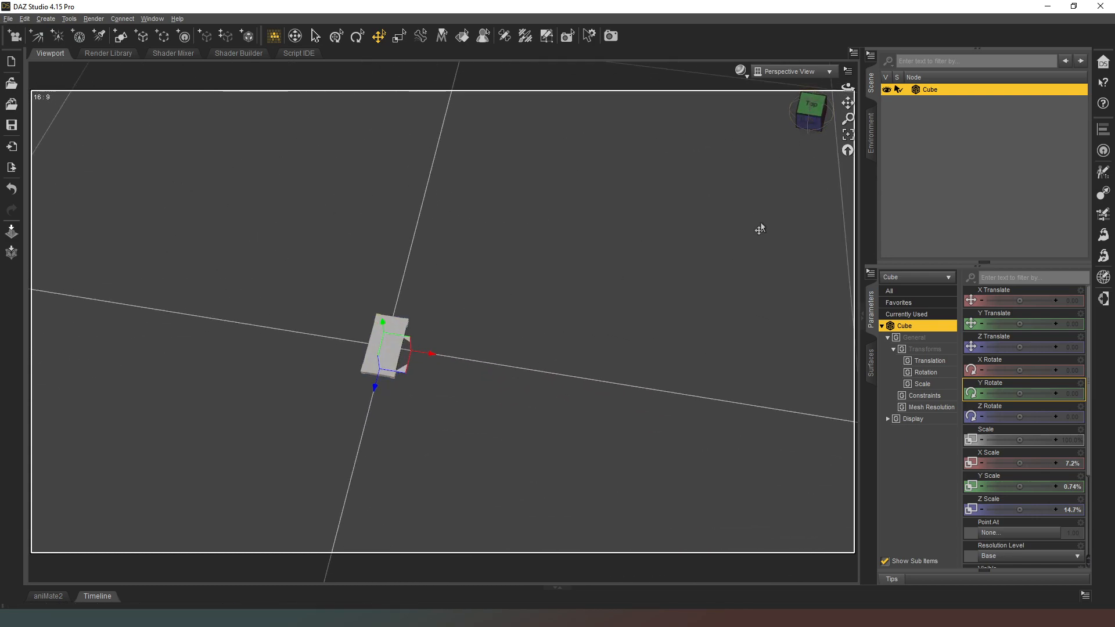
# Select Cube > Default surface and keep PBR Metallicity/Roughness base mixing
pyautogui.click(870, 369)
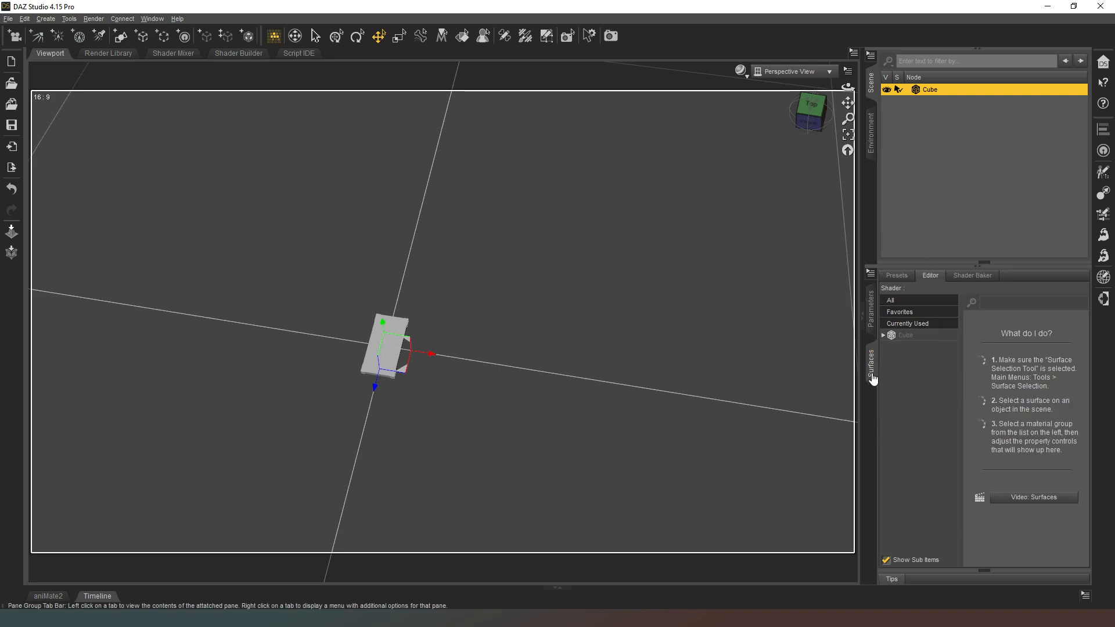
pyautogui.moveTo(838, 353)
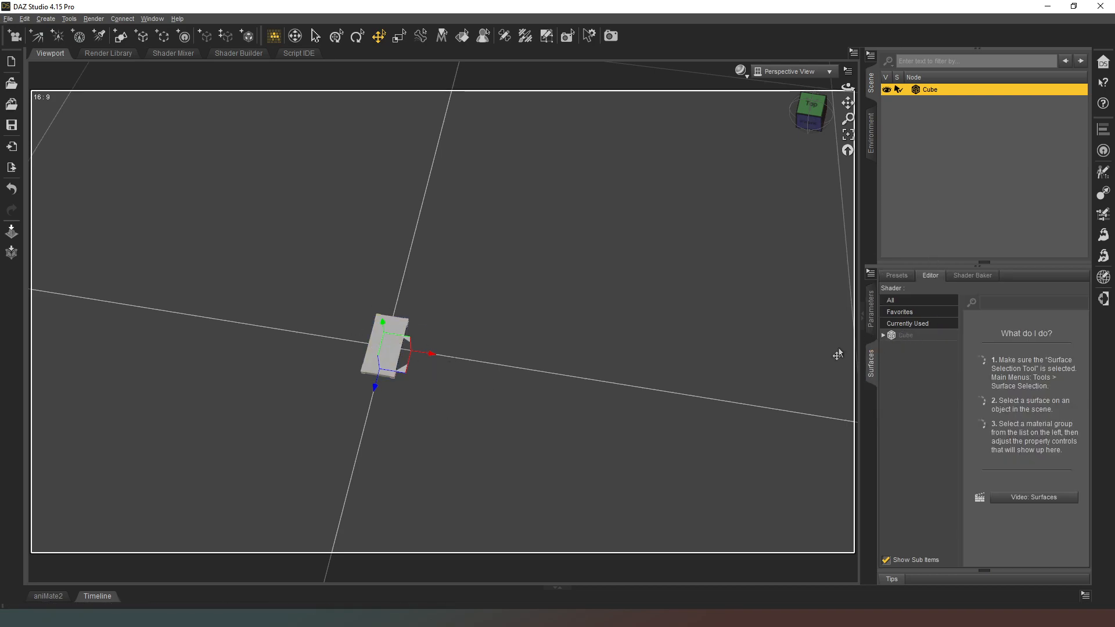
pyautogui.click(882, 335)
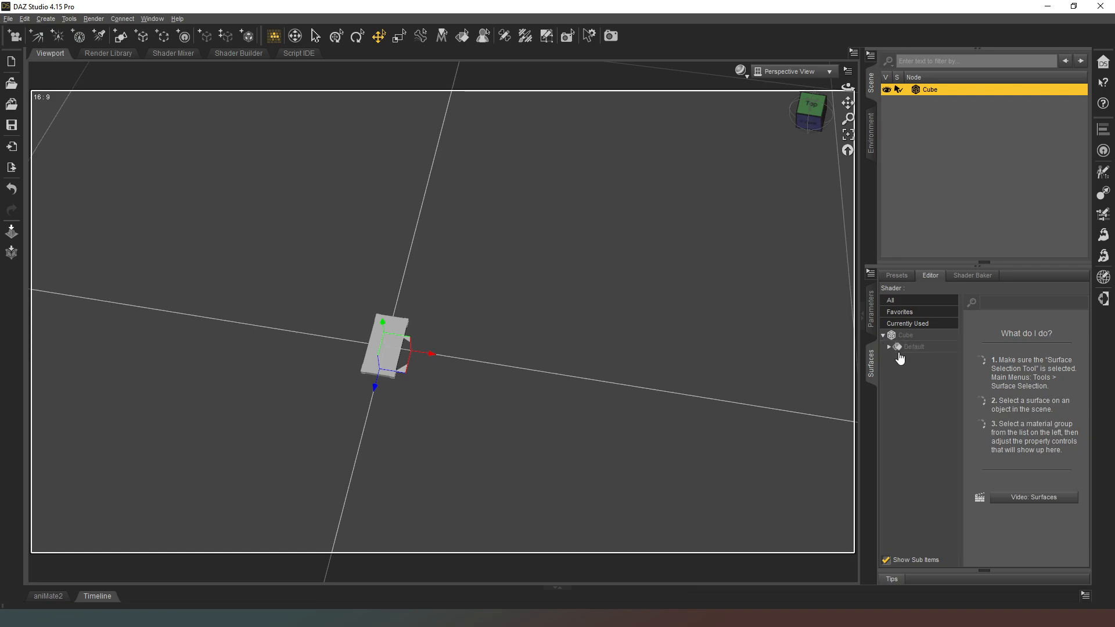
pyautogui.click(890, 346)
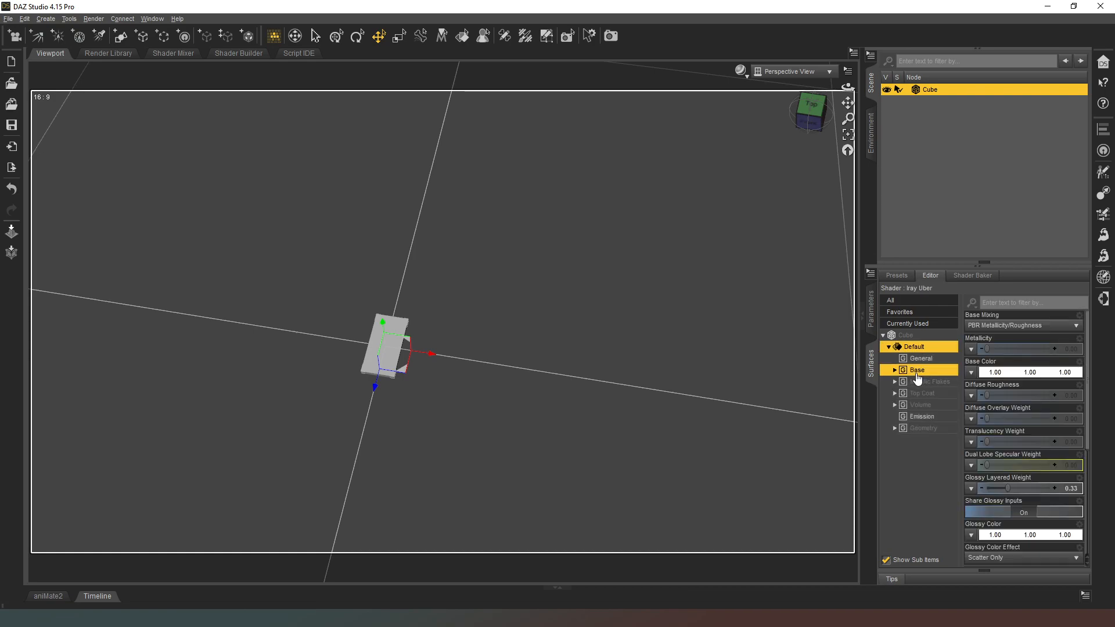
pyautogui.click(1023, 325)
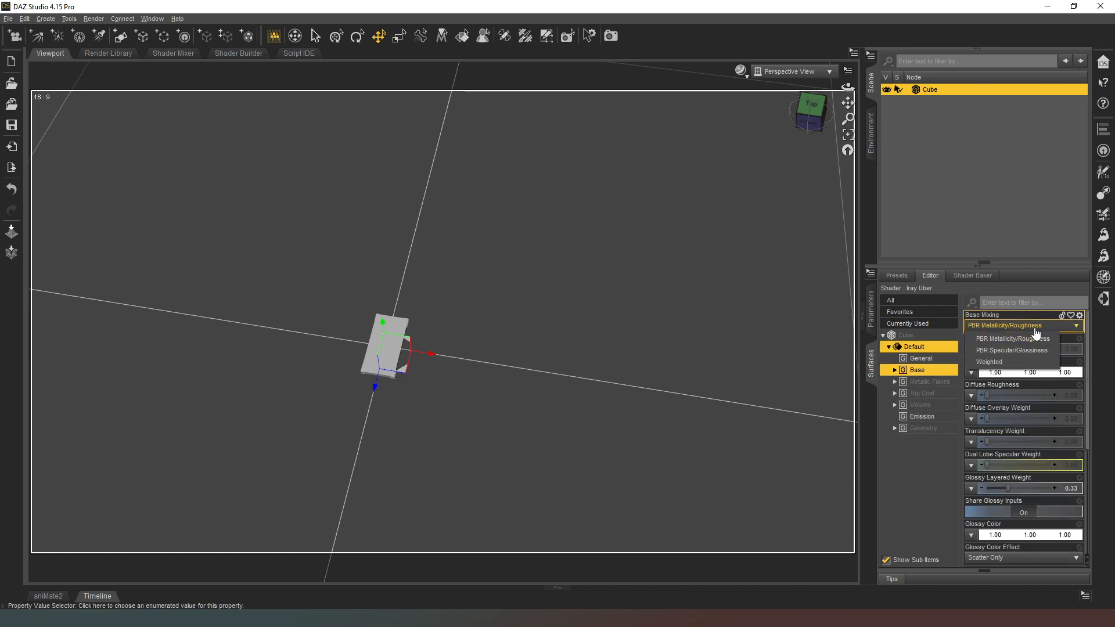
pyautogui.click(1012, 350)
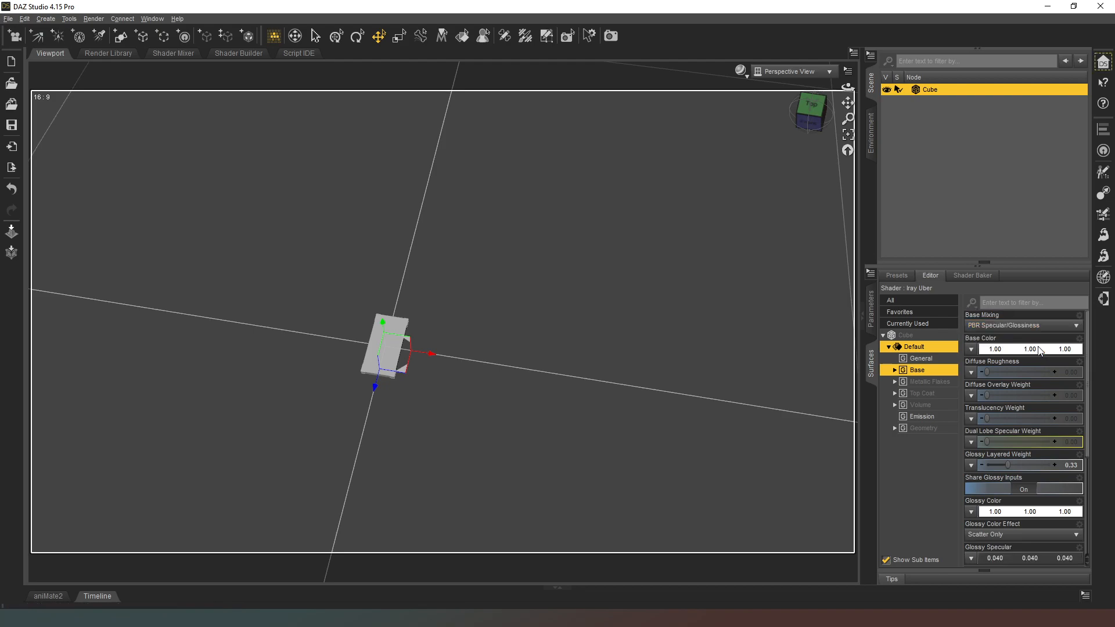
pyautogui.click(1023, 325)
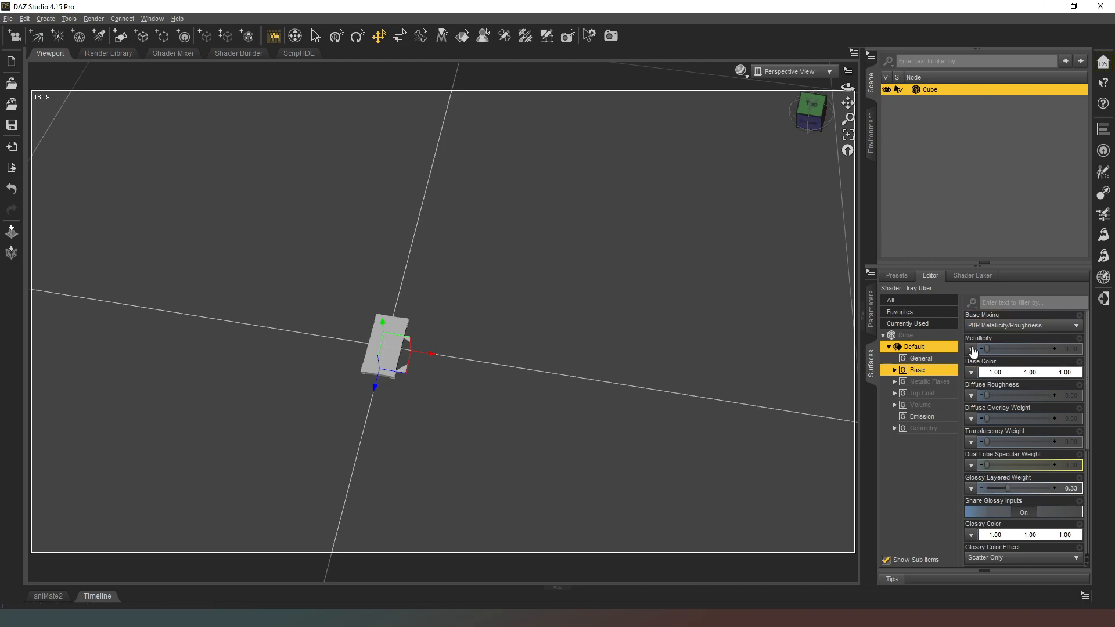
# Raise the Default surface's Metallicity to about 0.36 and set its Base Color to black
pyautogui.moveTo(978, 350); pyautogui.dragTo(1009, 350)
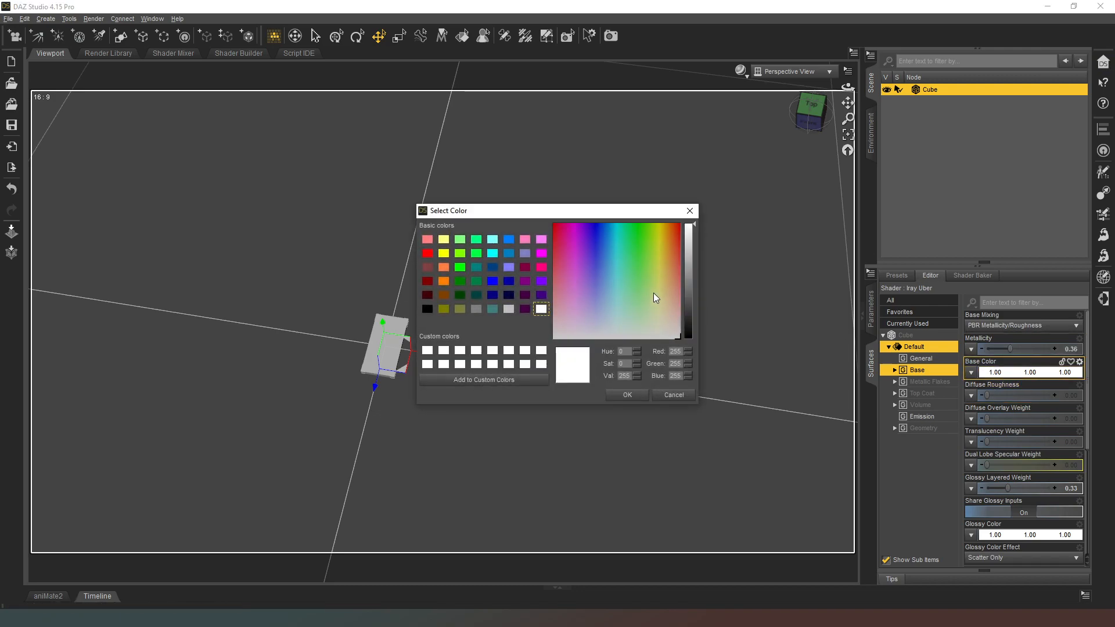
pyautogui.click(626, 395)
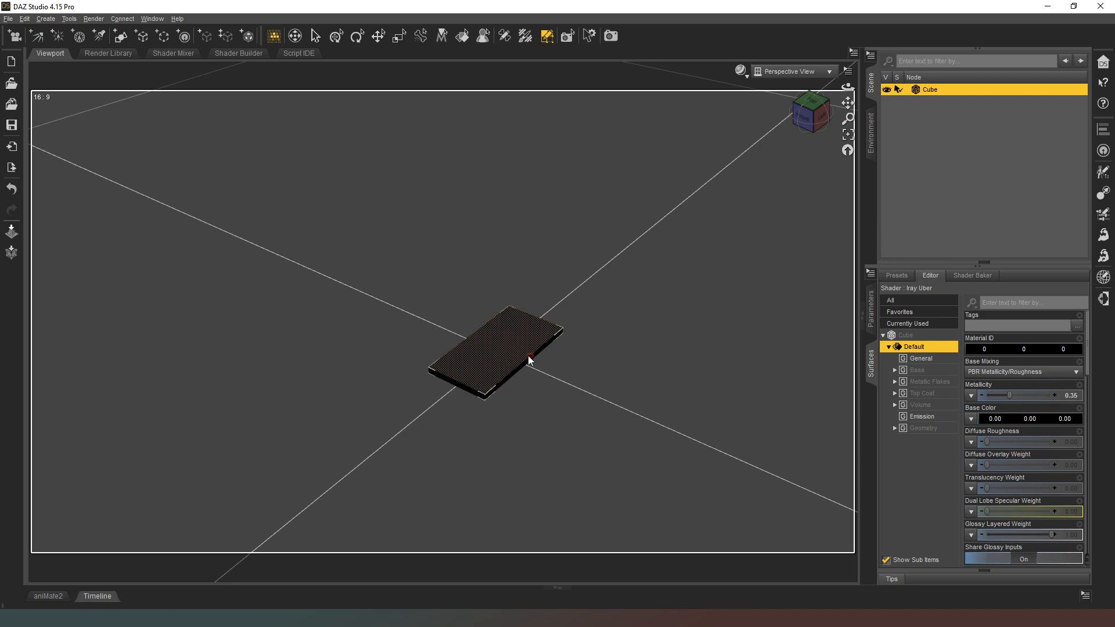
# Create a new surface from the slab's selected top faces via Geometry Assignment
pyautogui.rightClick(532, 364)
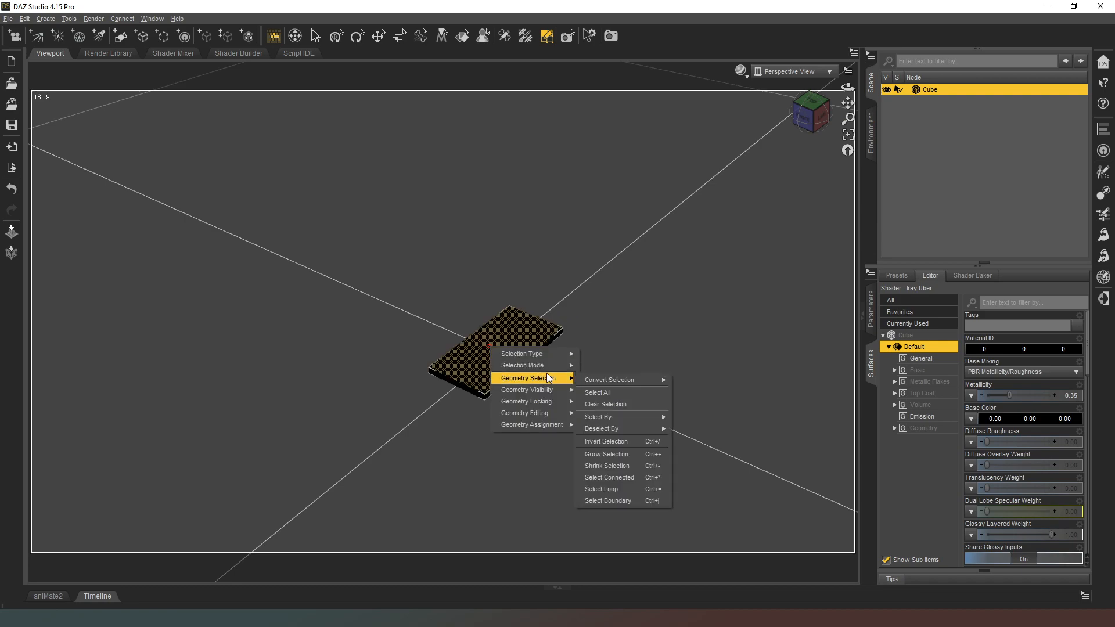
pyautogui.moveTo(548, 402)
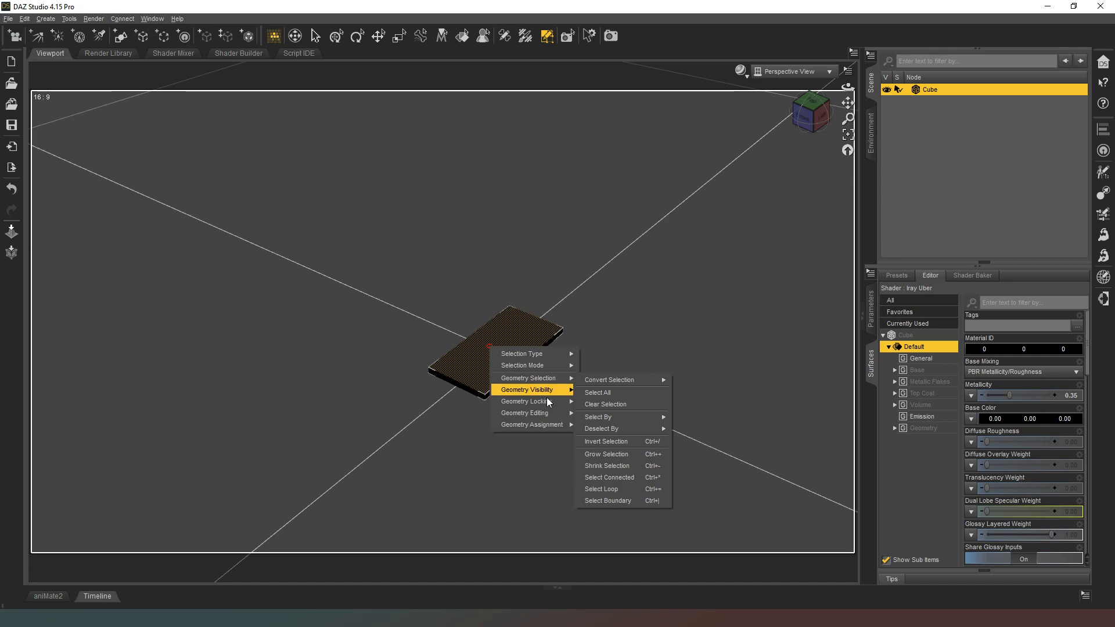
pyautogui.moveTo(532, 425)
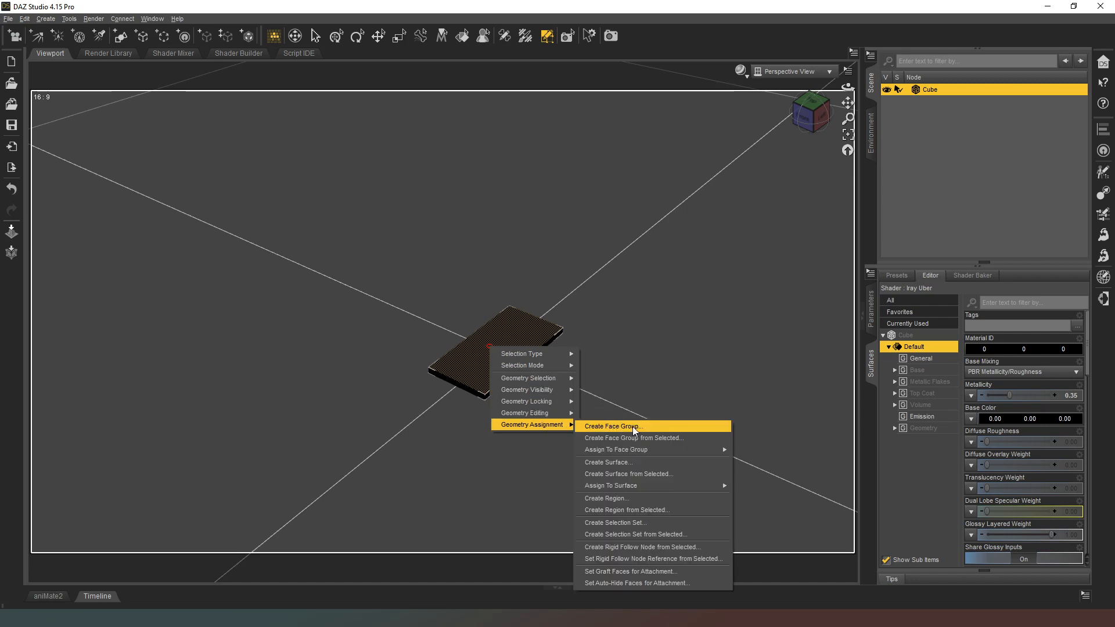
pyautogui.moveTo(657, 473)
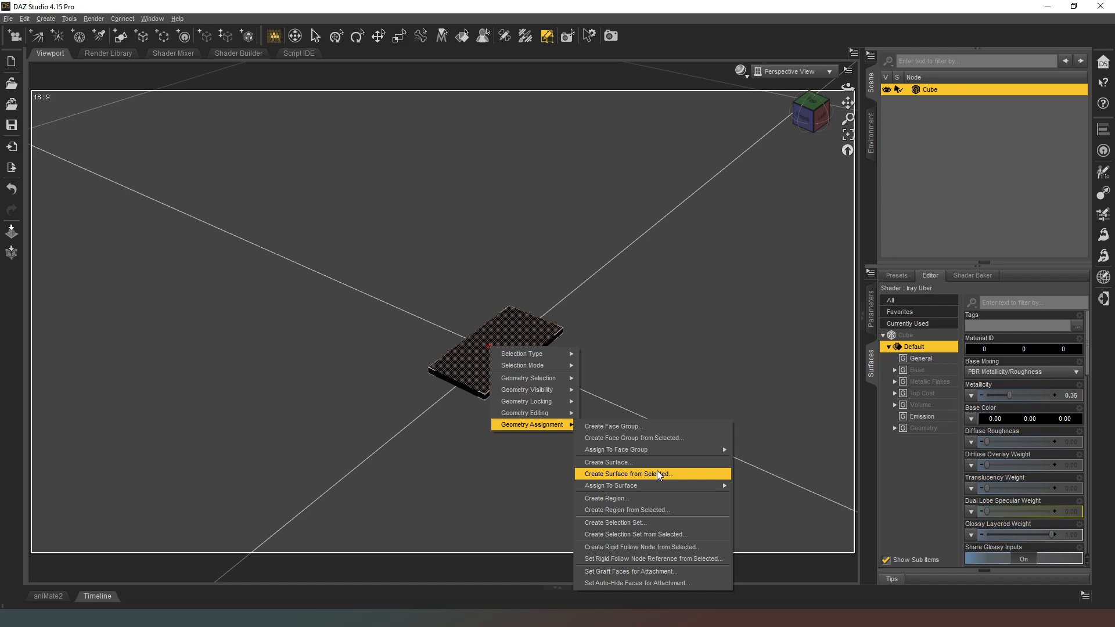
pyautogui.click(649, 474)
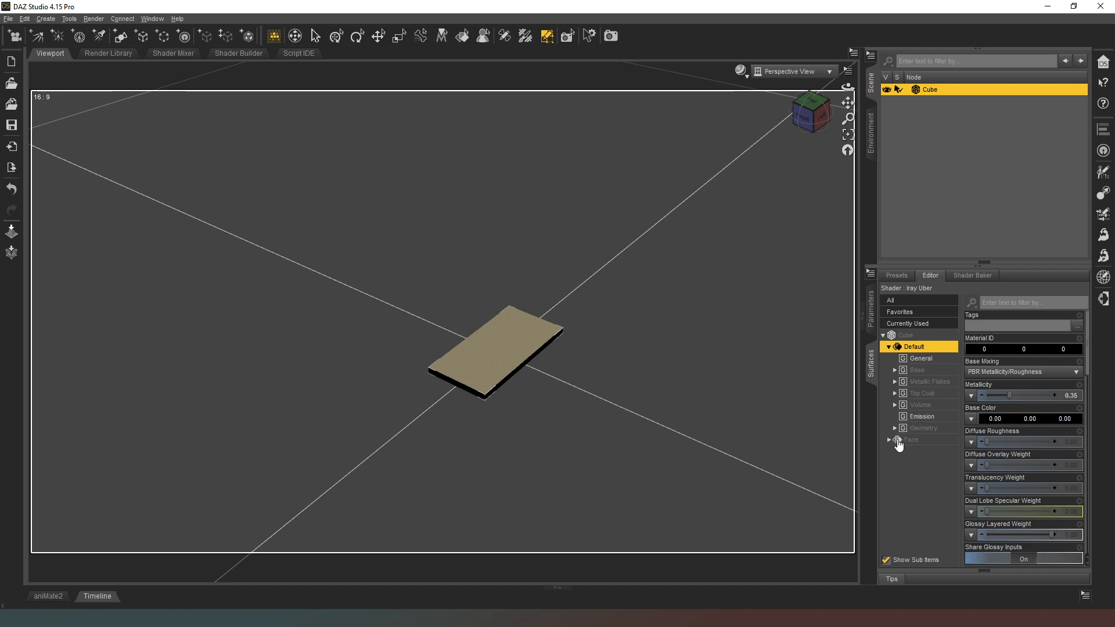
# Set the new Face surface's Base Color to white
pyautogui.click(896, 439)
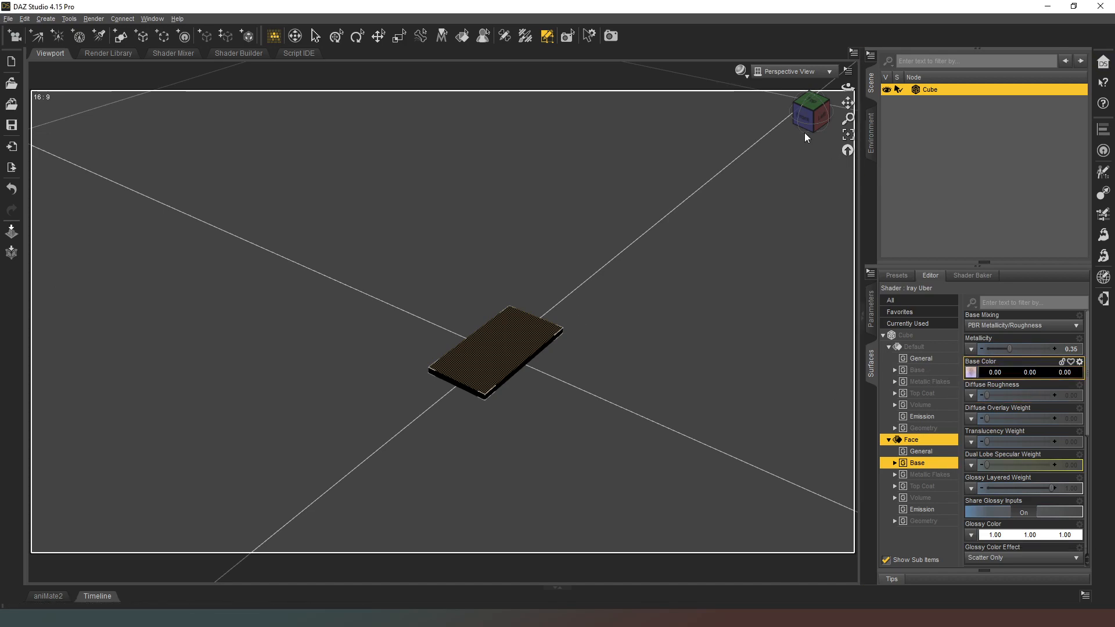
pyautogui.click(970, 372)
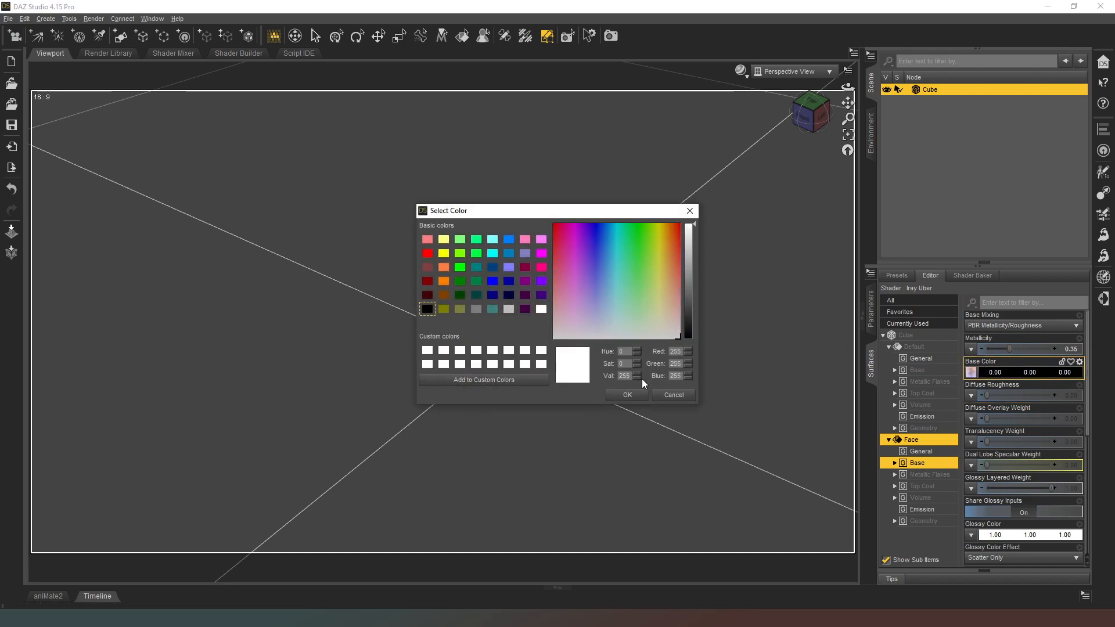
pyautogui.click(627, 395)
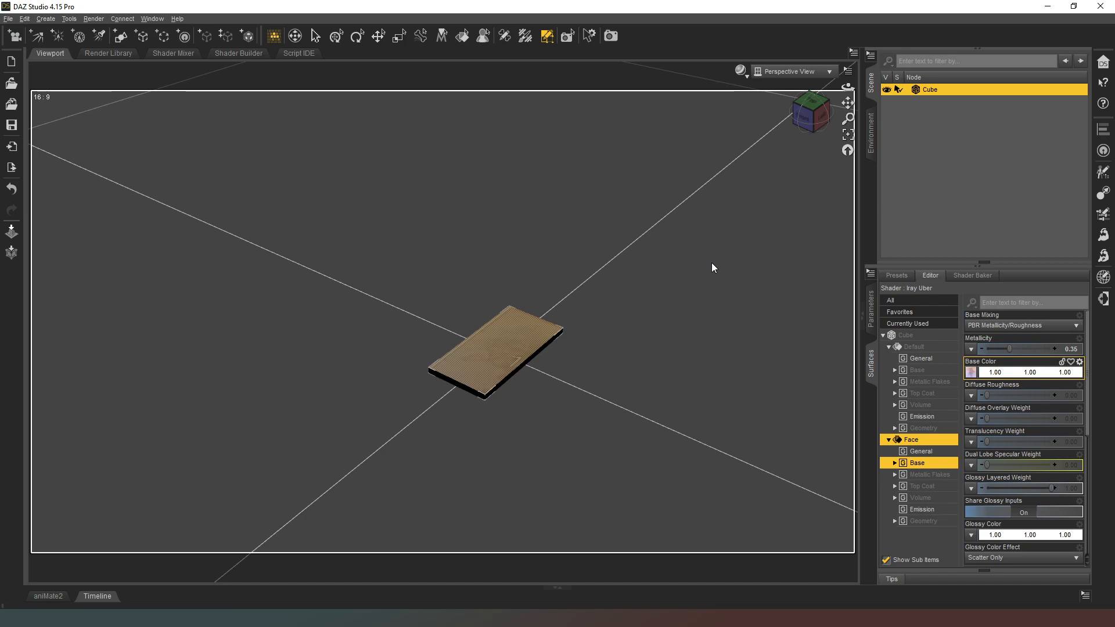
pyautogui.moveTo(725, 195)
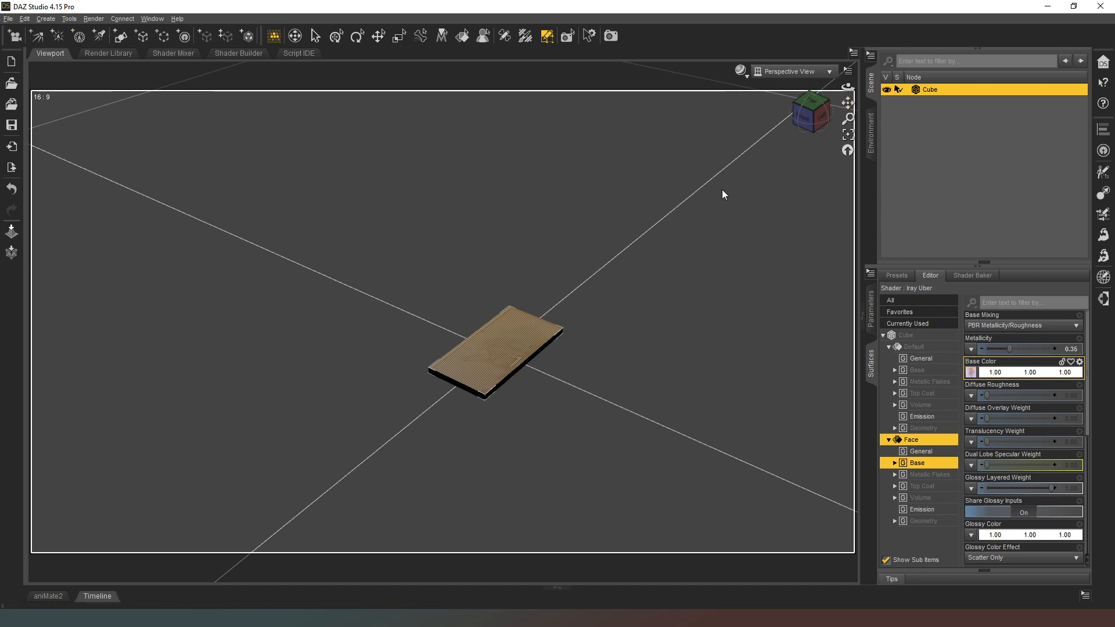
pyautogui.moveTo(419, 68)
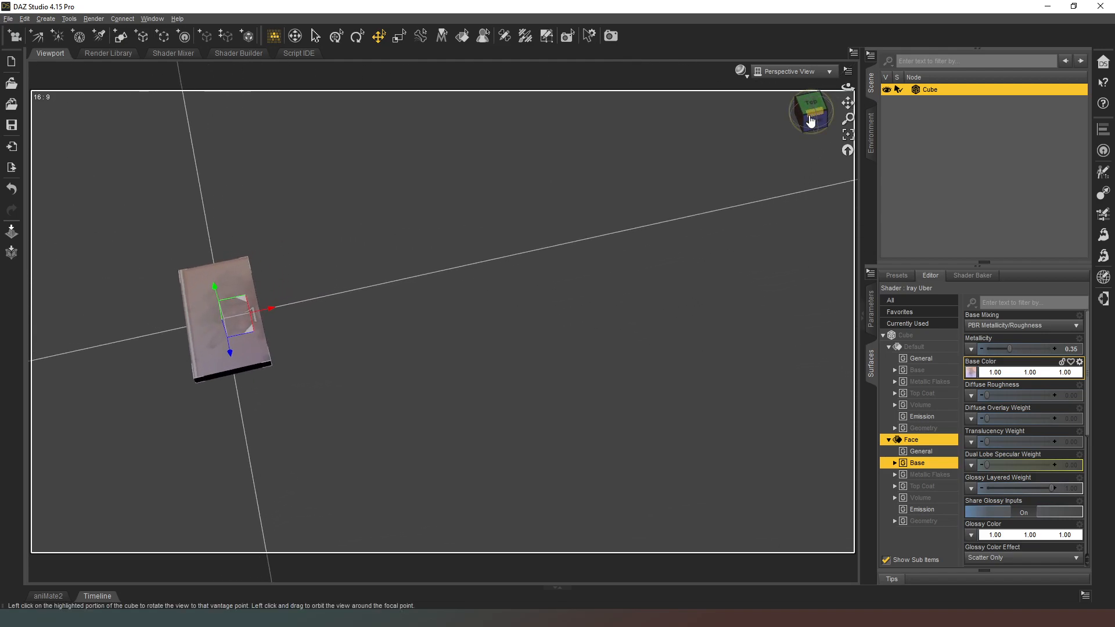
pyautogui.moveTo(855, 136)
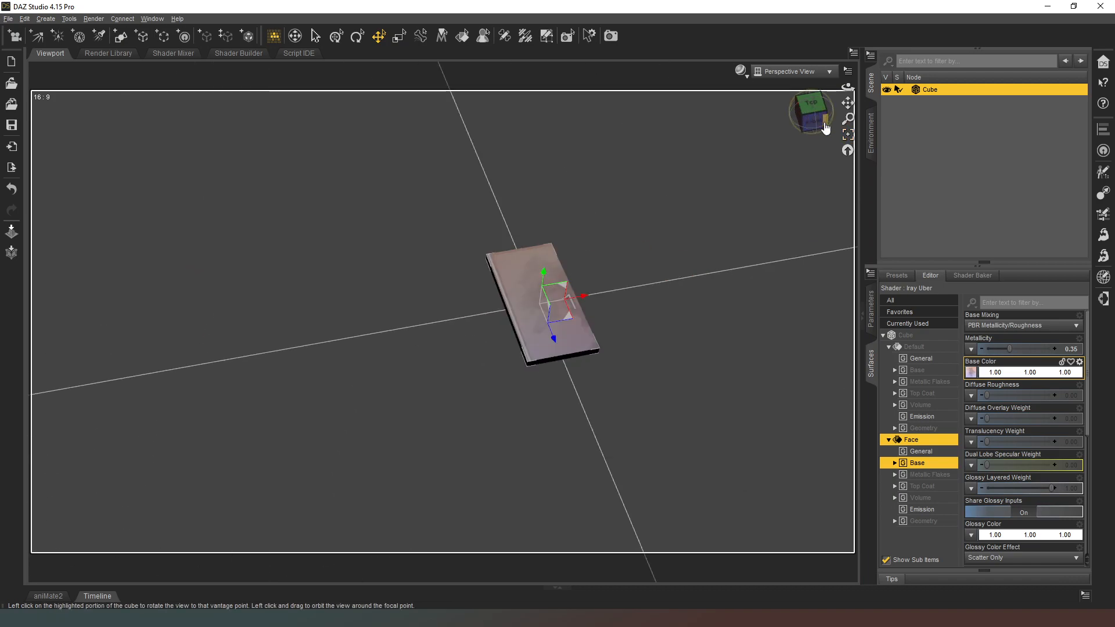
pyautogui.moveTo(722, 395)
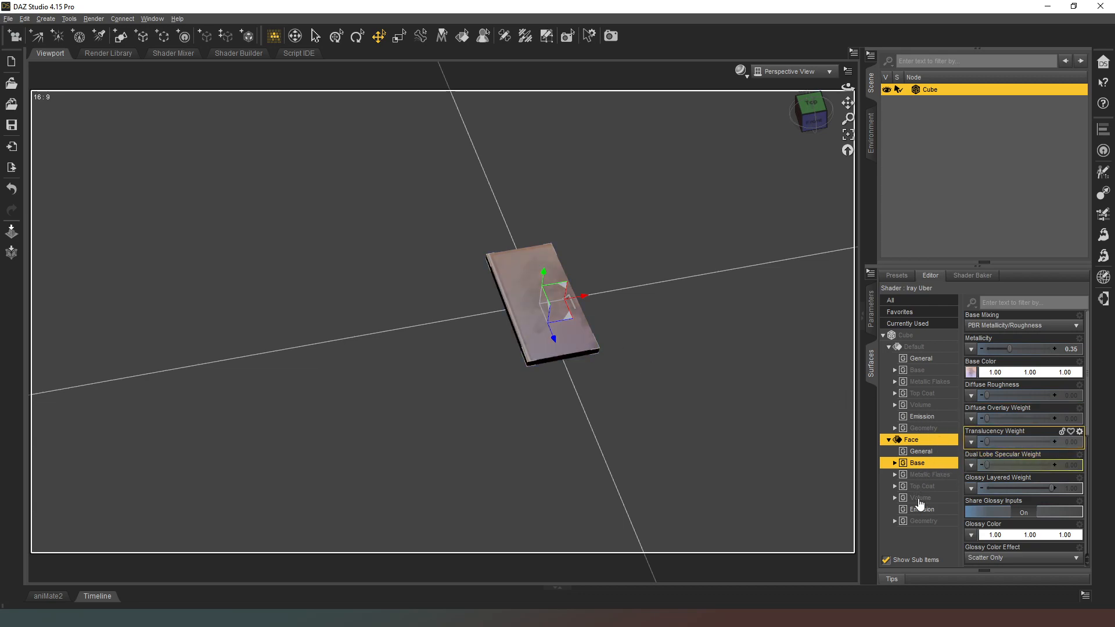
# Set the Face image's Horizontal Tiles to 2.99 and Vertical Tiles to 1.99, then deselect the cube
pyautogui.click(923, 520)
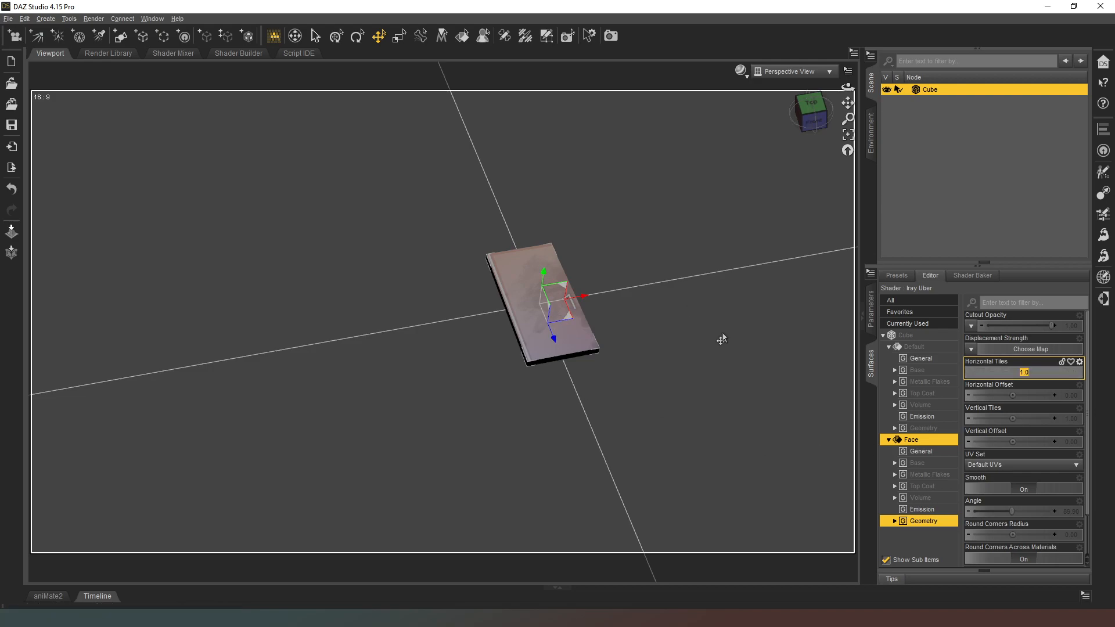
pyautogui.moveTo(1031, 388)
pyautogui.write('2.2')
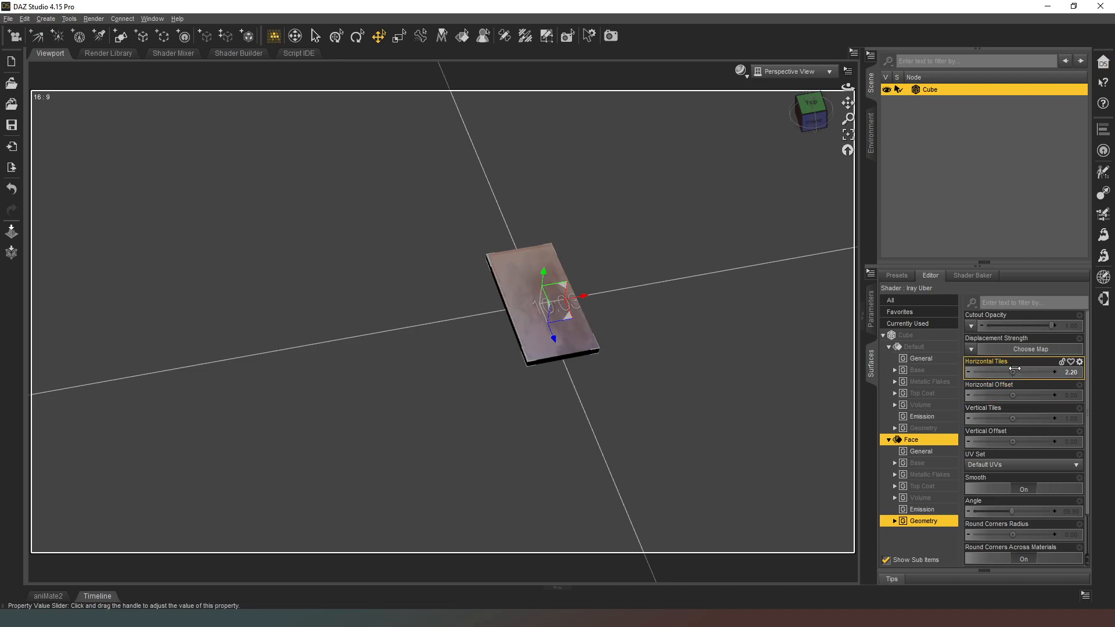
pyautogui.moveTo(1017, 372); pyautogui.dragTo(1031, 372)
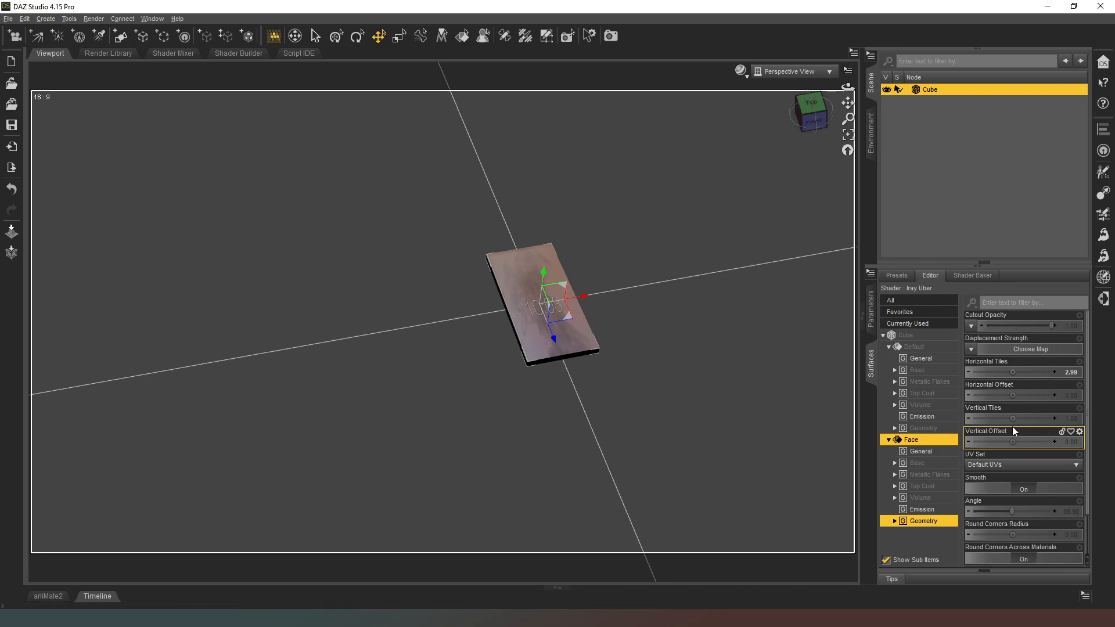
pyautogui.moveTo(1010, 418); pyautogui.dragTo(1028, 418)
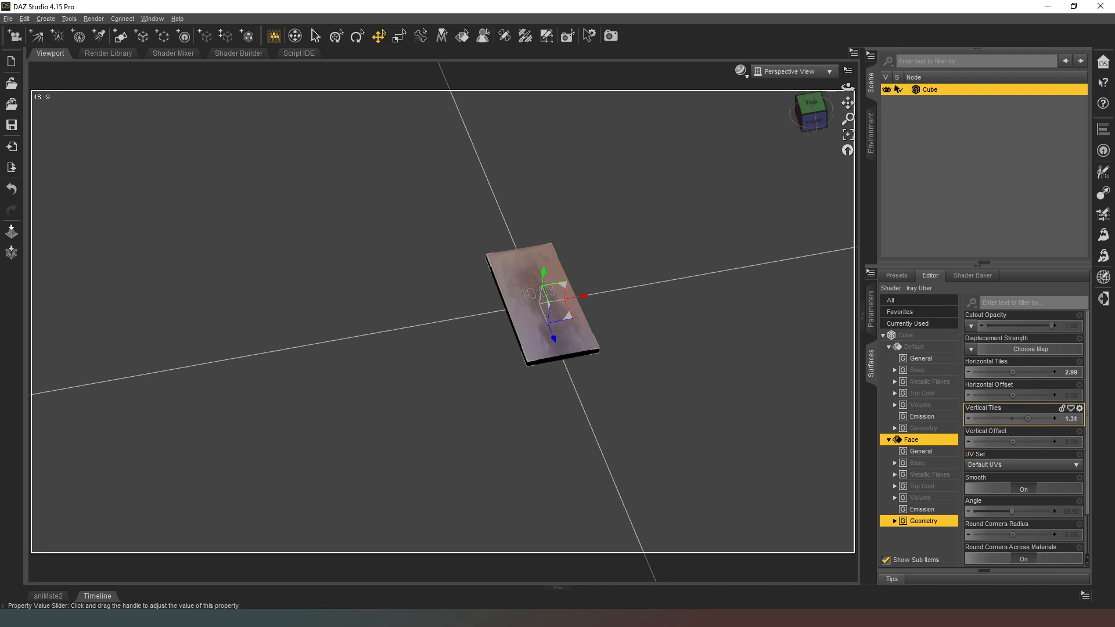
pyautogui.moveTo(1025, 418); pyautogui.dragTo(1052, 418)
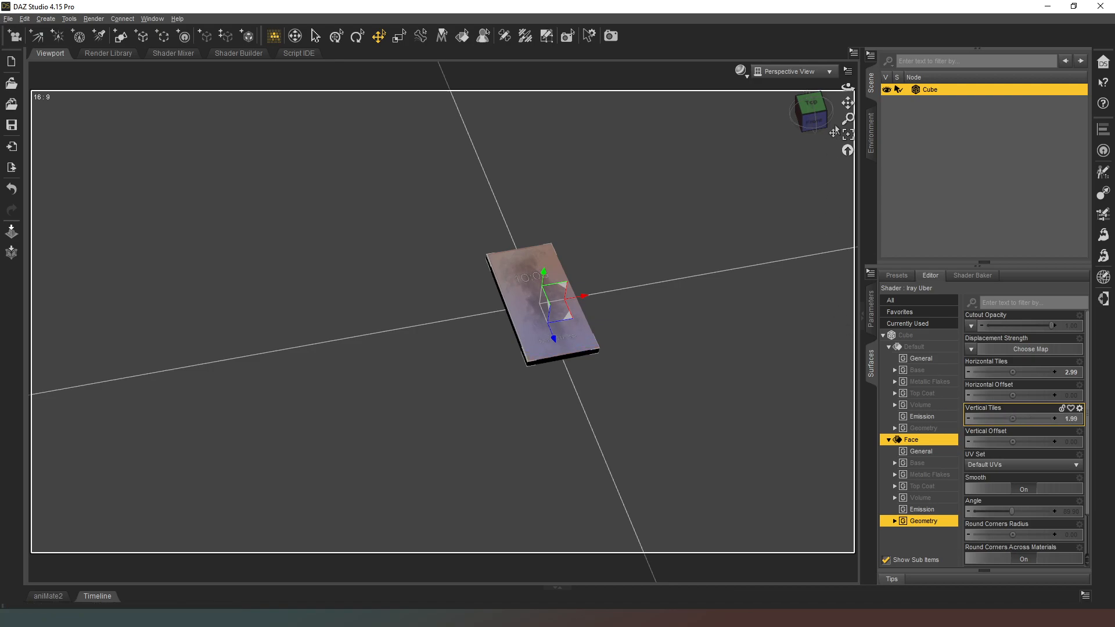
pyautogui.click(813, 105)
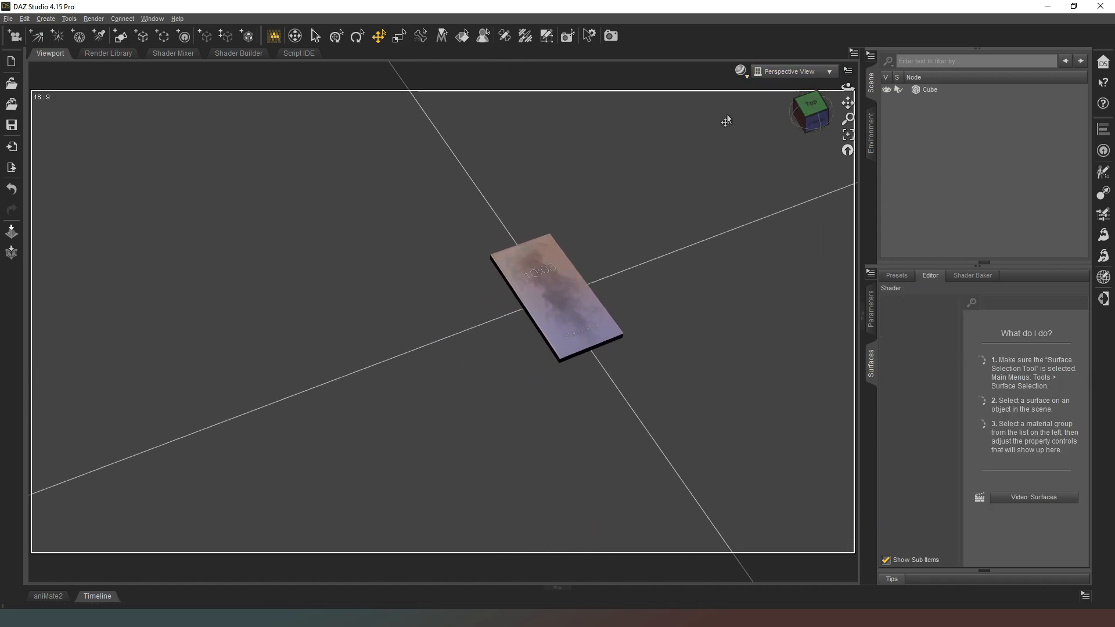
# Switch the viewport DrawStyle to NVIDIA Iray and orbit to view the phone from the top
pyautogui.click(741, 71)
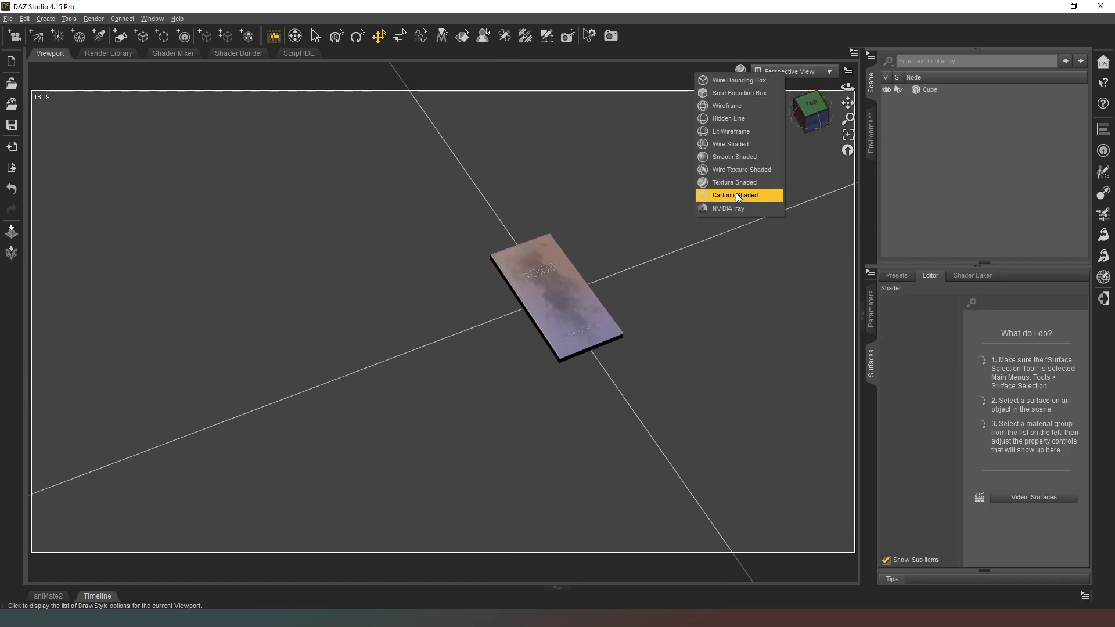
pyautogui.click(728, 208)
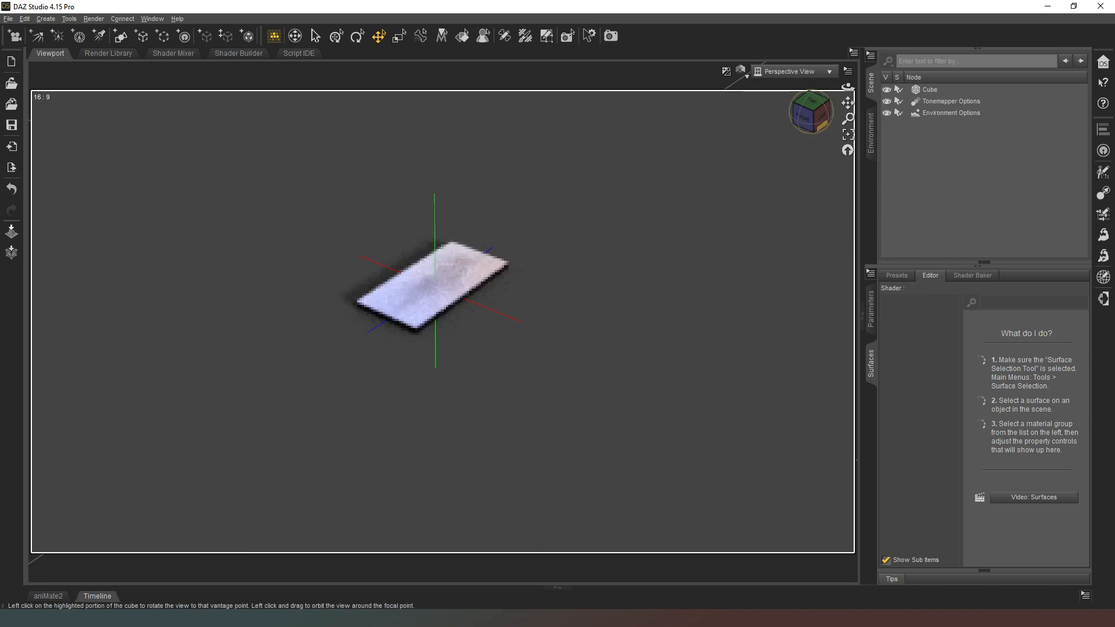
pyautogui.moveTo(433, 285); pyautogui.dragTo(537, 302)
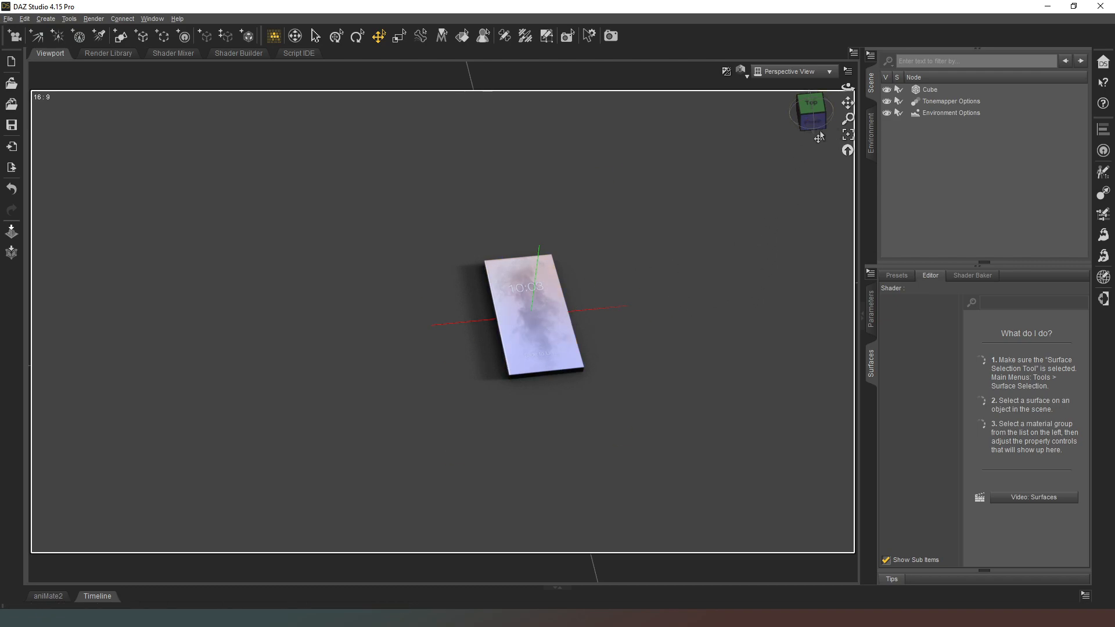
pyautogui.moveTo(813, 119)
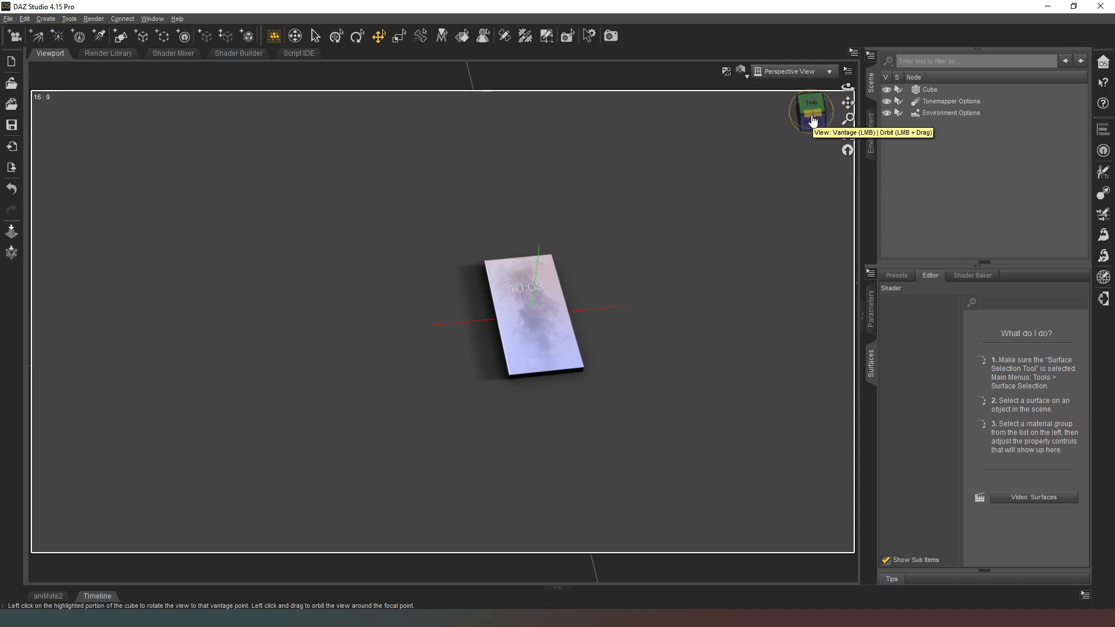
pyautogui.moveTo(641, 419)
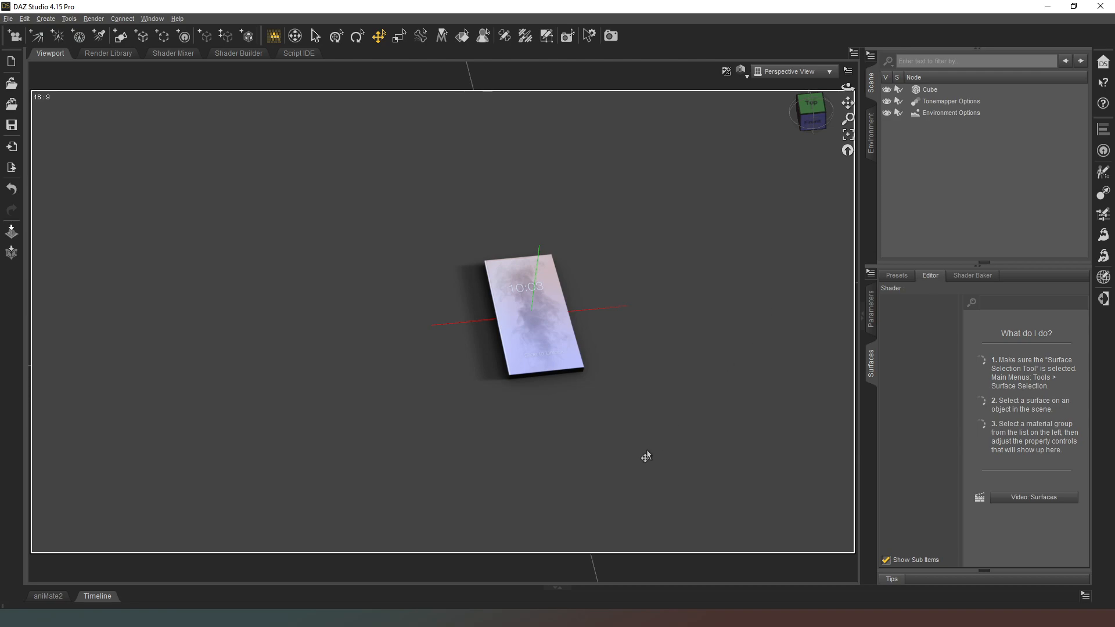
pyautogui.moveTo(655, 490)
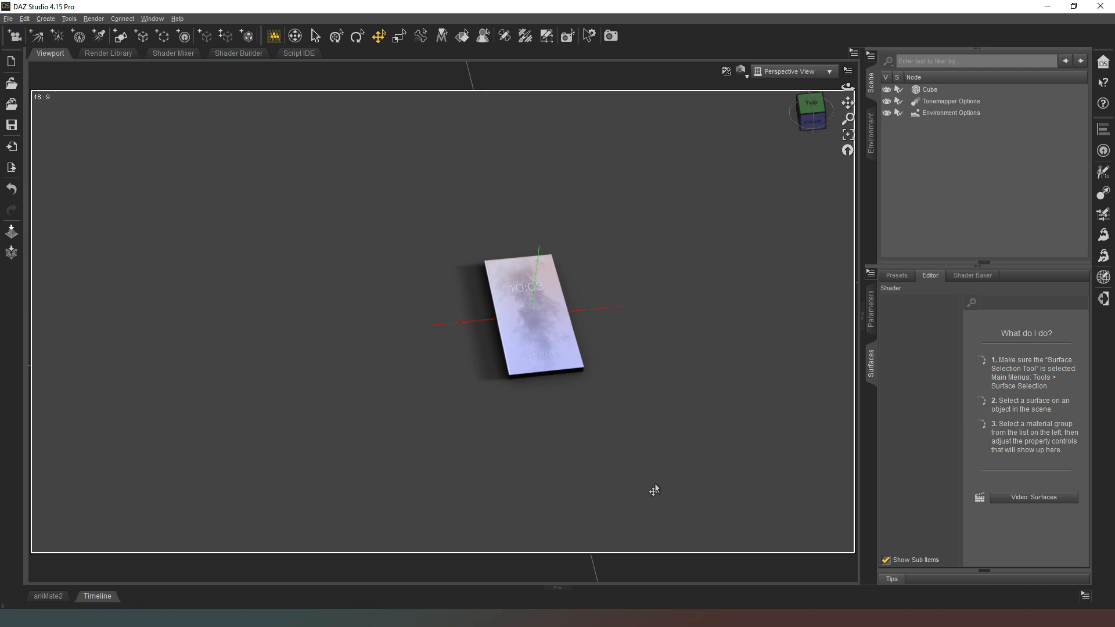
pyautogui.moveTo(652, 490)
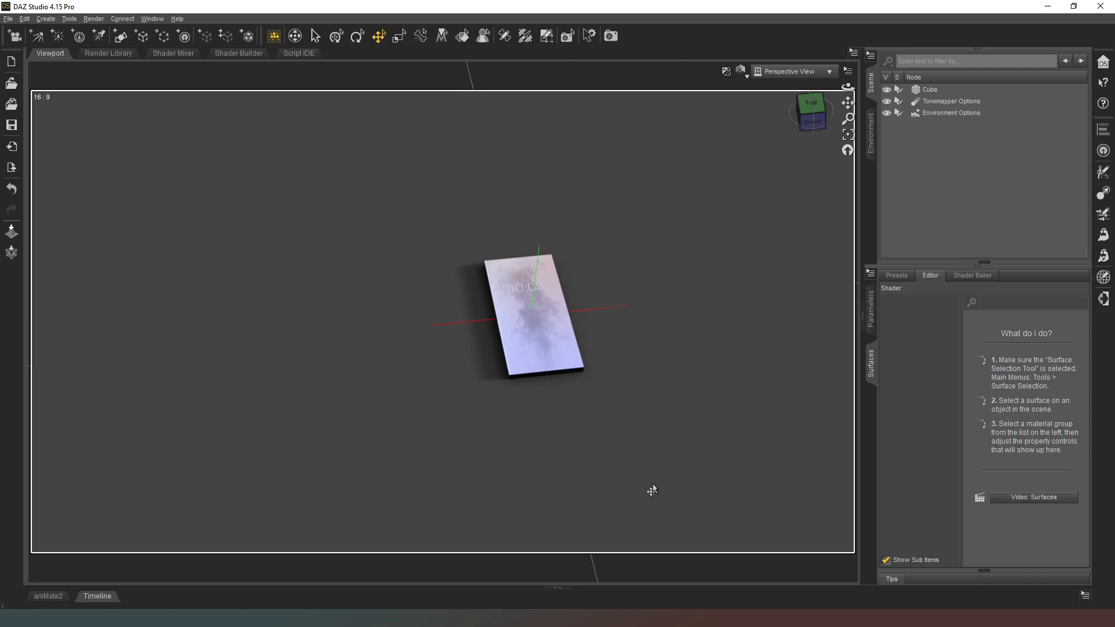
pyautogui.moveTo(440, 281)
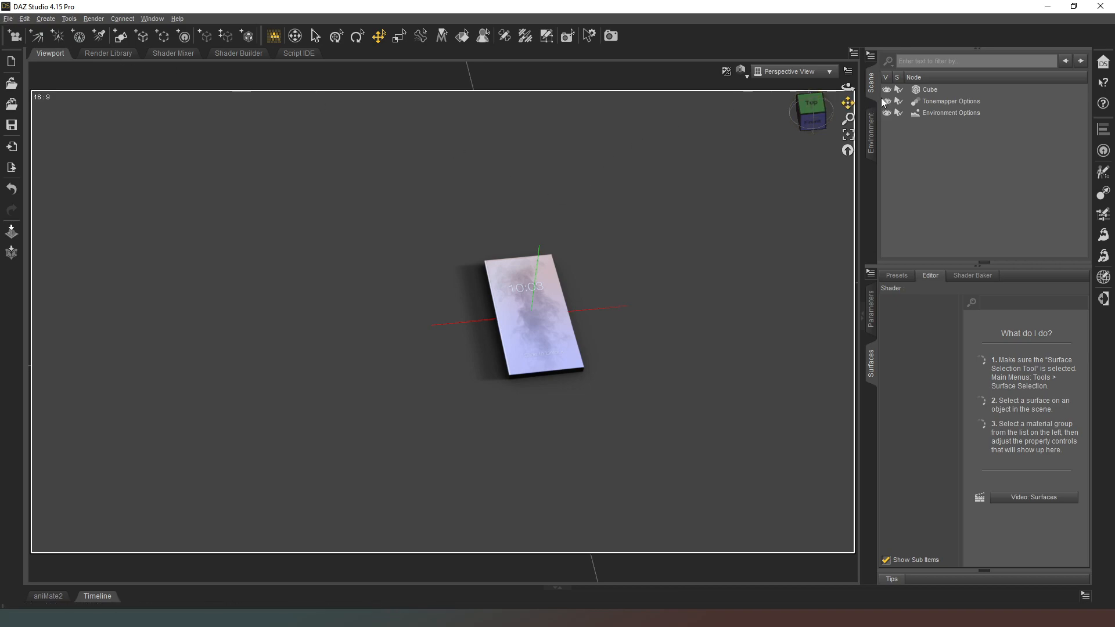
# Save the Cube as a Figure/Prop asset, product Cell Phone, item cell_phone_02, content type Prop
pyautogui.click(22, 18)
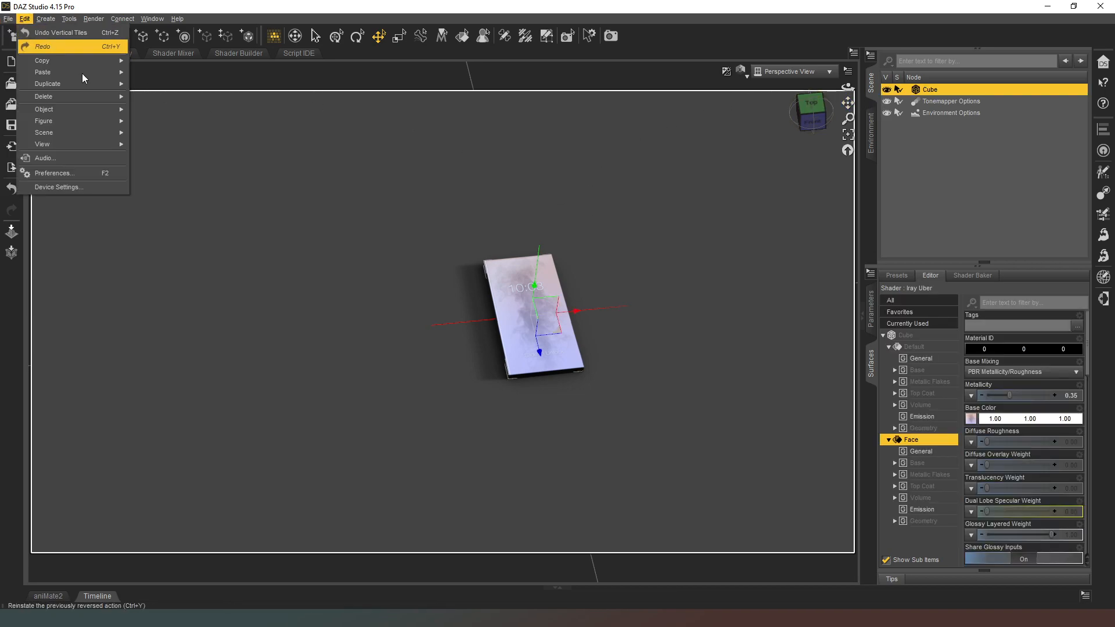
pyautogui.click(7, 19)
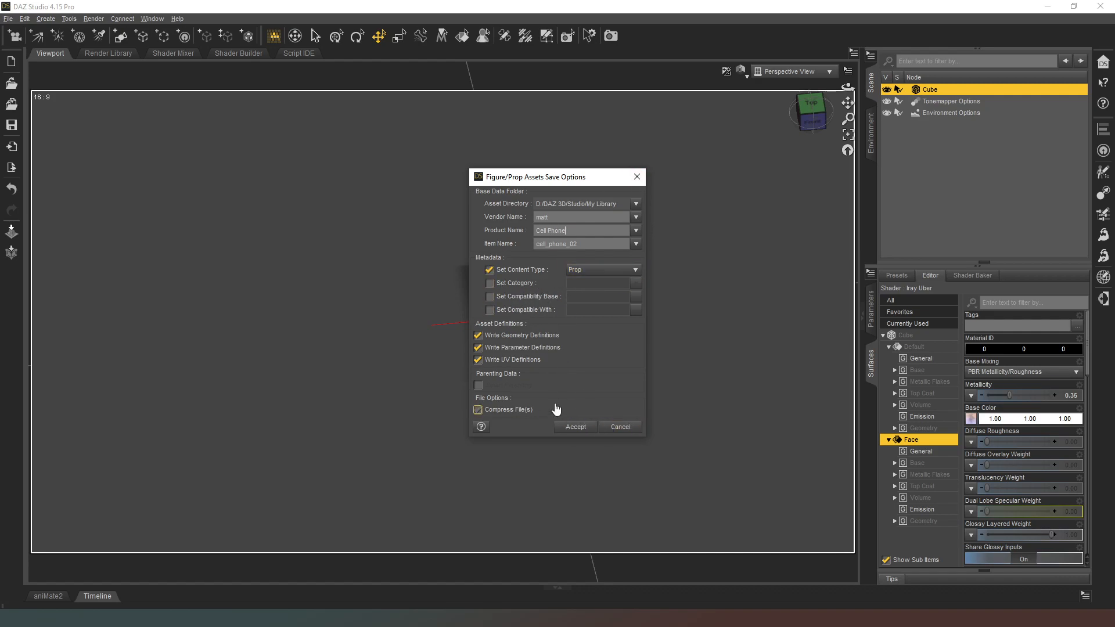
pyautogui.click(576, 428)
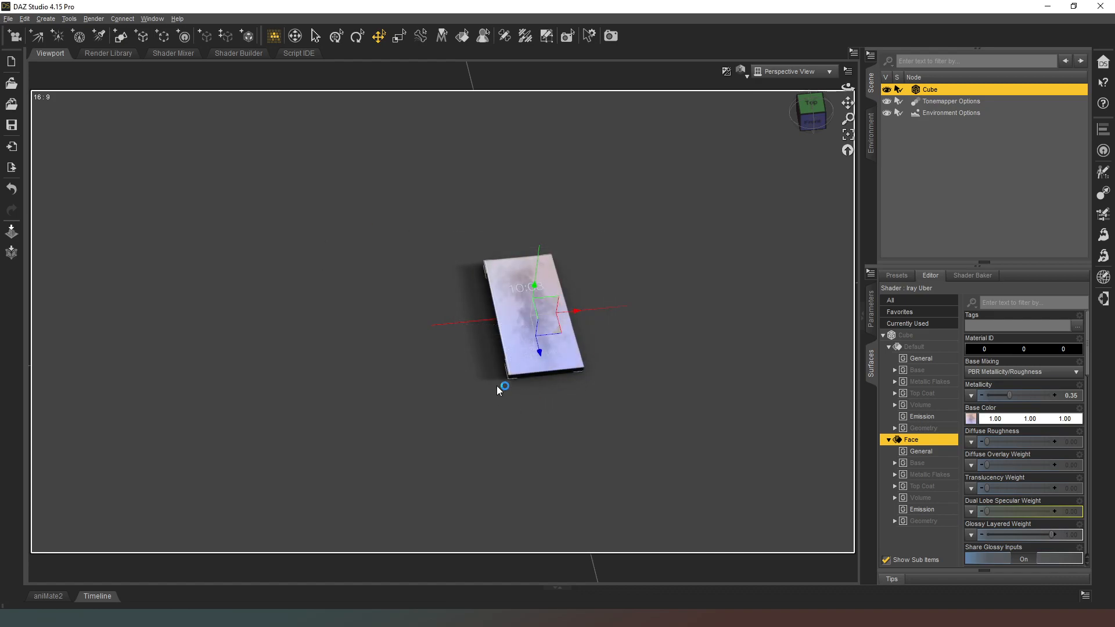
pyautogui.moveTo(429, 269)
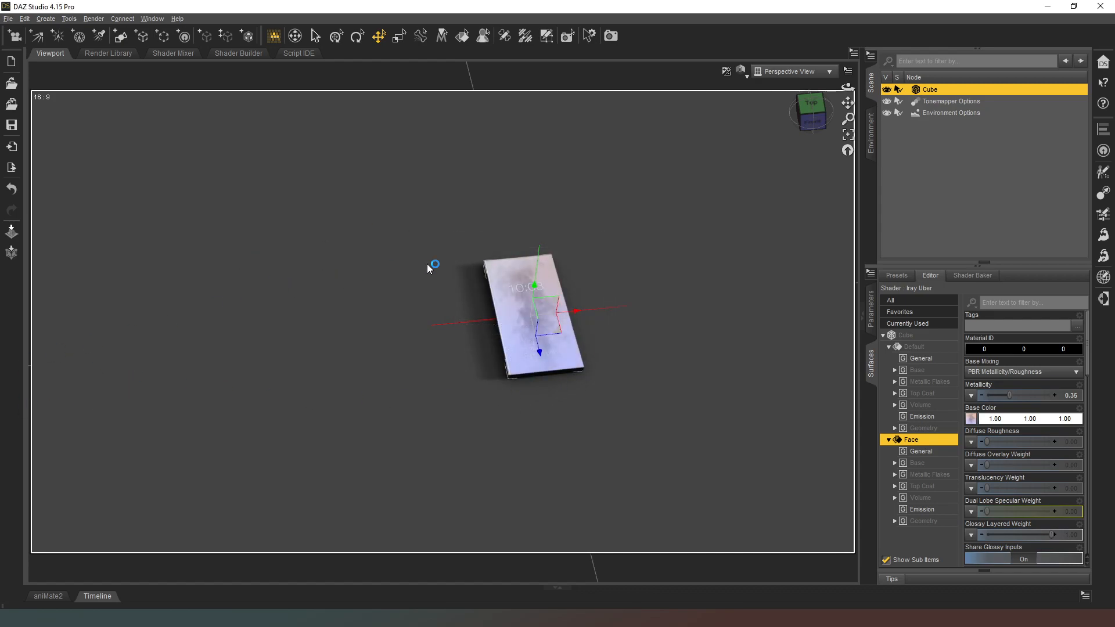
pyautogui.moveTo(789, 149)
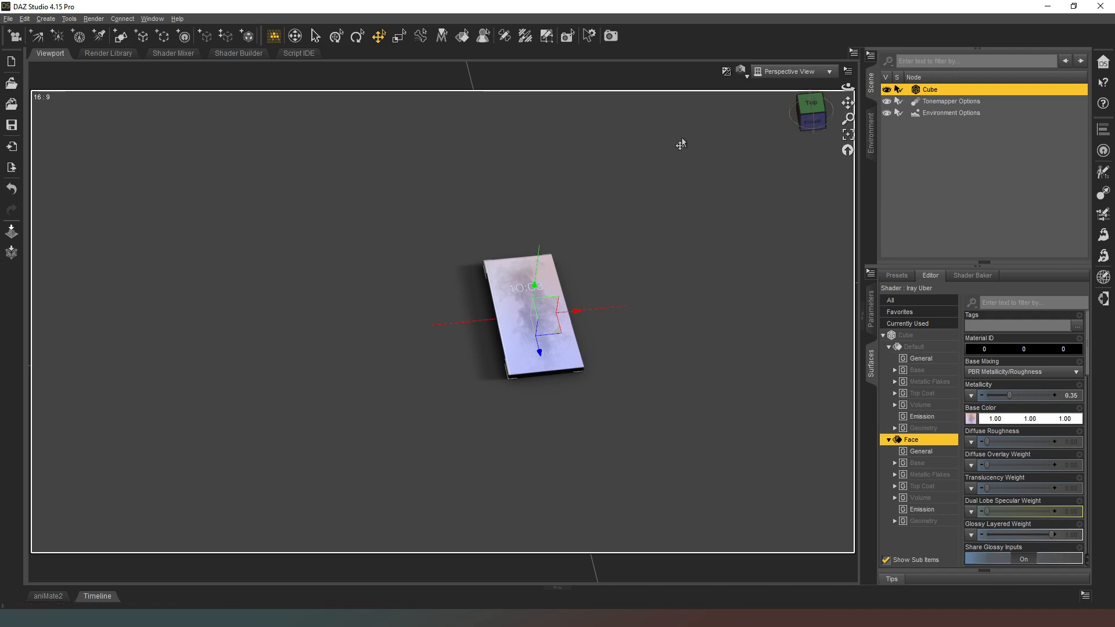
pyautogui.moveTo(686, 146)
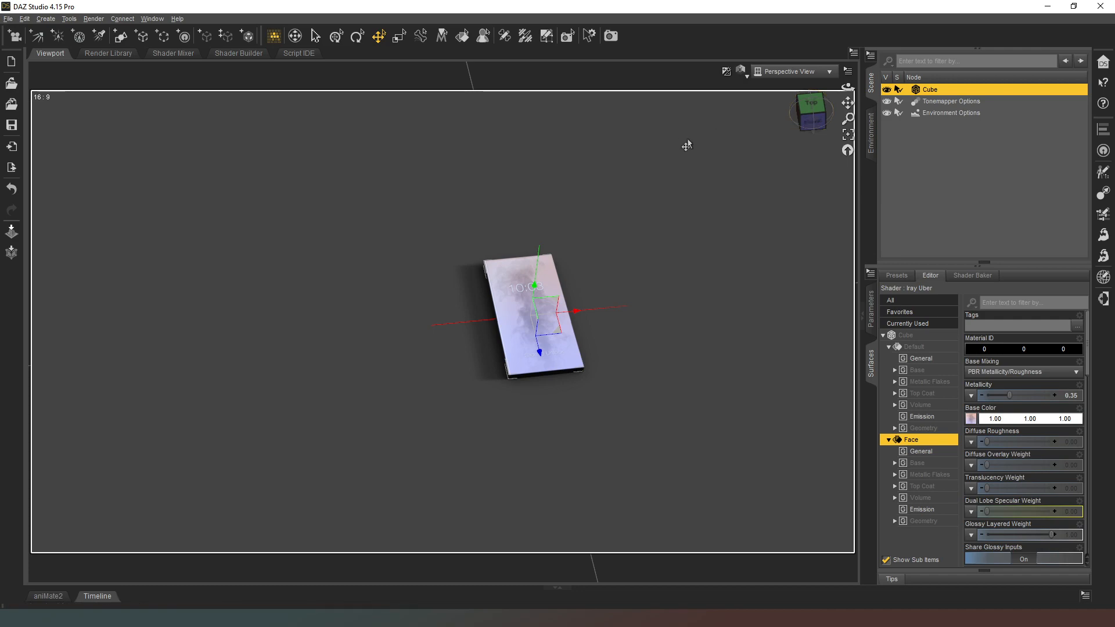